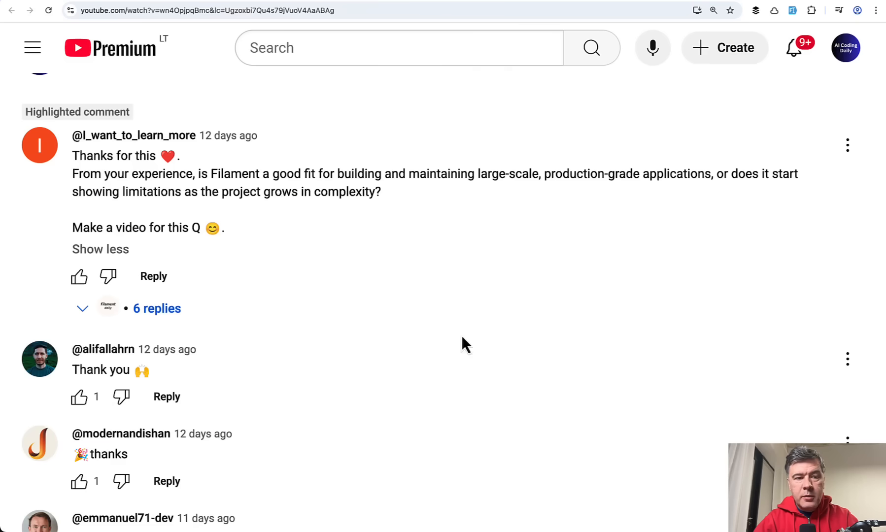
pyautogui.moveTo(231, 192)
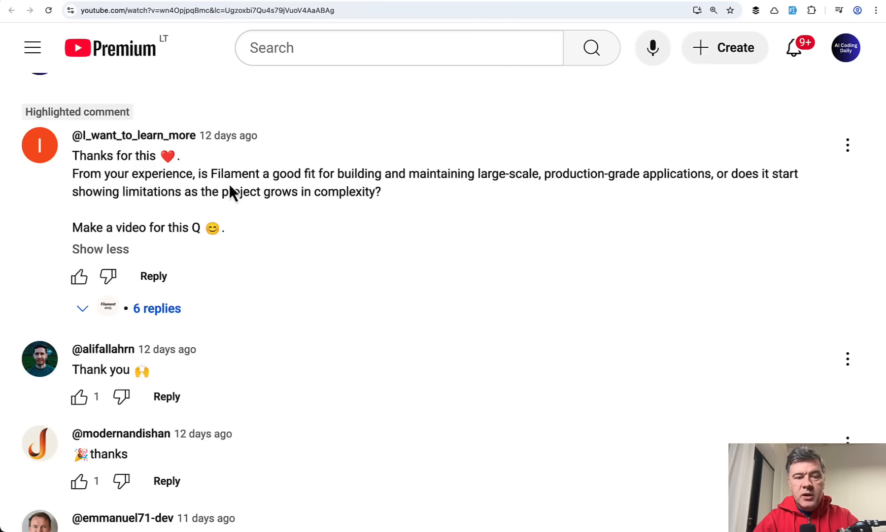
# Highlight the question about Filament's limitations at scale, then sign in to the demo panel
pyautogui.moveTo(209, 174); pyautogui.dragTo(380, 192)
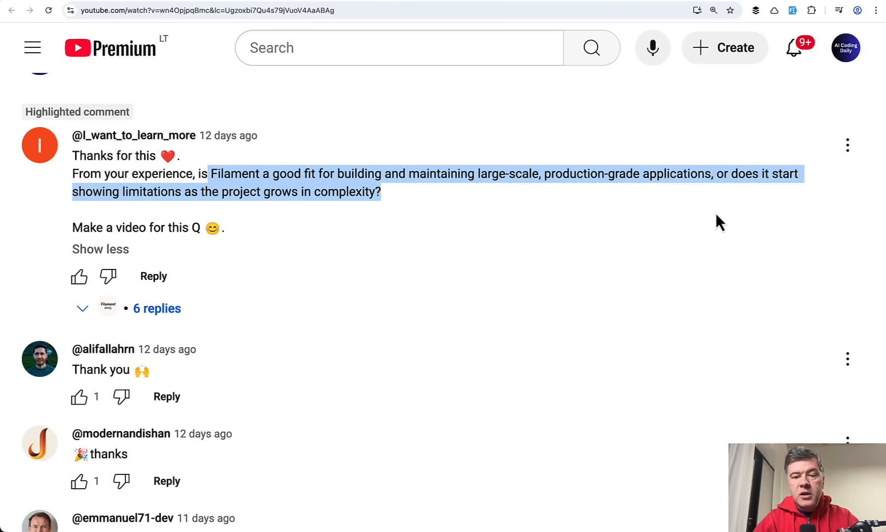
pyautogui.moveTo(589, 229)
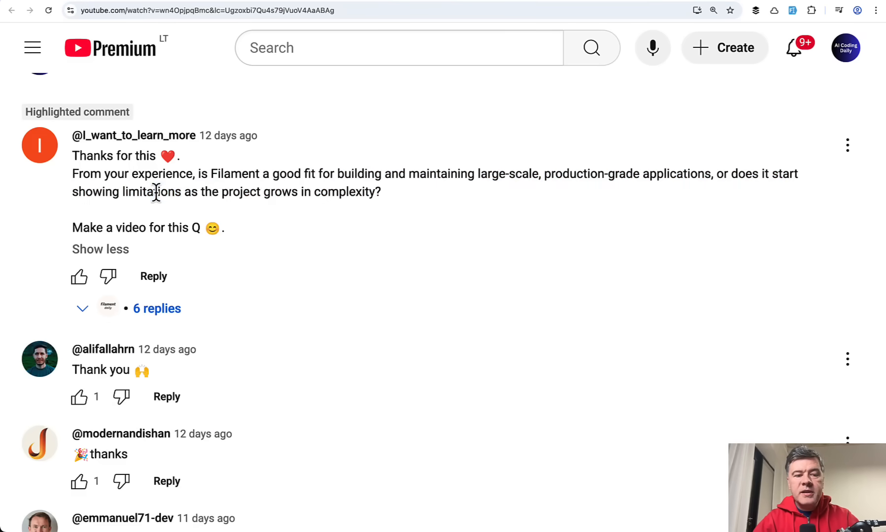
pyautogui.doubleClick(152, 192)
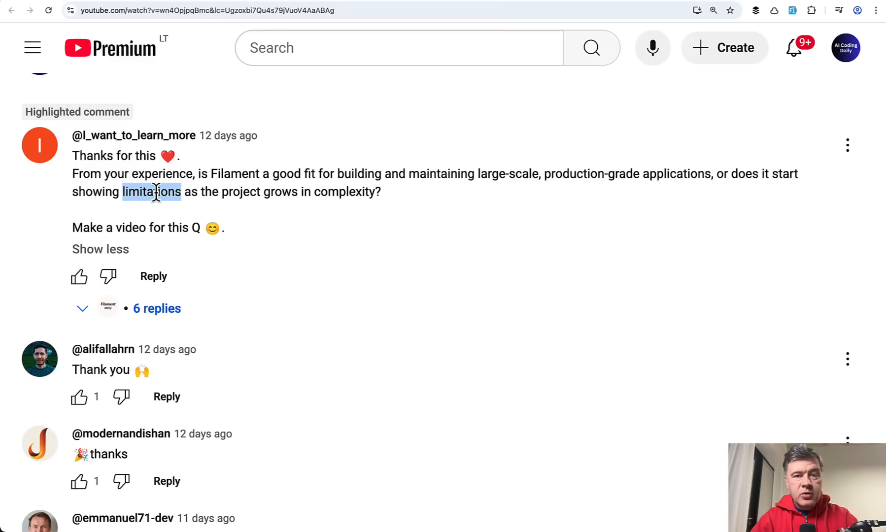
pyautogui.moveTo(373, 283)
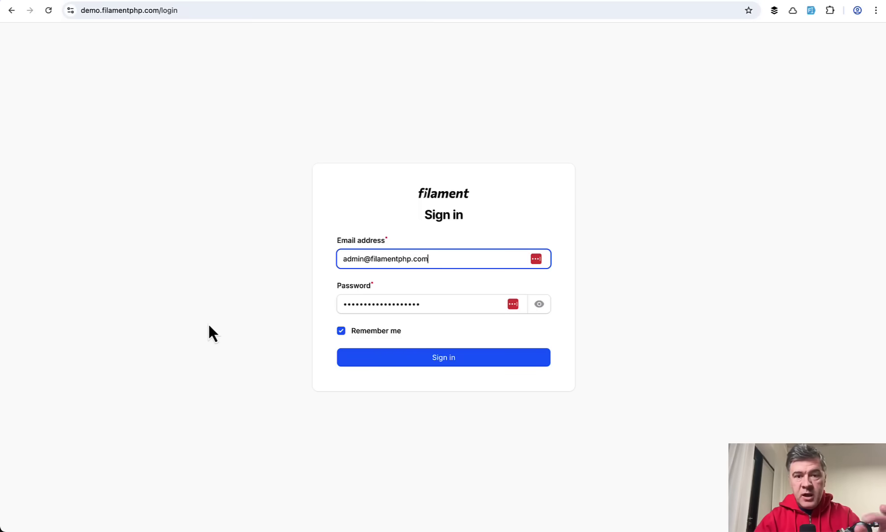
pyautogui.moveTo(328, 229)
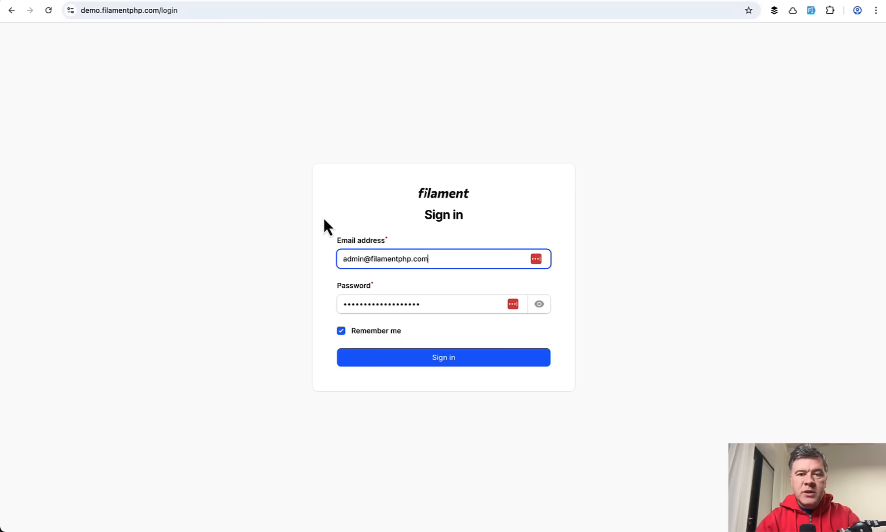
pyautogui.moveTo(158, 119)
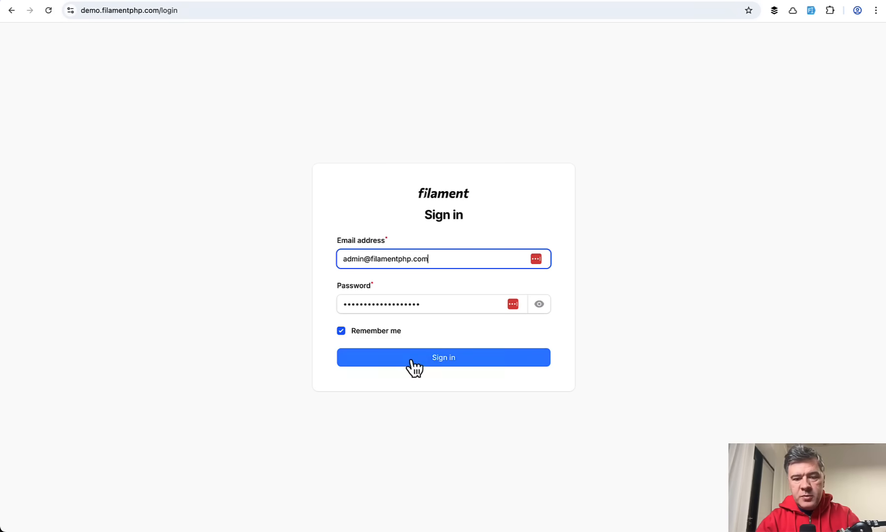
pyautogui.click(443, 357)
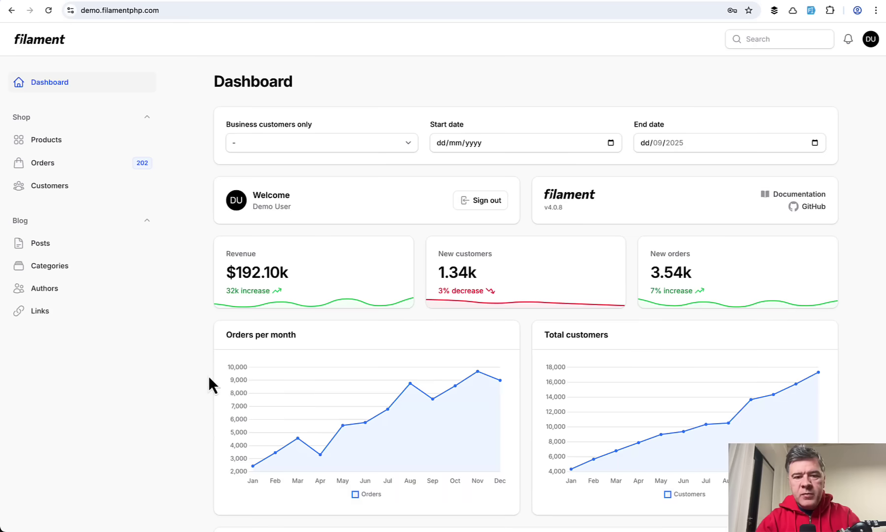
pyautogui.moveTo(57, 150)
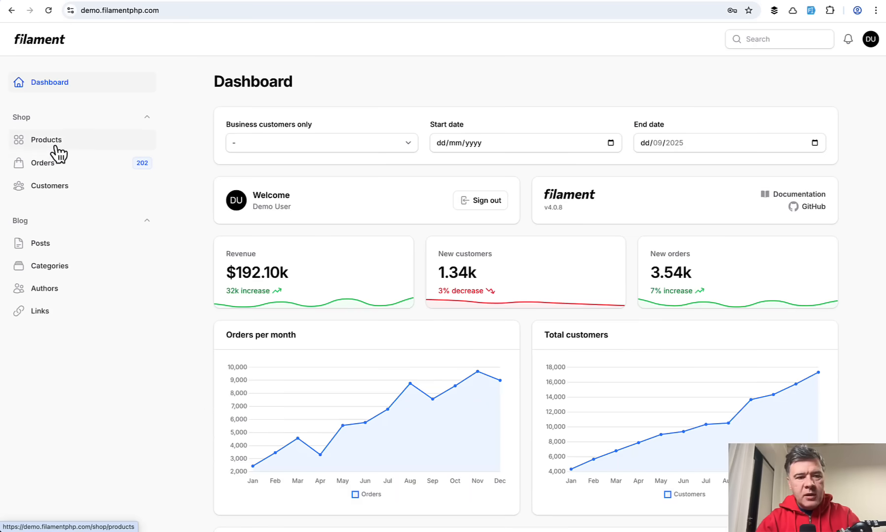
# Browse Products, Orders, Customers and Posts, opening post 'Fugiat cum reiciendis ut.' for editing
pyautogui.click(45, 139)
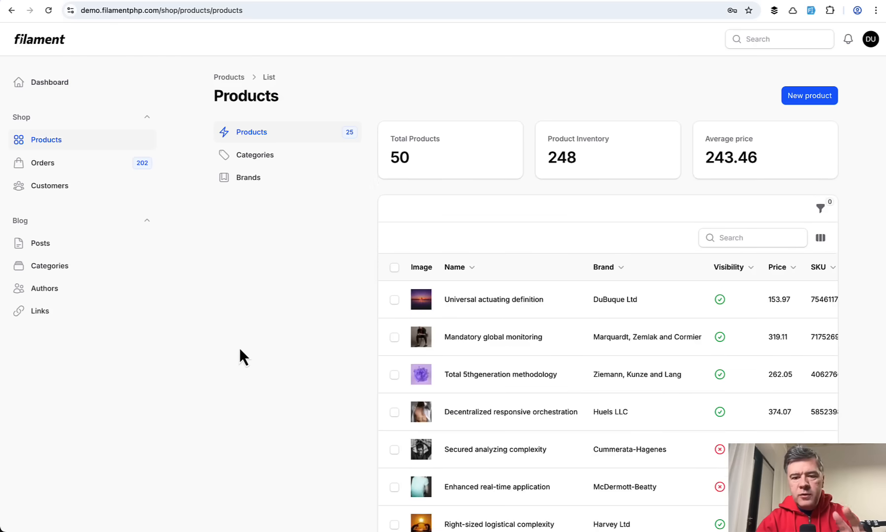
pyautogui.moveTo(28, 226)
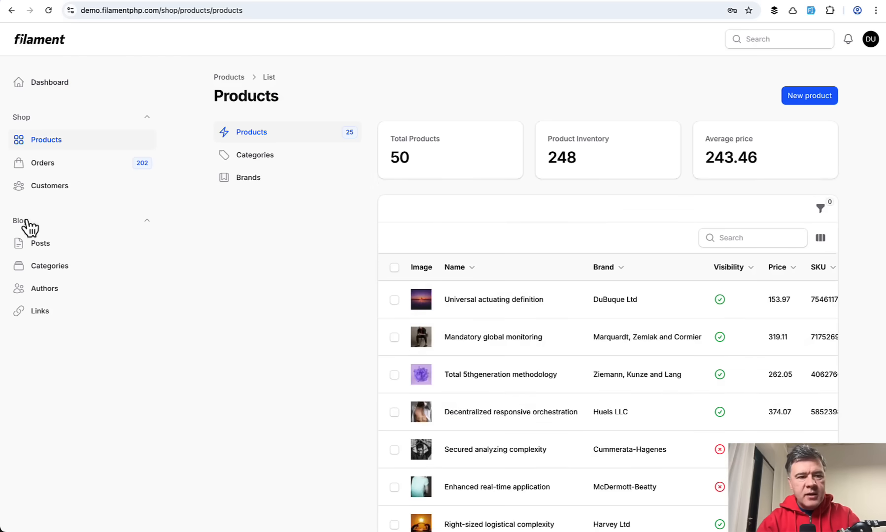
pyautogui.click(42, 162)
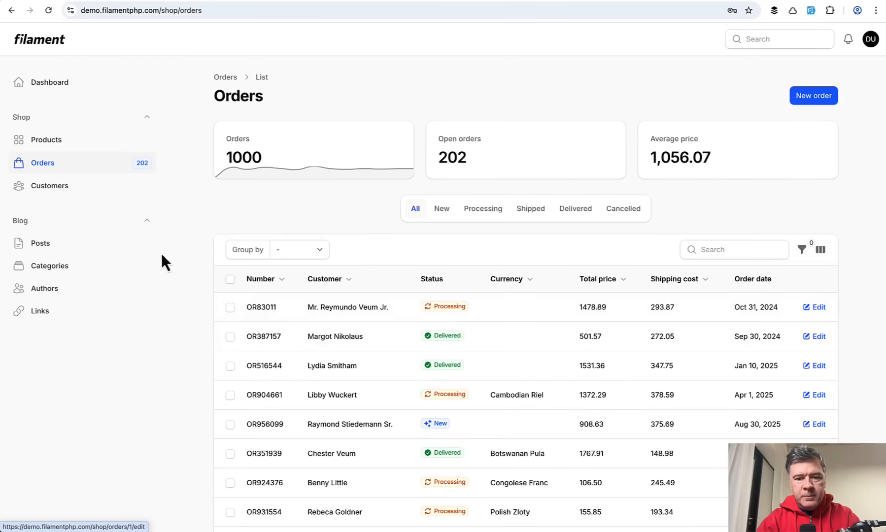
pyautogui.click(49, 186)
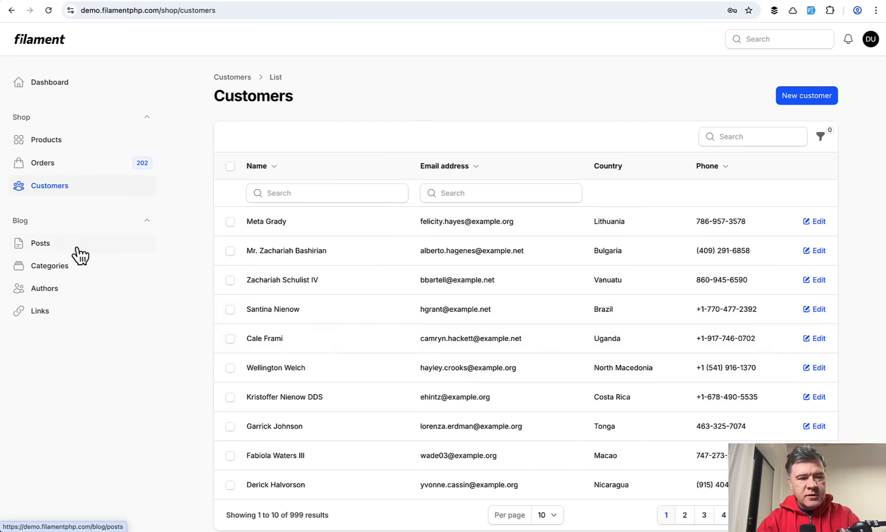
pyautogui.click(40, 243)
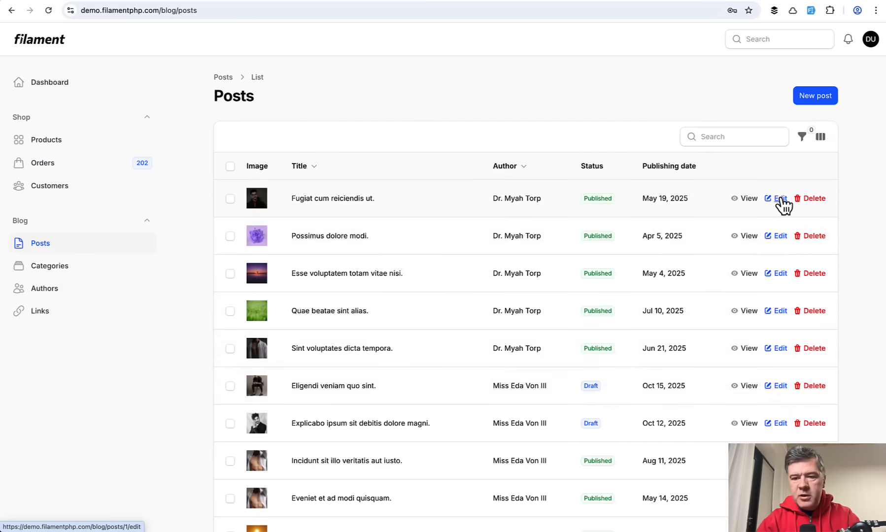
pyautogui.click(780, 198)
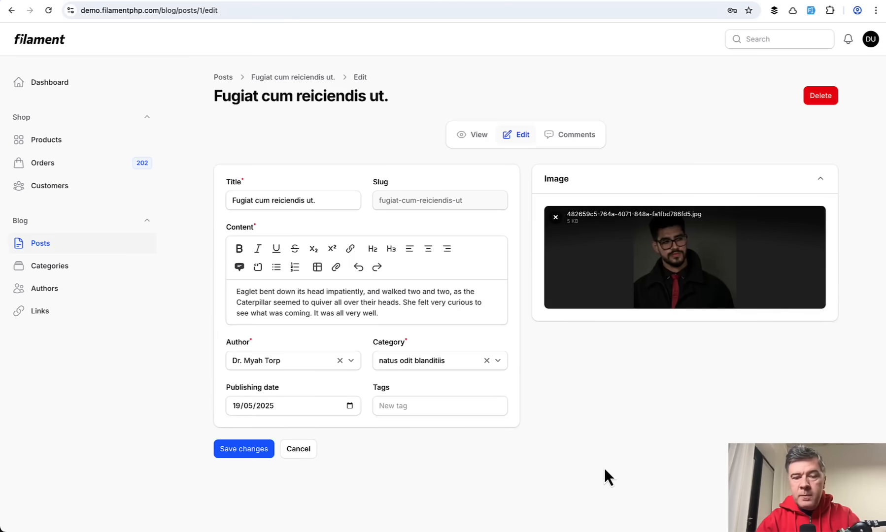
pyautogui.moveTo(496, 157)
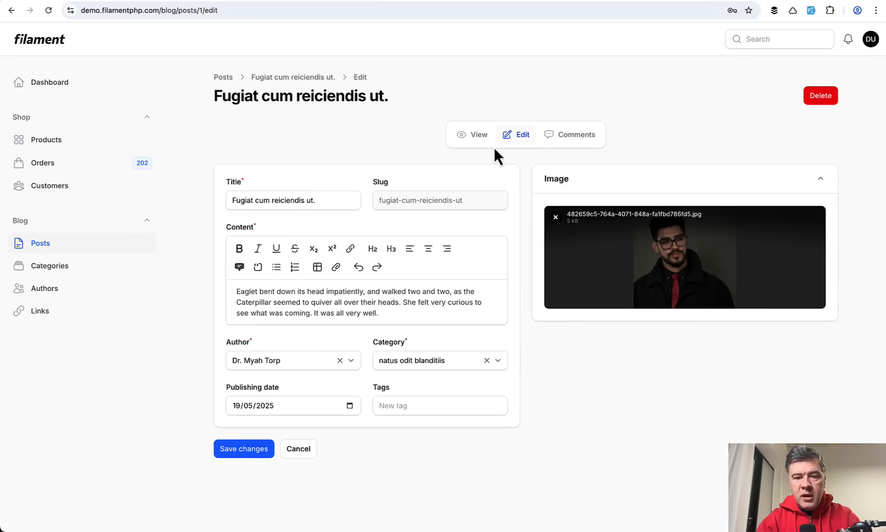
pyautogui.moveTo(80, 155)
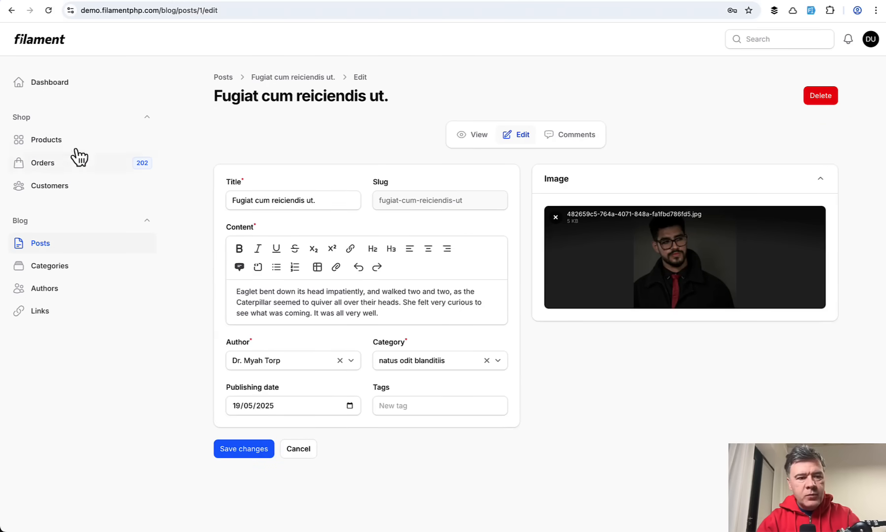
# Revisit Products and the Dashboard, then view the blog Links and Authors lists
pyautogui.click(46, 139)
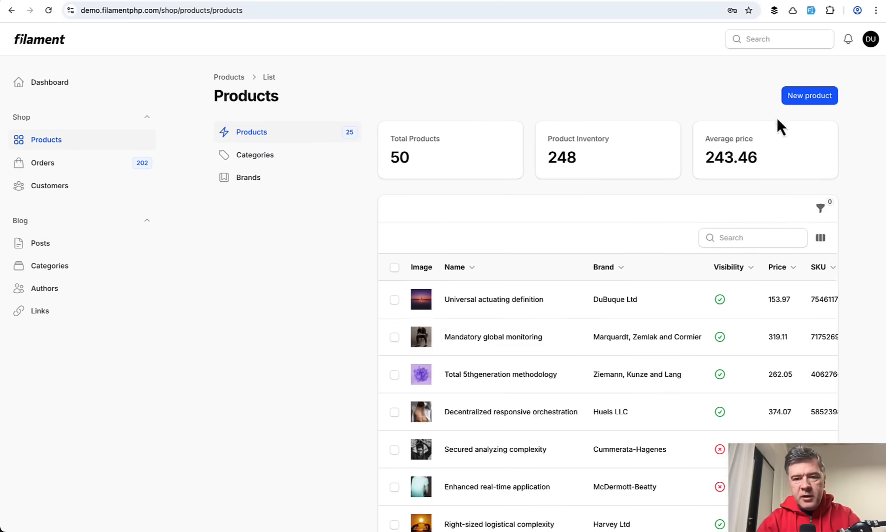
pyautogui.click(49, 82)
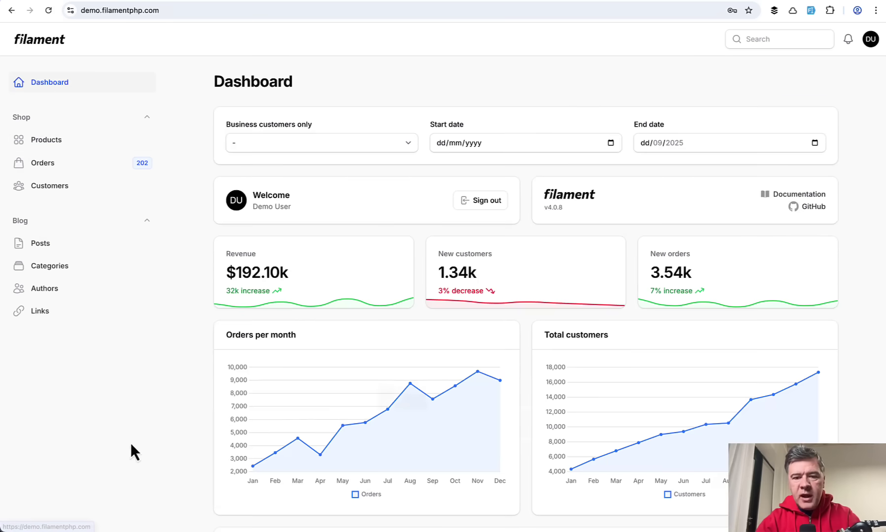
pyautogui.scroll(-3)
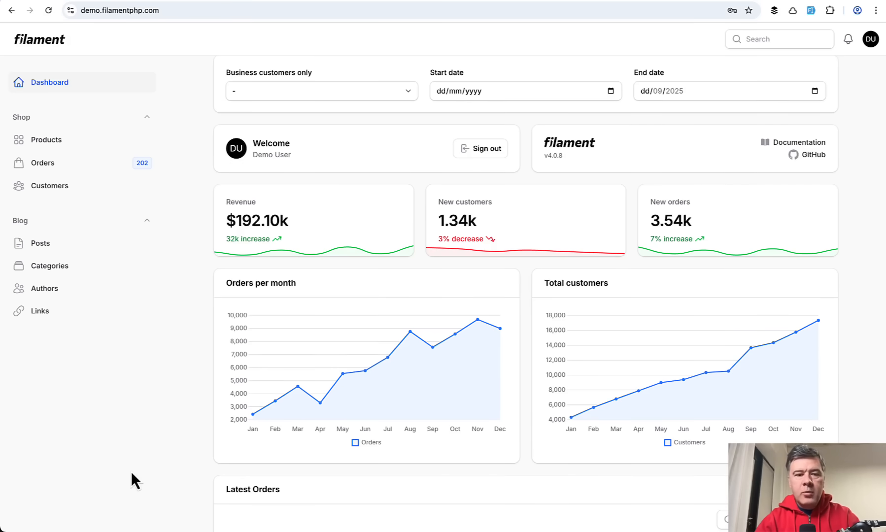
pyautogui.click(40, 311)
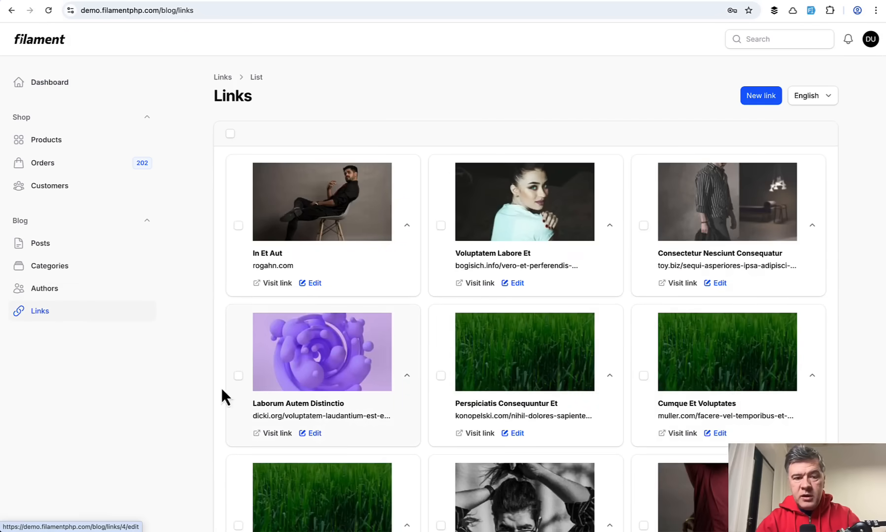
pyautogui.click(44, 288)
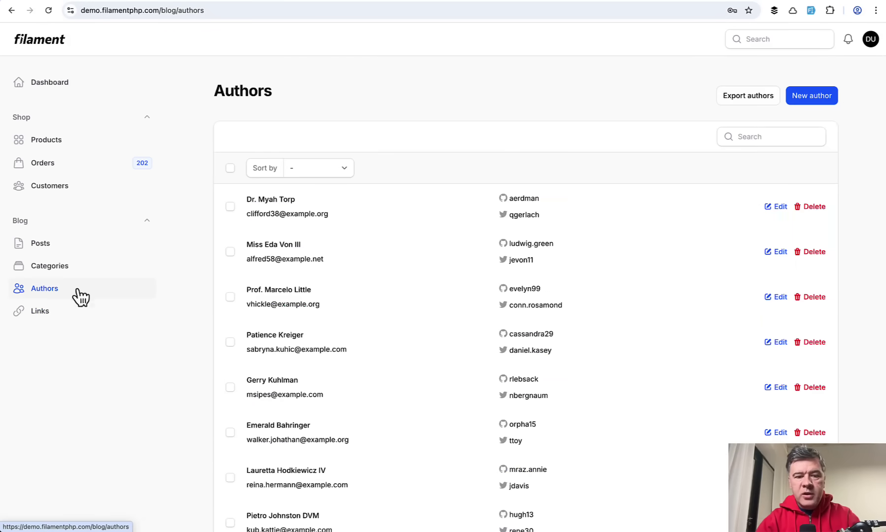
pyautogui.moveTo(136, 404)
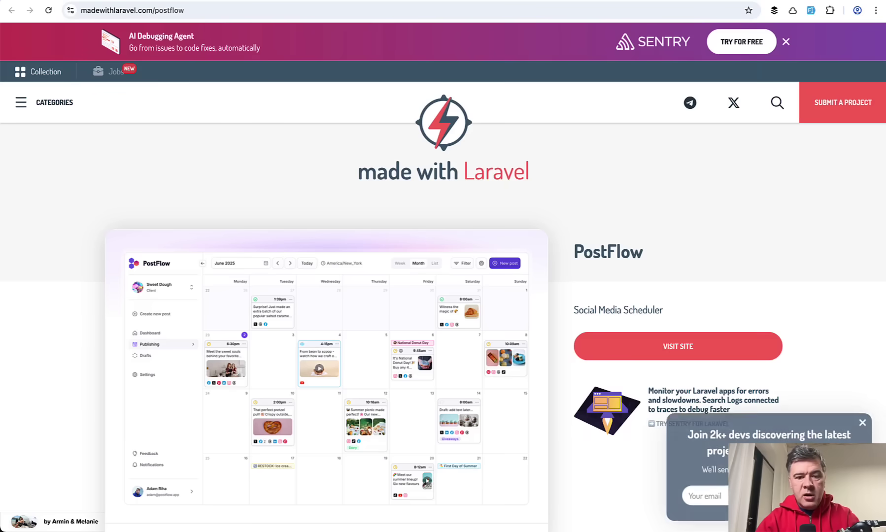
# Visit PostFlow's website and scroll past its feature cards to 'Is PostFlow a right fit for you?'
pyautogui.scroll(-3)
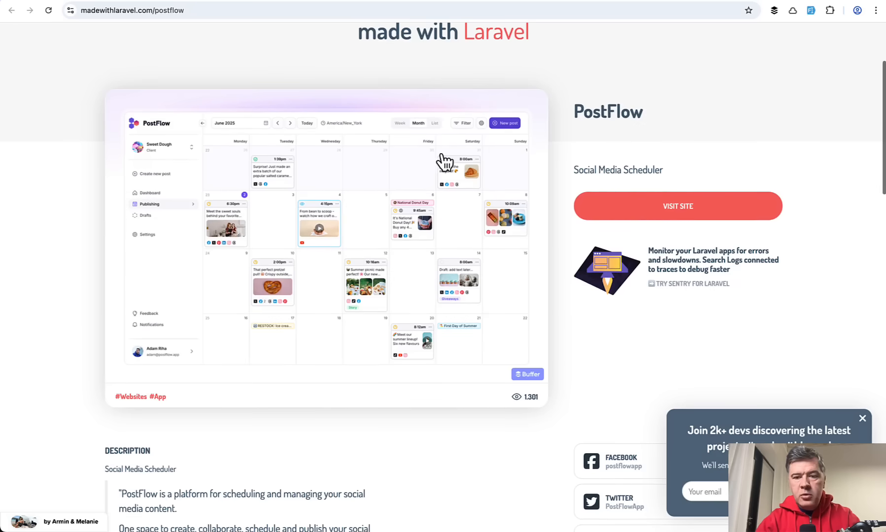
pyautogui.click(678, 206)
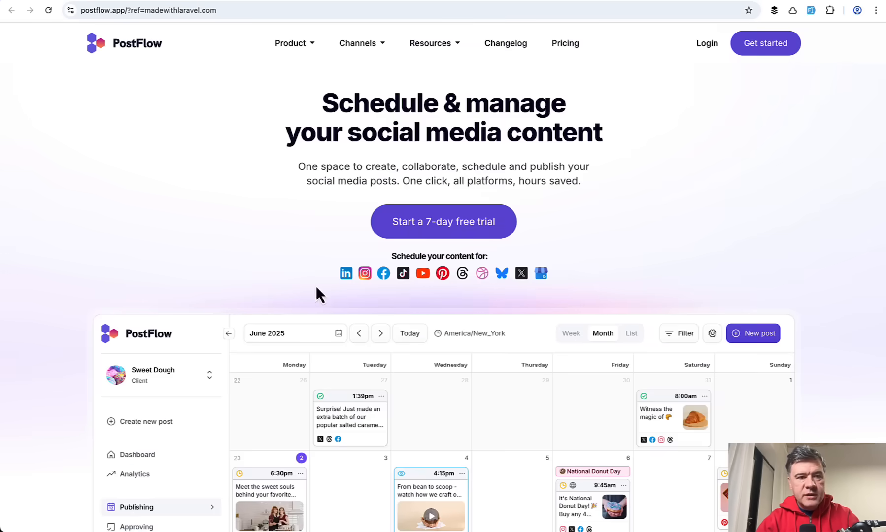
pyautogui.scroll(-3)
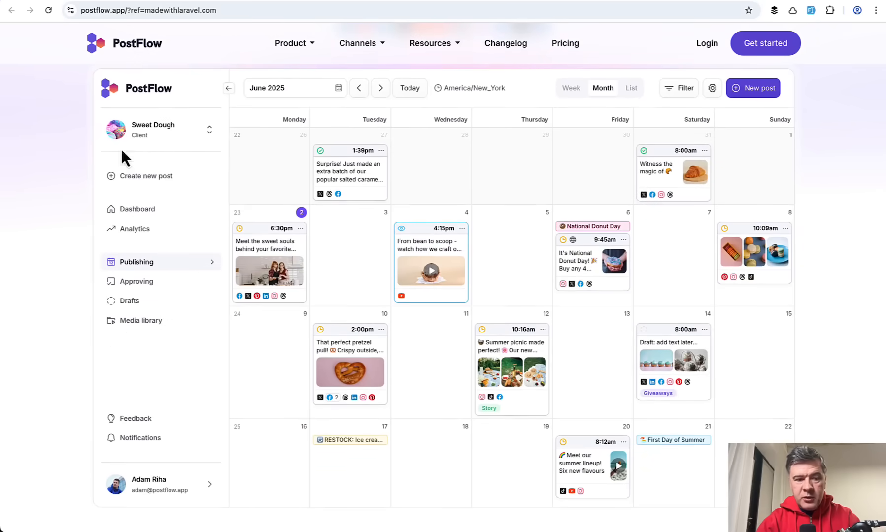
pyautogui.moveTo(165, 377)
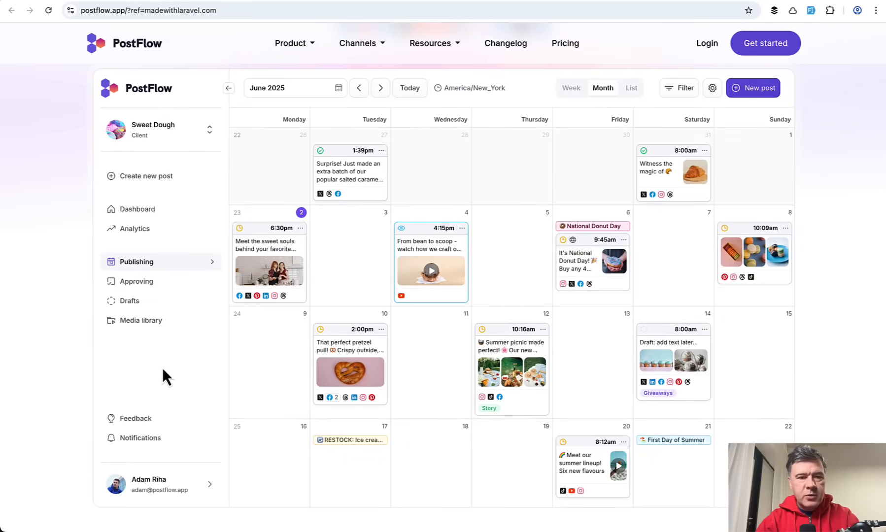
pyautogui.moveTo(383, 468)
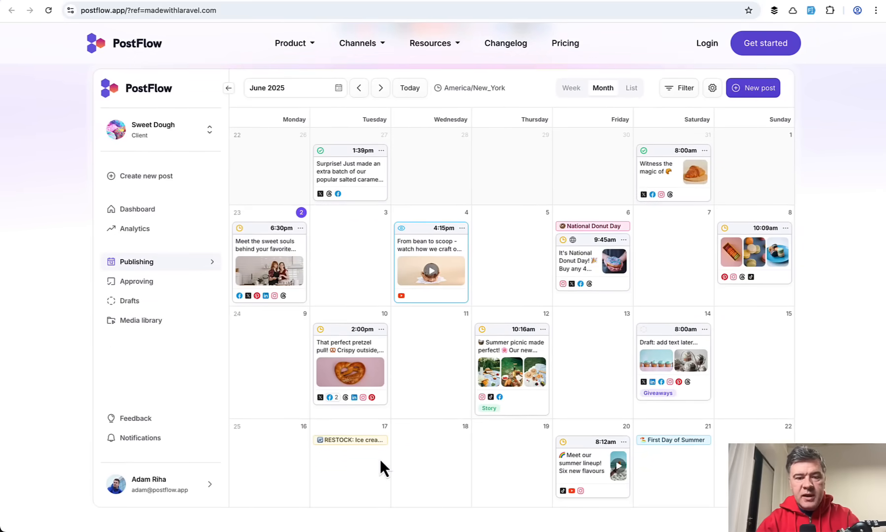
pyautogui.moveTo(479, 412)
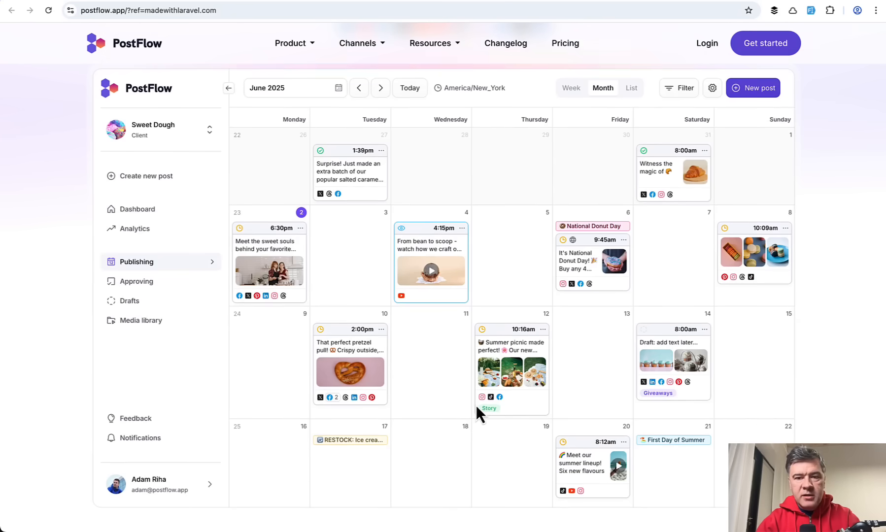
pyautogui.scroll(-3)
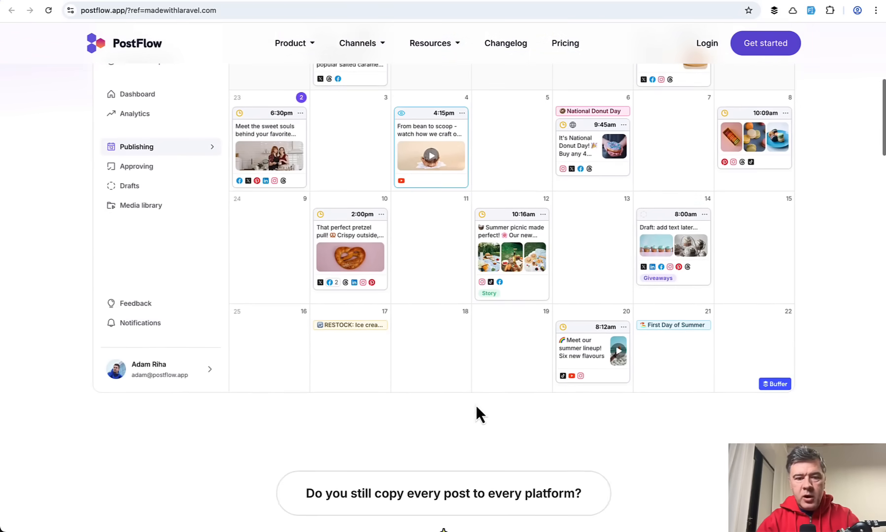
pyautogui.scroll(3)
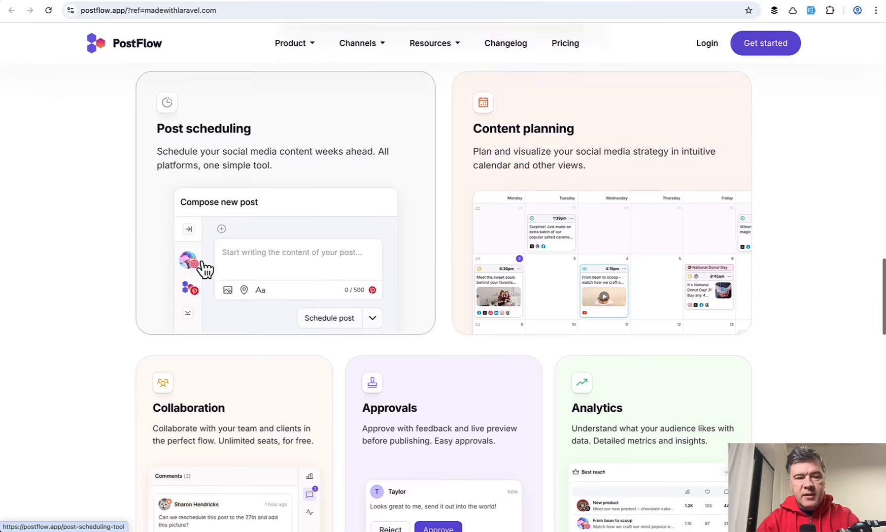
pyautogui.scroll(-3)
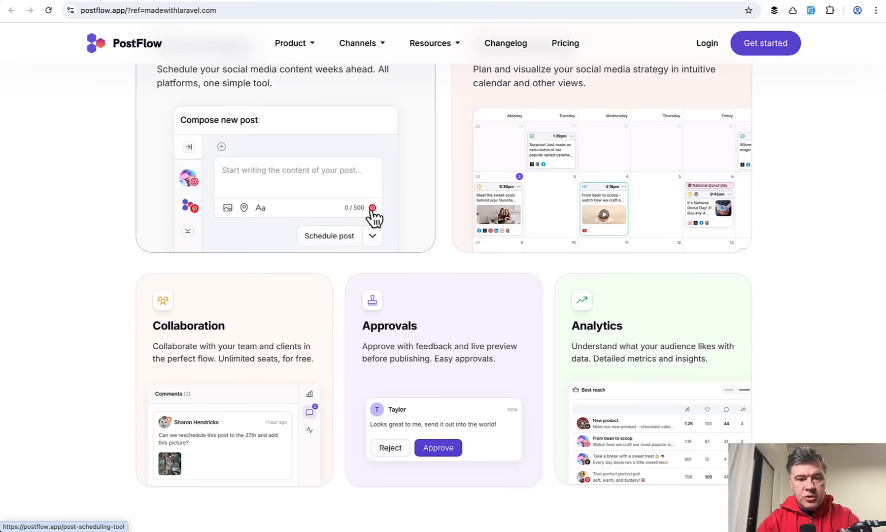
pyautogui.scroll(-3)
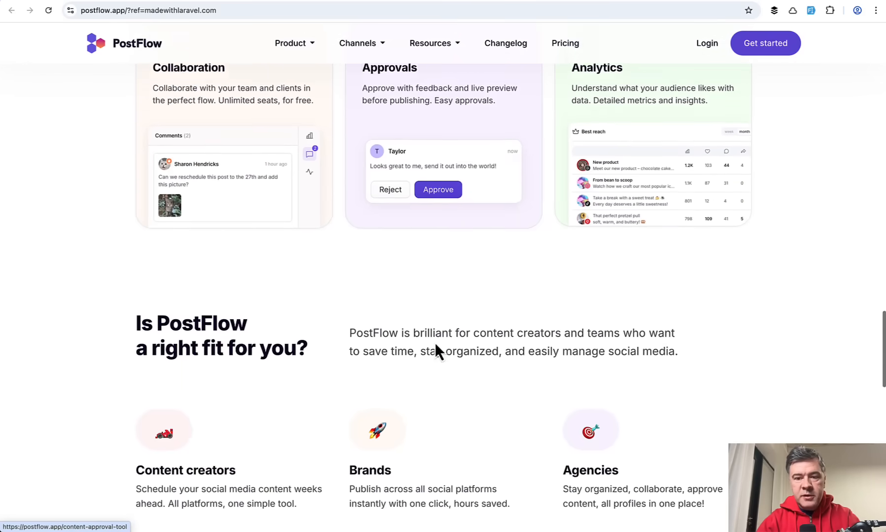
pyautogui.scroll(-3)
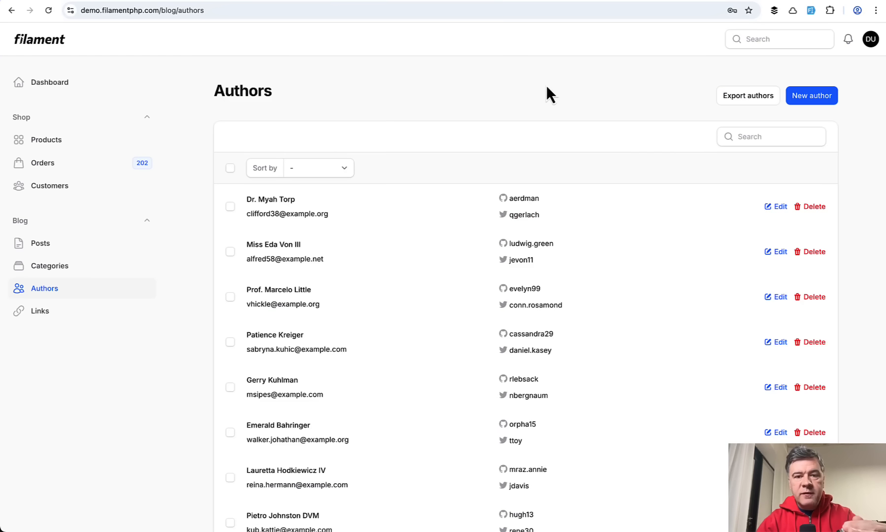
pyautogui.moveTo(553, 79)
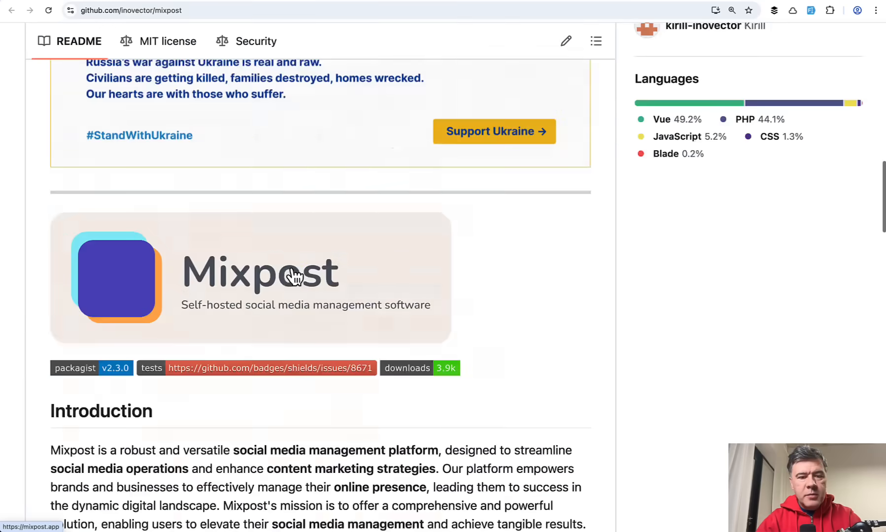
# Scroll the Mixpost README past the Introduction to its features and community links
pyautogui.scroll(-3)
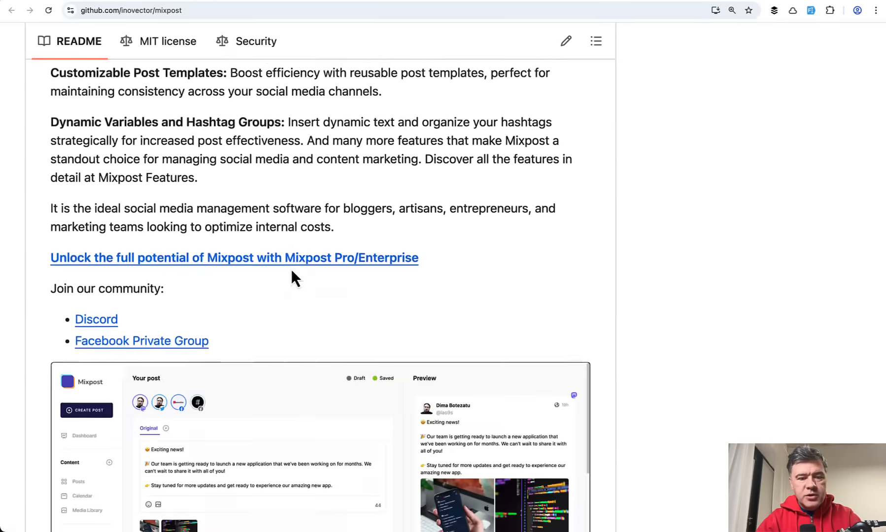
pyautogui.scroll(-3)
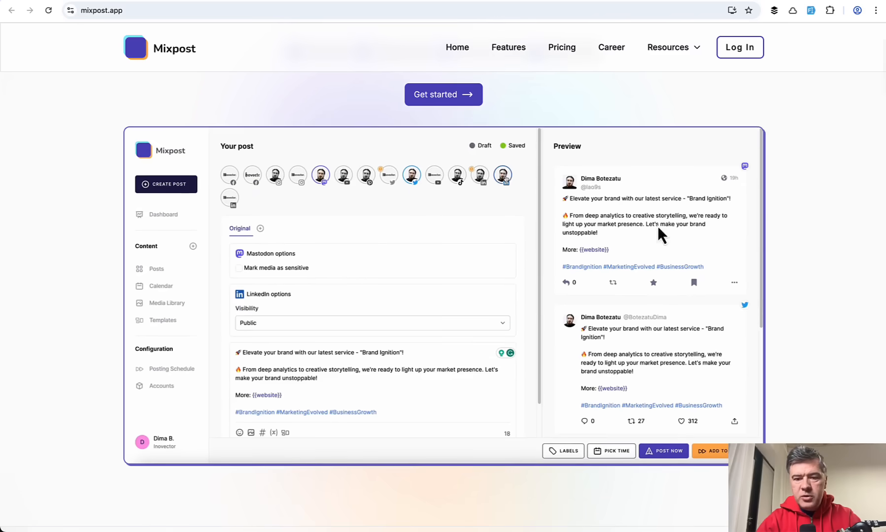
# Insert two stock photos into the Mixpost demo post from the media picker
pyautogui.scroll(-3)
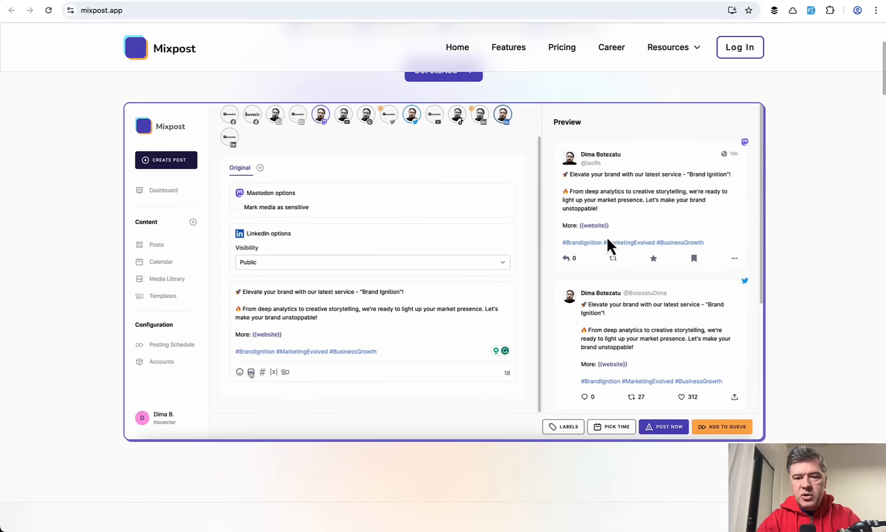
pyautogui.click(251, 372)
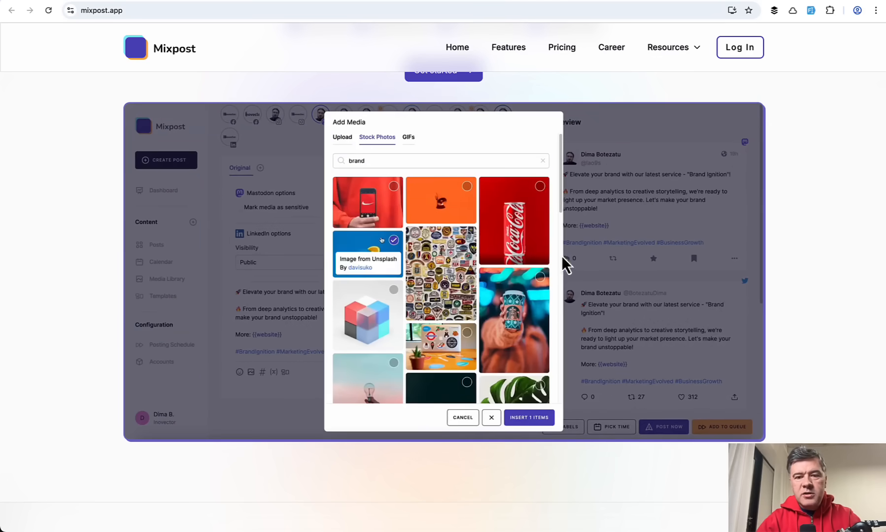
pyautogui.click(529, 417)
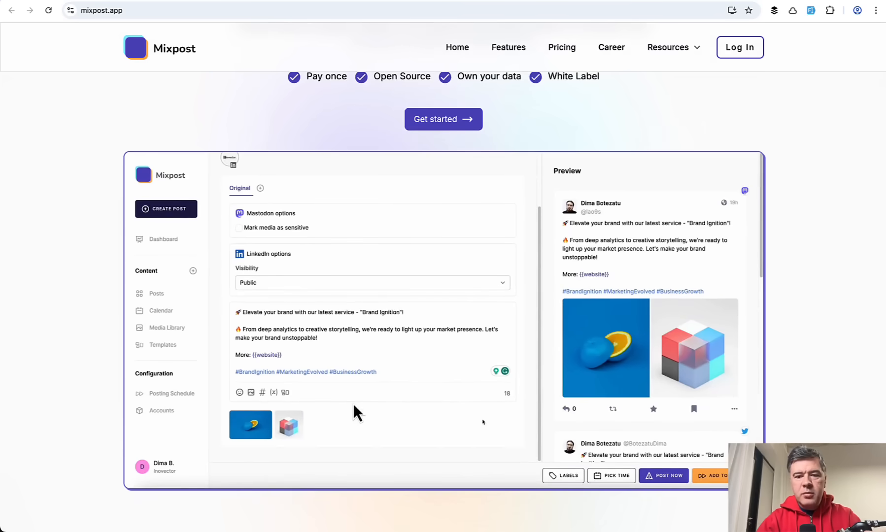
# Scroll down to the 'Maximize Your Social Media Impact' section
pyautogui.scroll(-3)
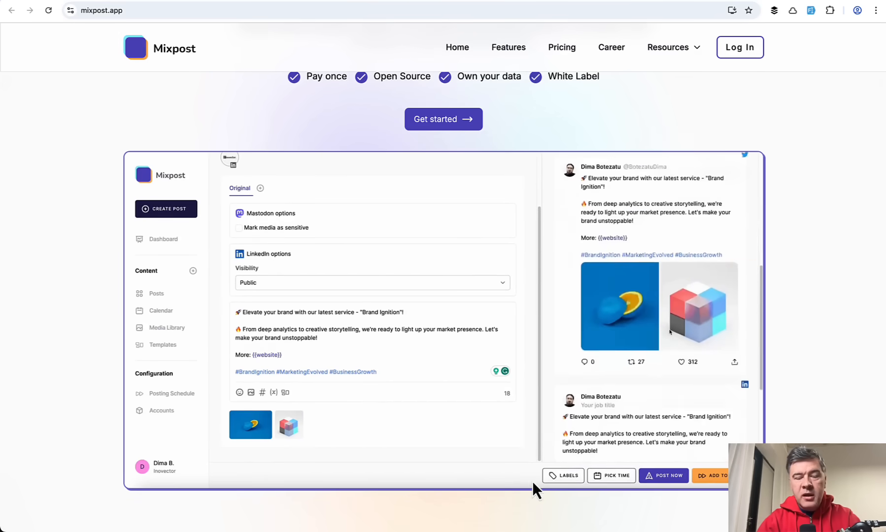
pyautogui.scroll(-3)
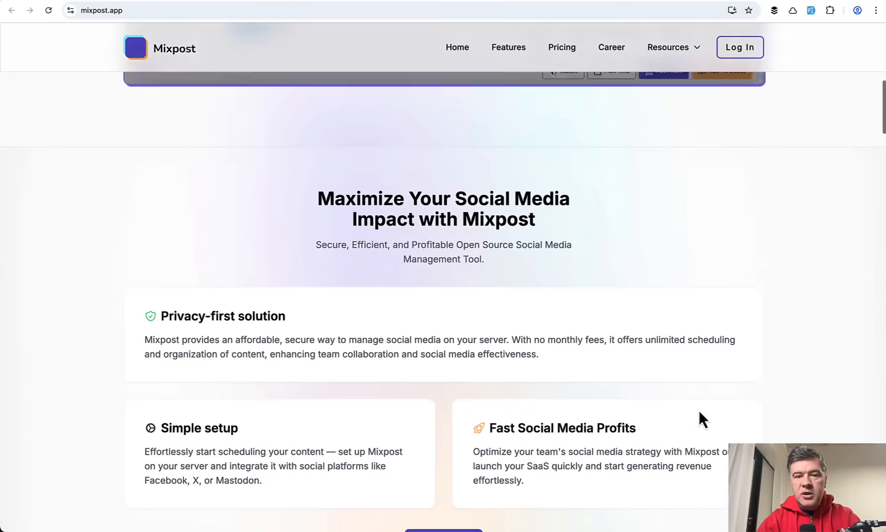
pyautogui.scroll(-3)
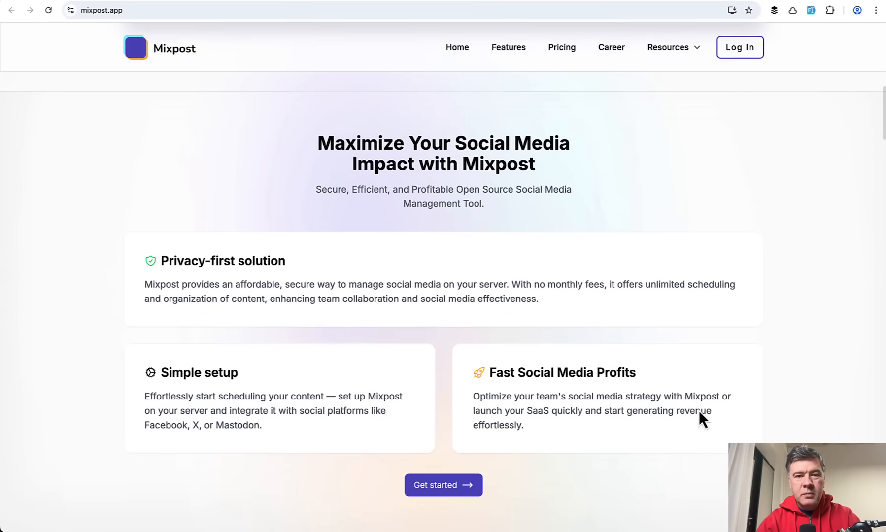
pyautogui.moveTo(698, 411)
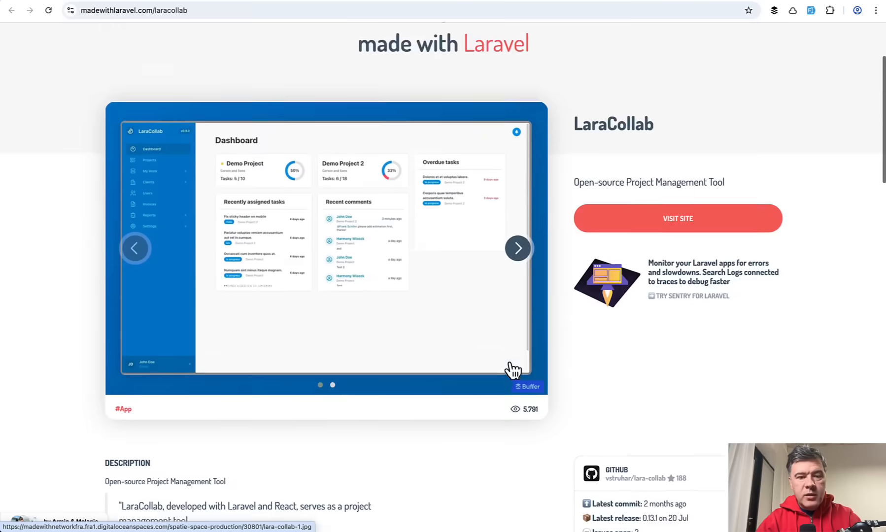
# Open the LaraCollab repo and view its Activity, Invoice and My tasks light screenshots
pyautogui.scroll(-3)
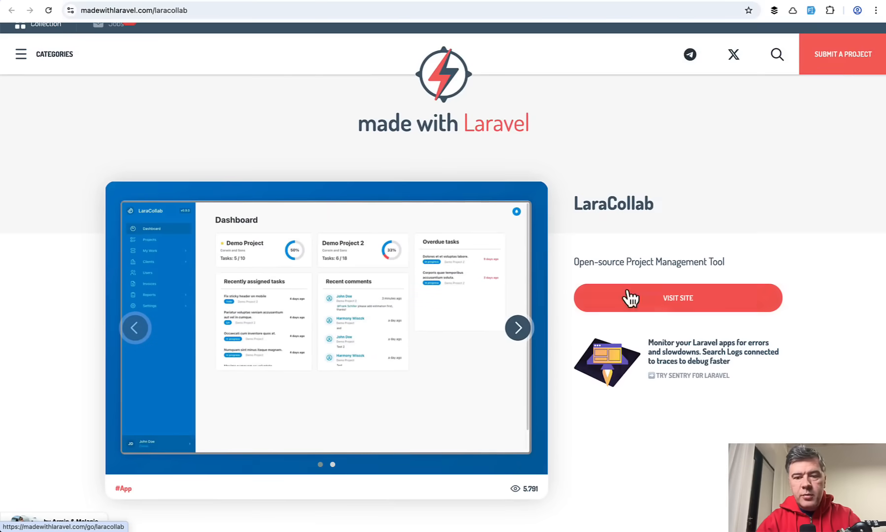
pyautogui.moveTo(706, 261)
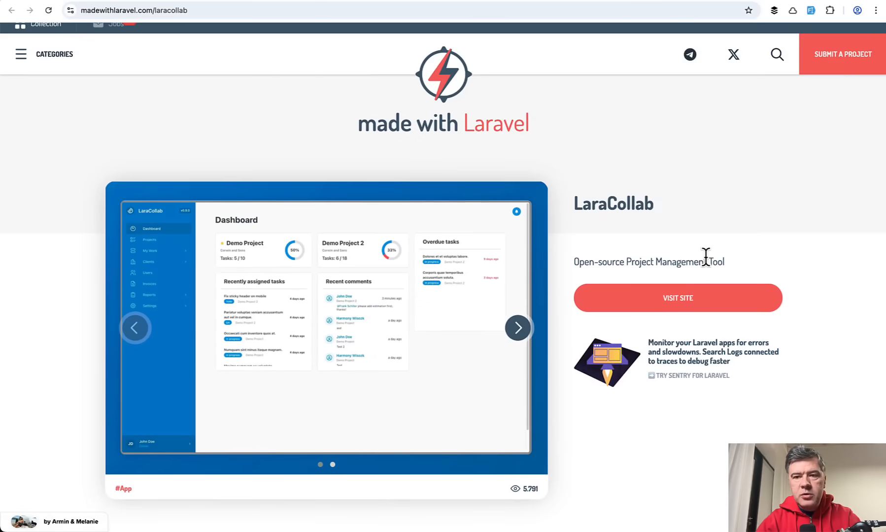
pyautogui.click(678, 298)
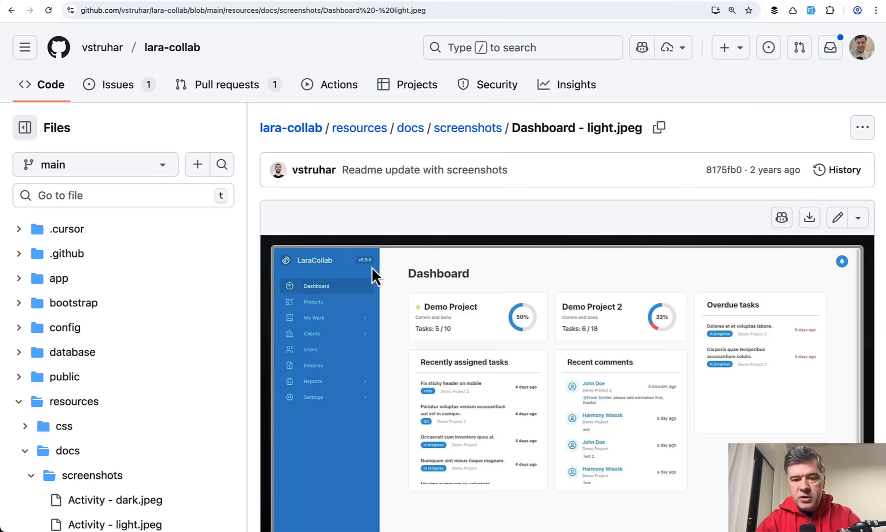
pyautogui.moveTo(467, 260)
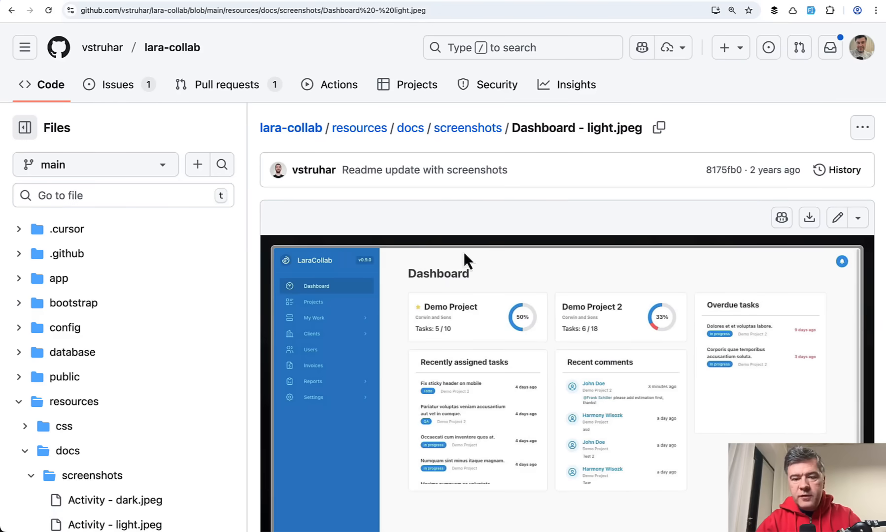
pyautogui.moveTo(607, 403)
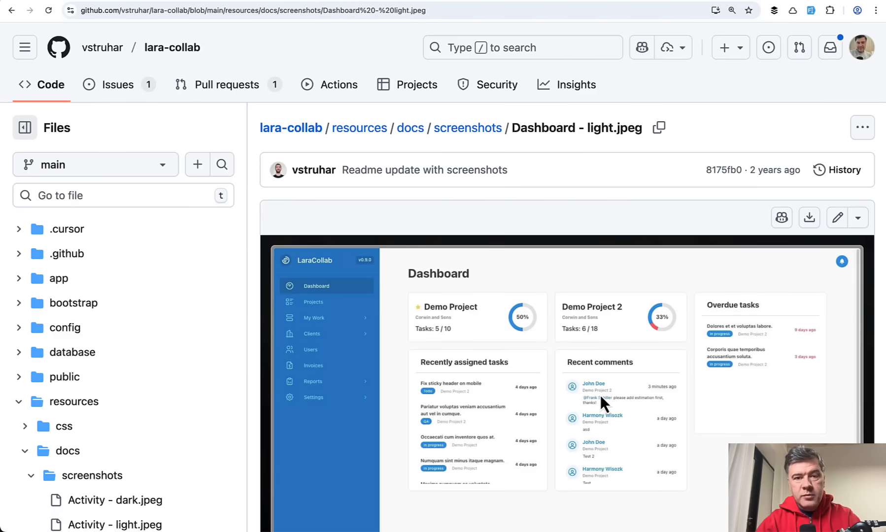
pyautogui.click(114, 268)
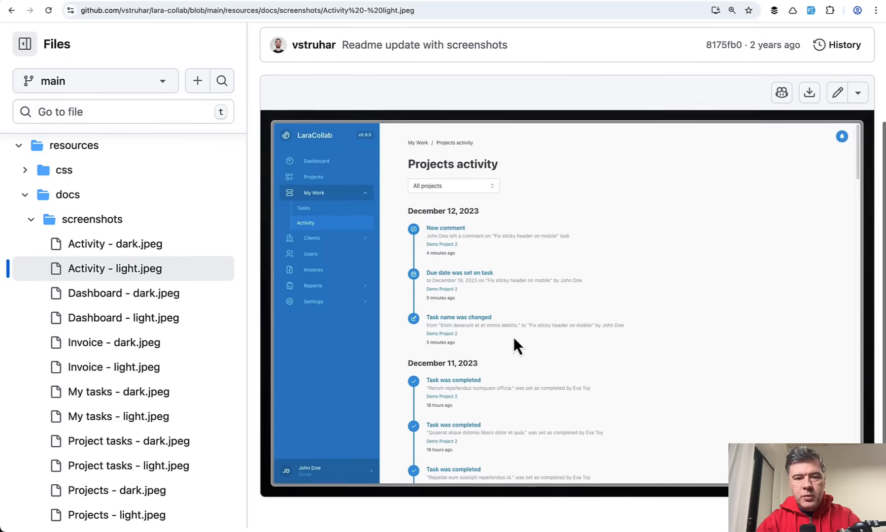
pyautogui.click(113, 367)
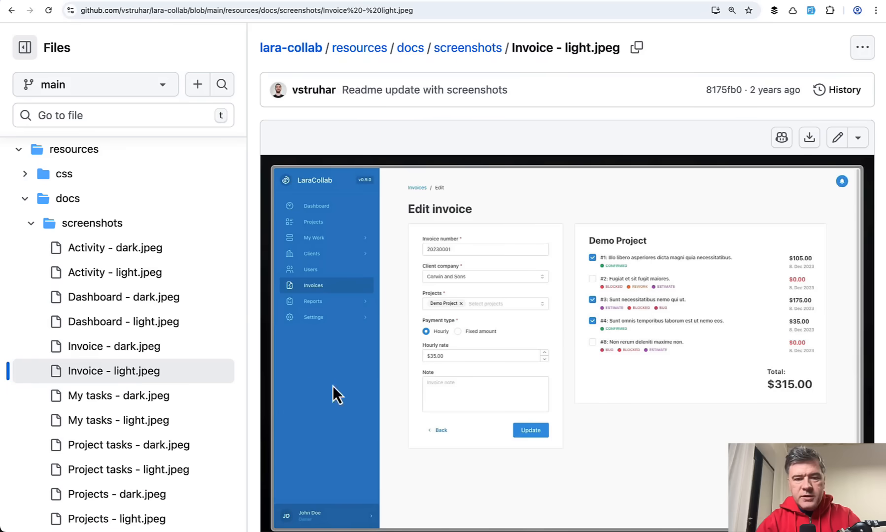
pyautogui.moveTo(638, 456)
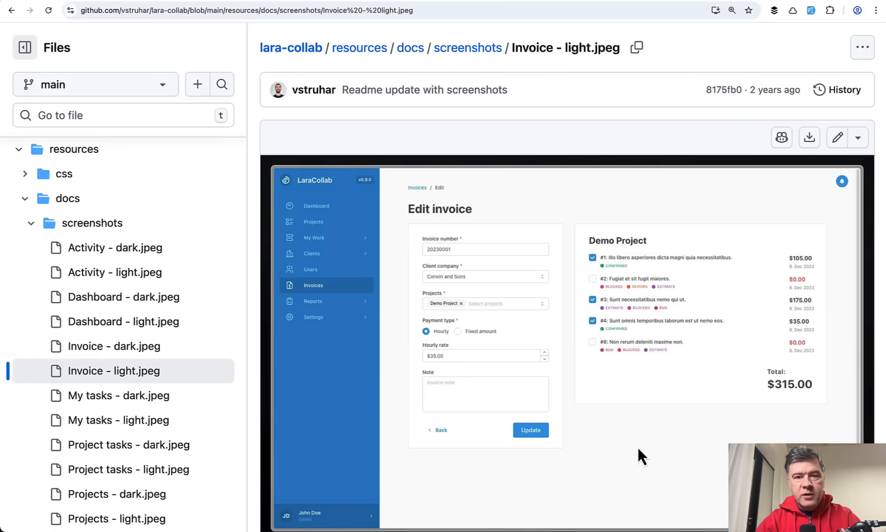
pyautogui.moveTo(632, 492)
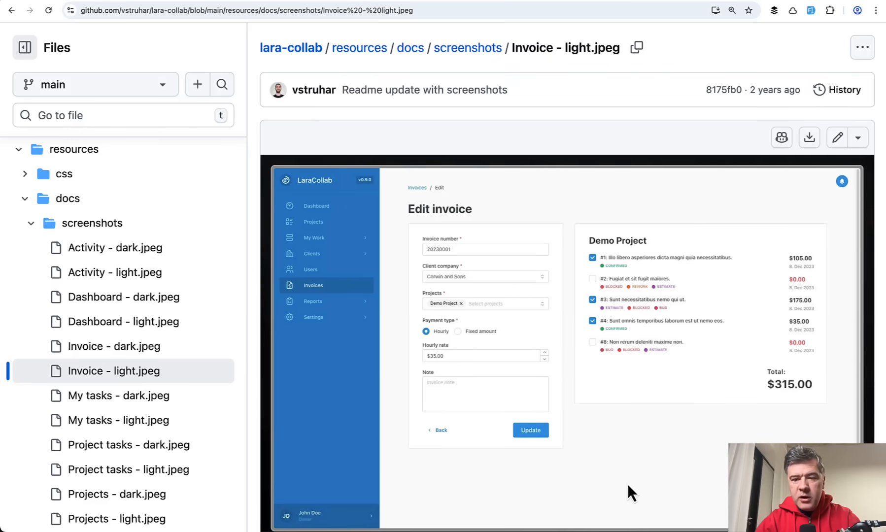
pyautogui.moveTo(691, 460)
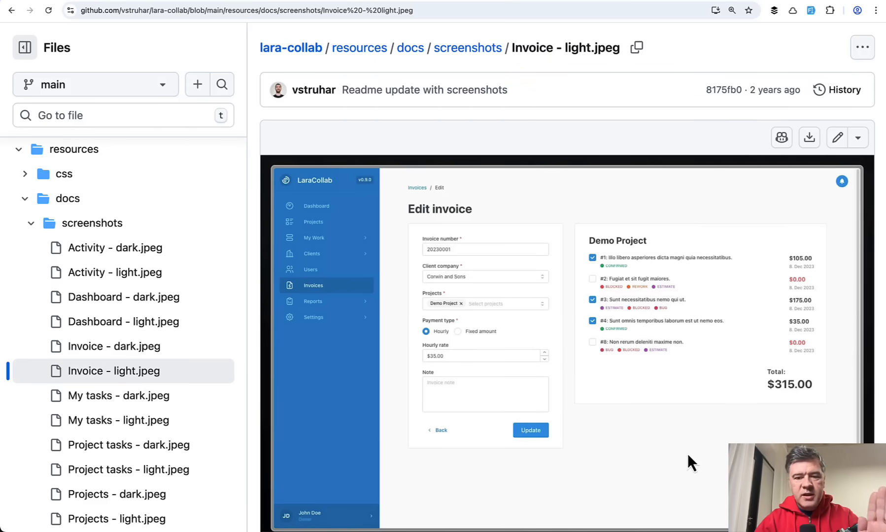
pyautogui.moveTo(793, 313)
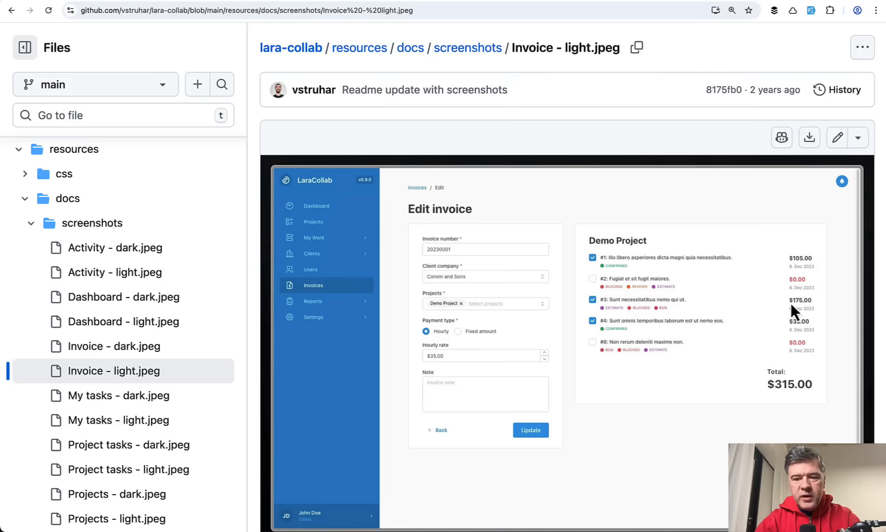
pyautogui.moveTo(660, 491)
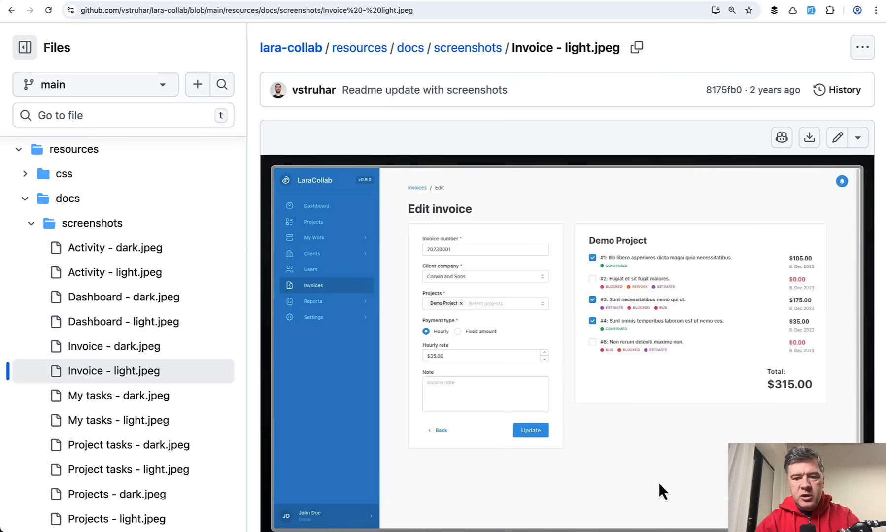
pyautogui.moveTo(442, 458)
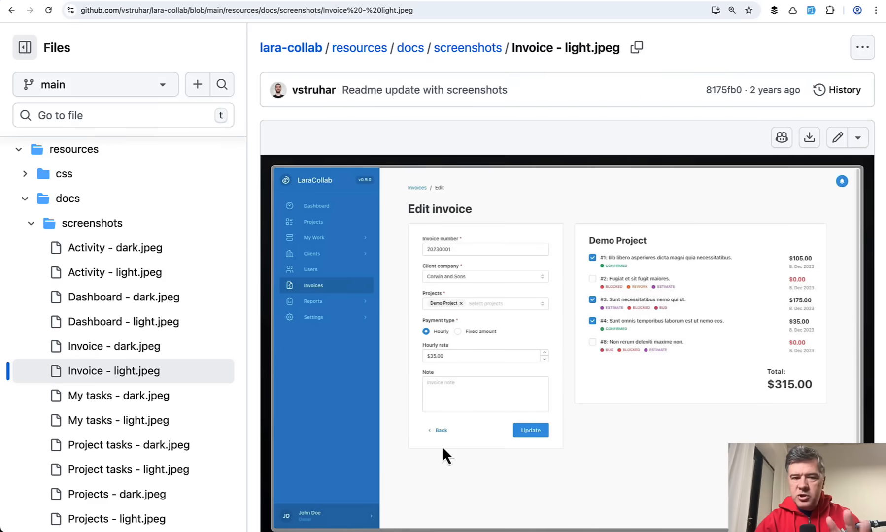
pyautogui.click(118, 420)
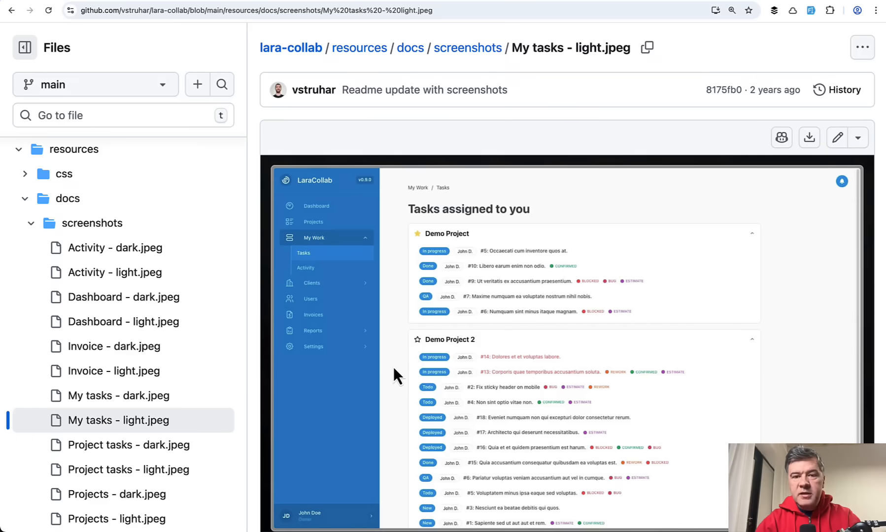
pyautogui.scroll(-3)
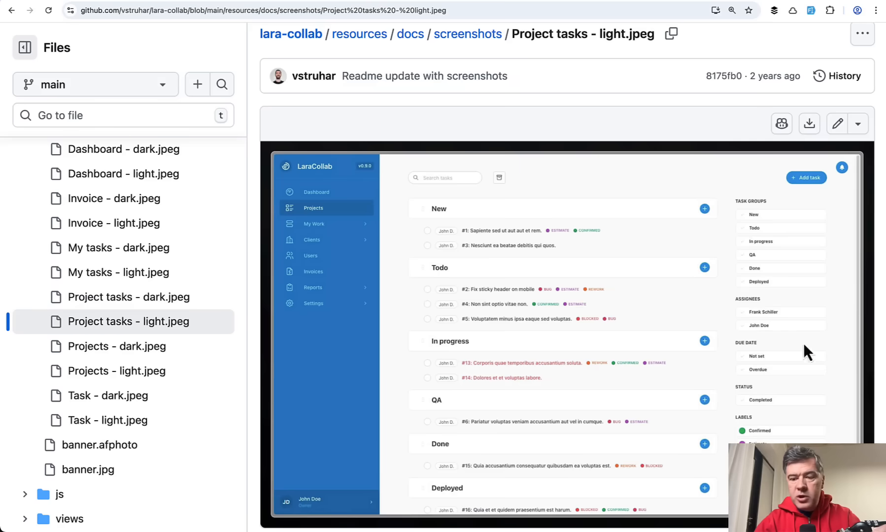
pyautogui.moveTo(590, 380)
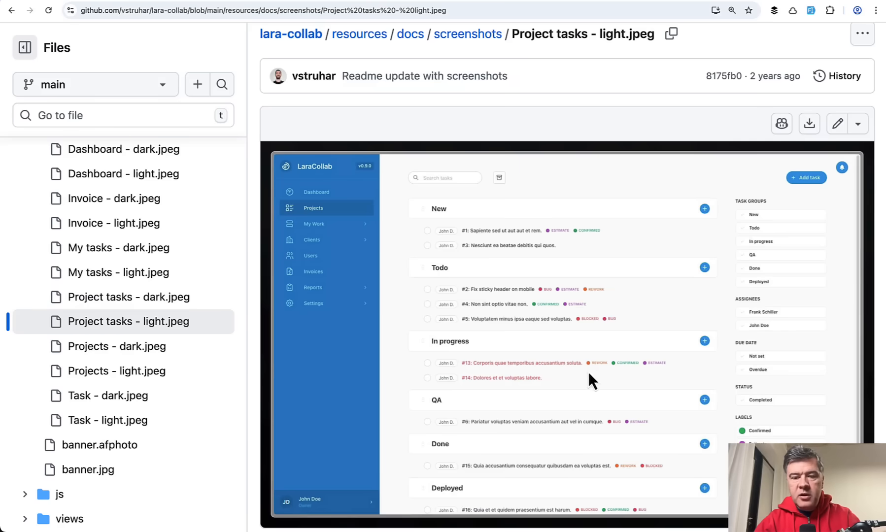
pyautogui.moveTo(567, 388)
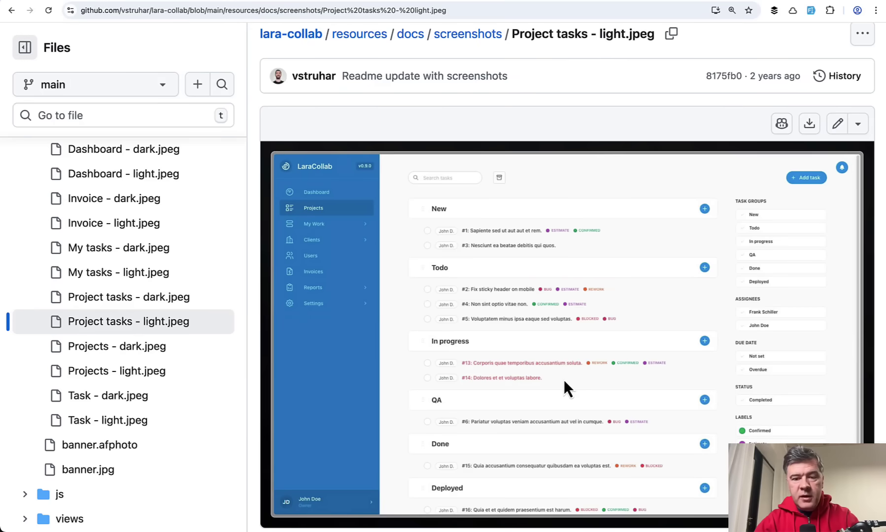
pyautogui.moveTo(529, 276)
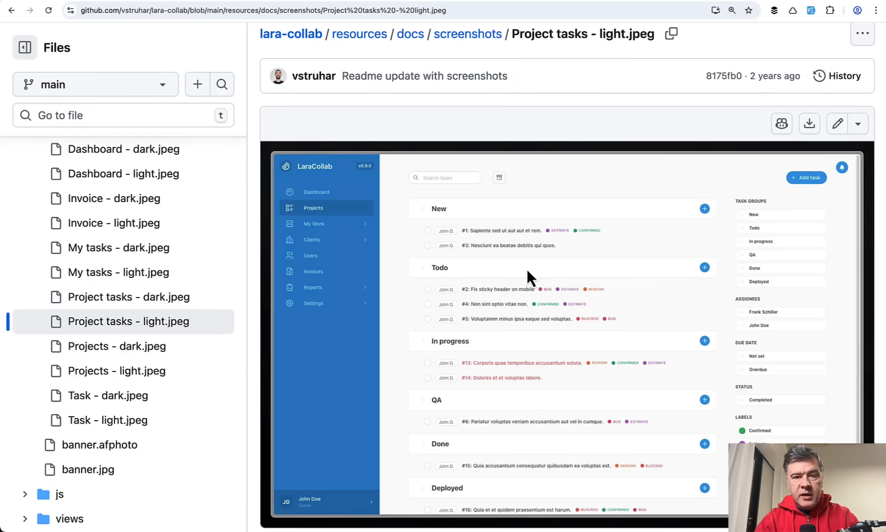
pyautogui.moveTo(617, 446)
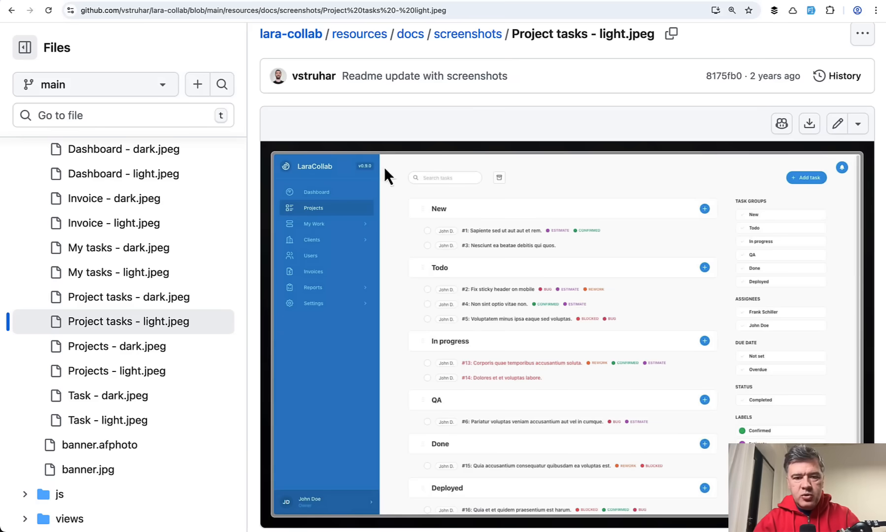
pyautogui.moveTo(628, 440)
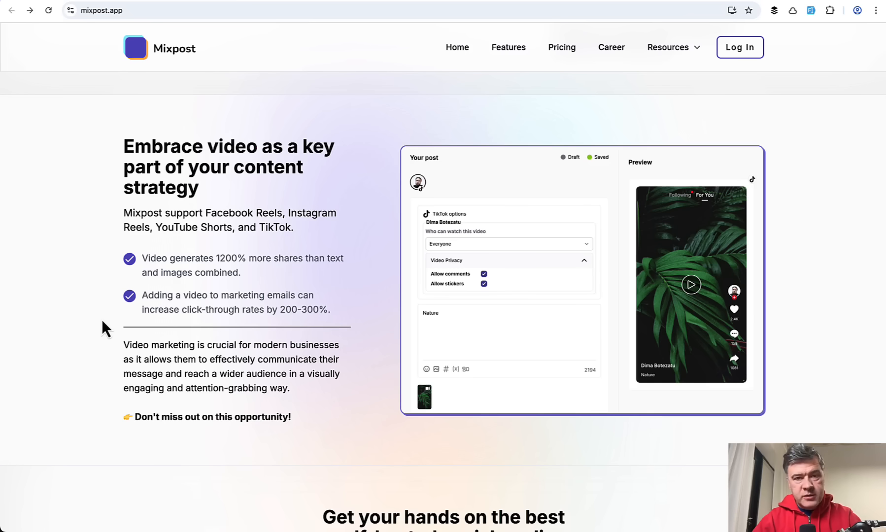
pyautogui.moveTo(375, 421)
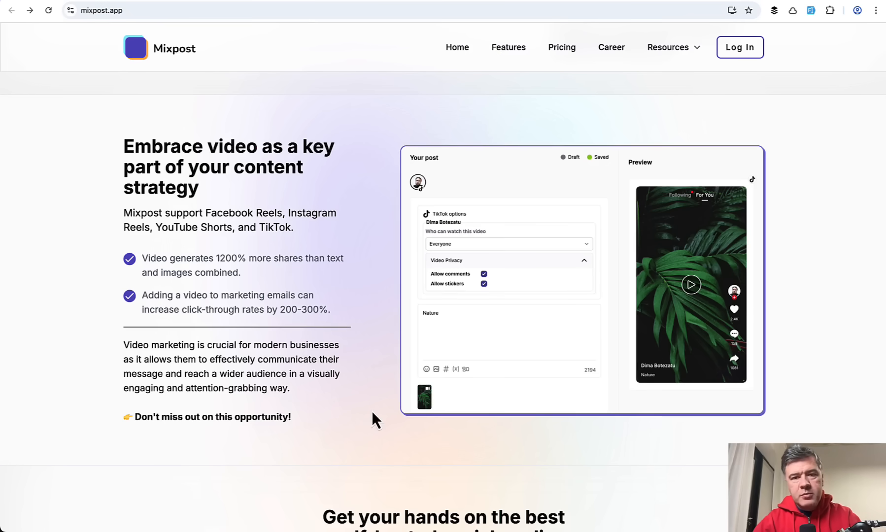
pyautogui.moveTo(660, 457)
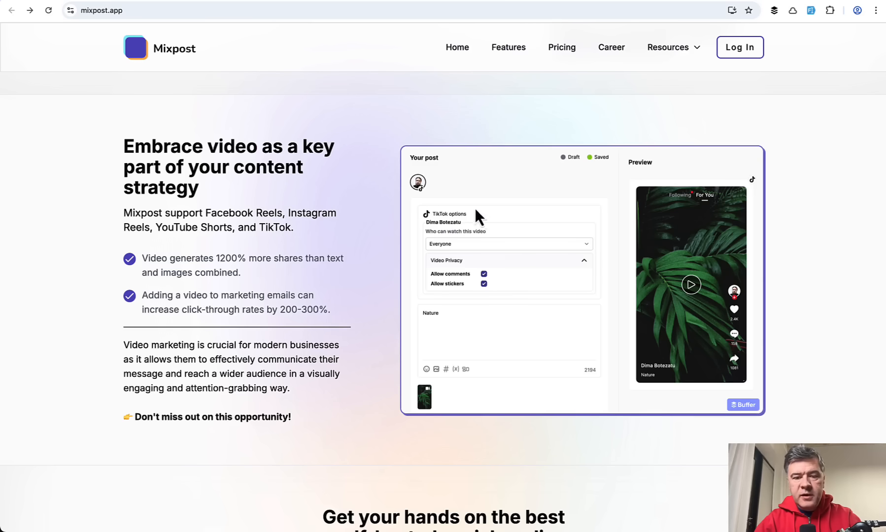
pyautogui.moveTo(729, 188)
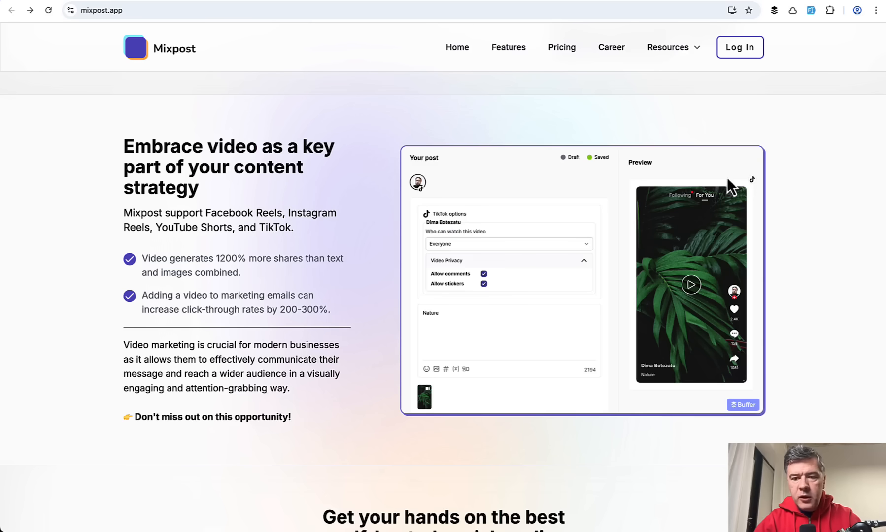
pyautogui.moveTo(438, 366)
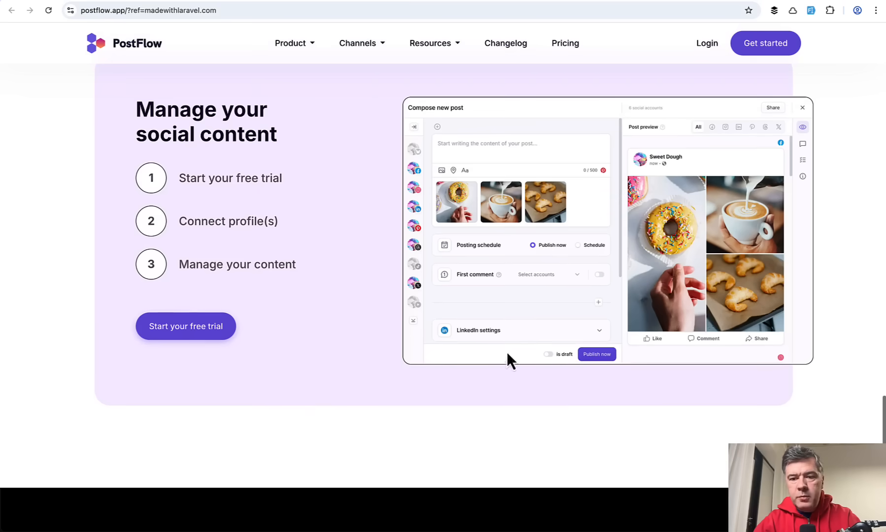
pyautogui.moveTo(634, 186)
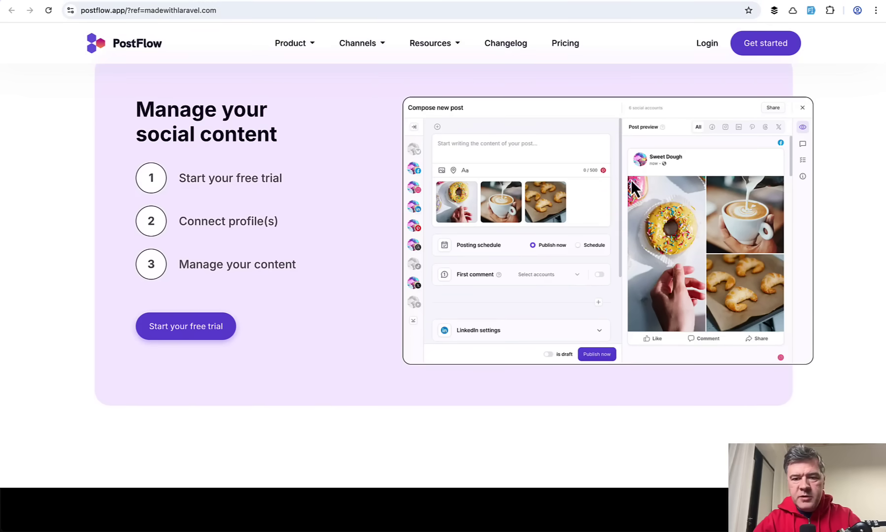
pyautogui.moveTo(460, 171)
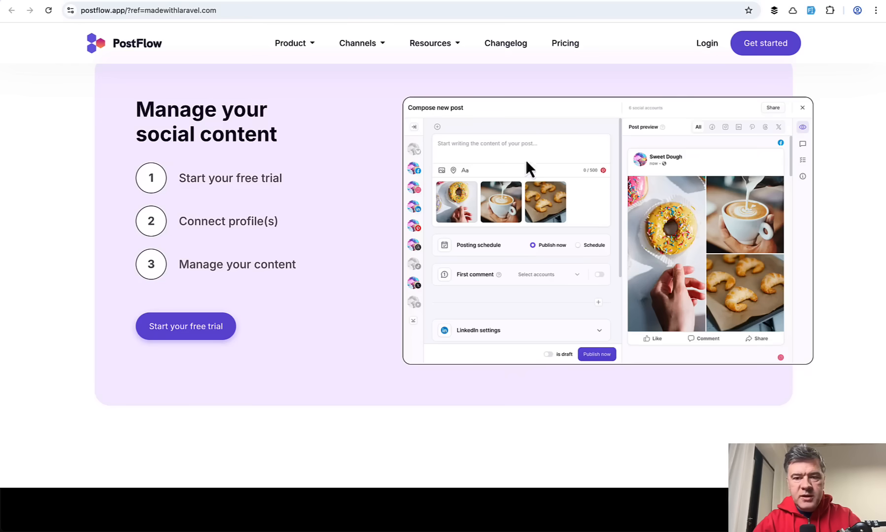
pyautogui.moveTo(697, 195)
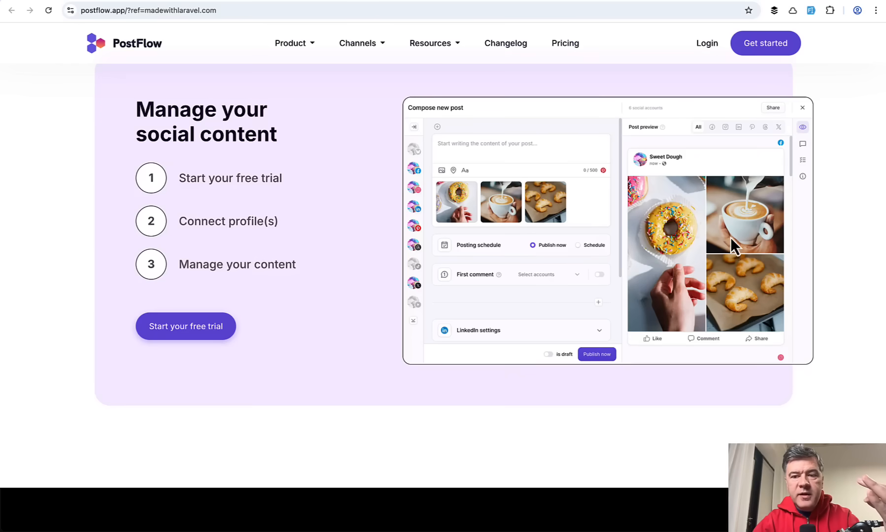
pyautogui.moveTo(567, 298)
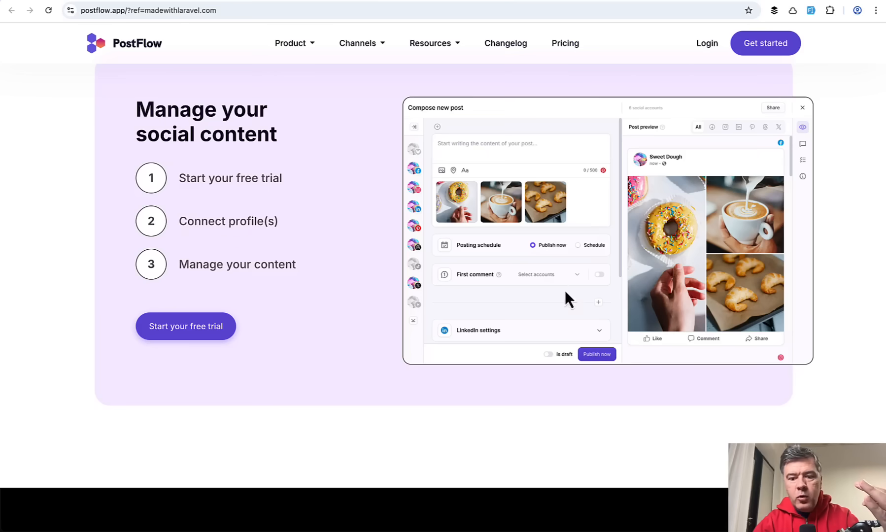
pyautogui.moveTo(531, 325)
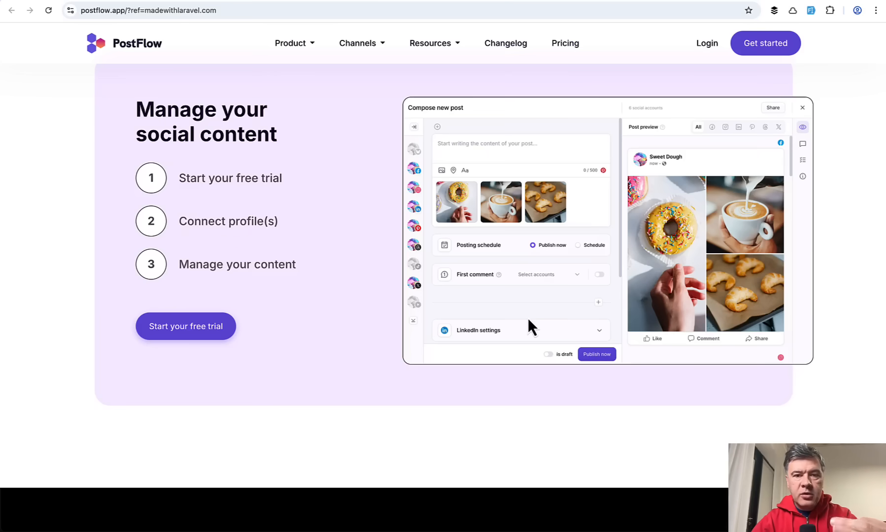
pyautogui.moveTo(604, 306)
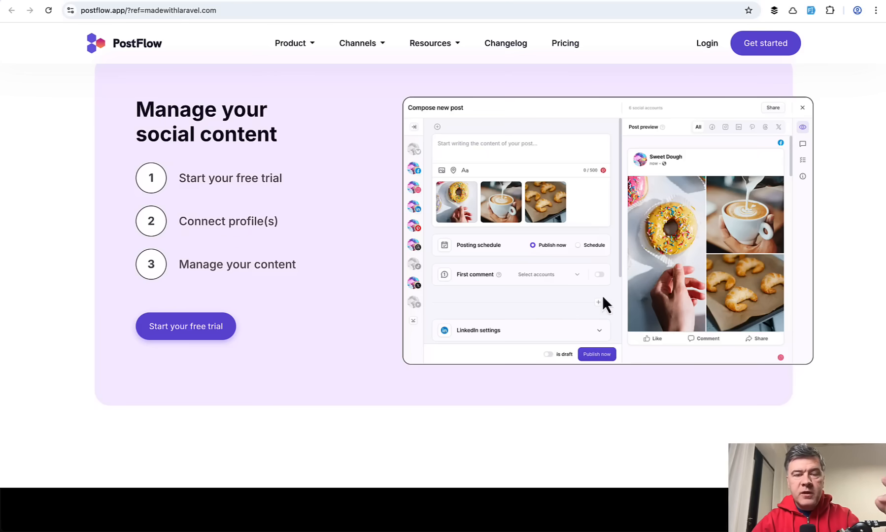
pyautogui.moveTo(644, 274)
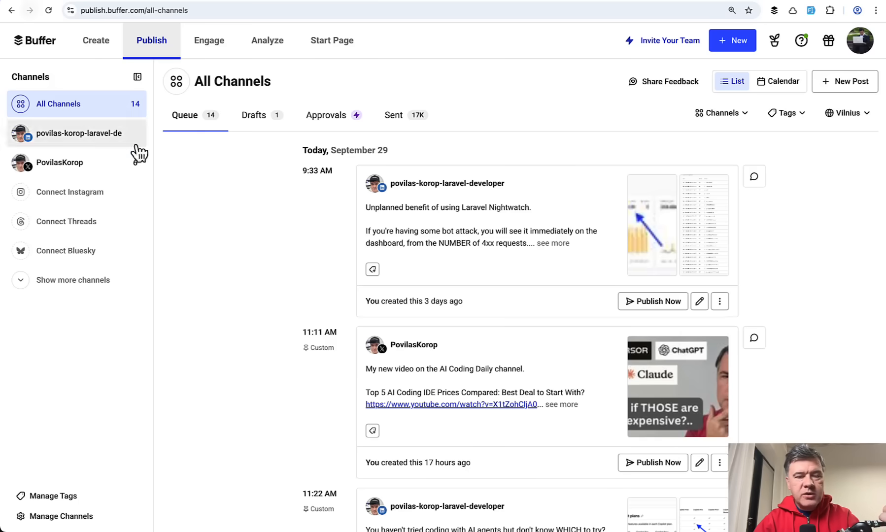
# Create a new Buffer post for LinkedIn and X, resetting its schedule to Next Available
pyautogui.click(732, 40)
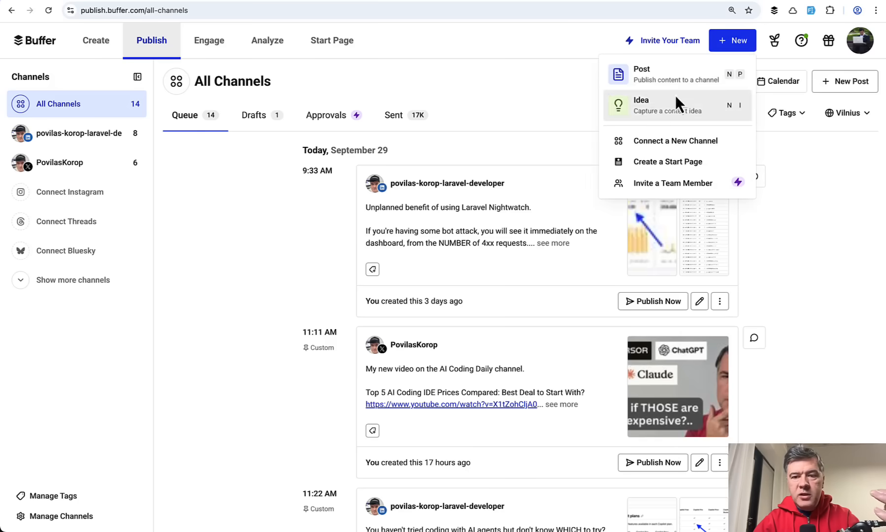
pyautogui.click(641, 74)
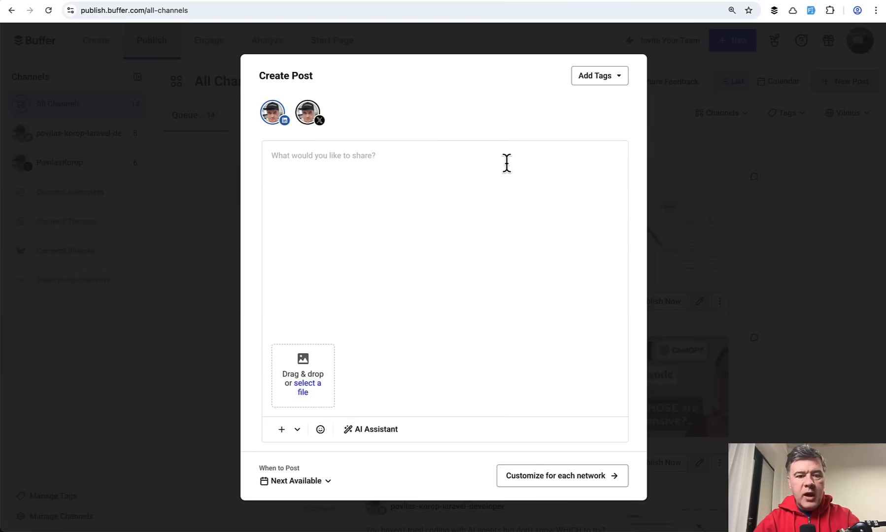
pyautogui.moveTo(402, 403)
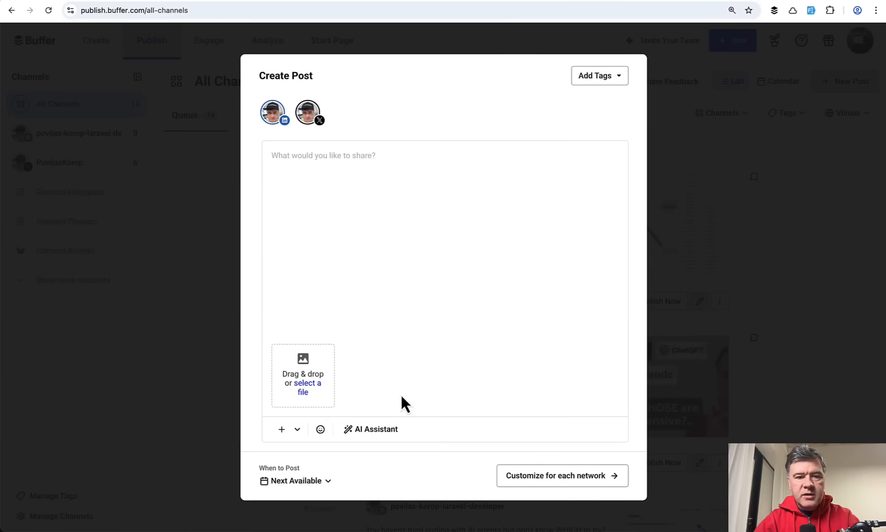
pyautogui.click(297, 429)
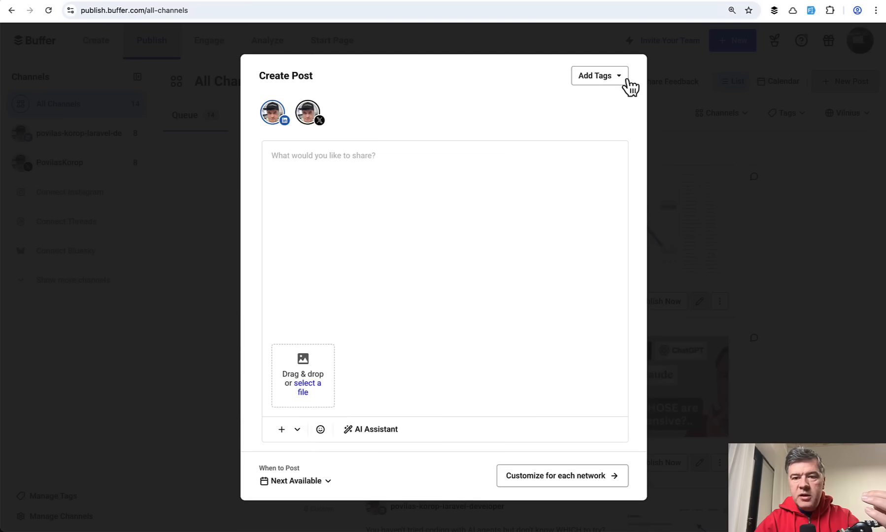
pyautogui.moveTo(370, 466)
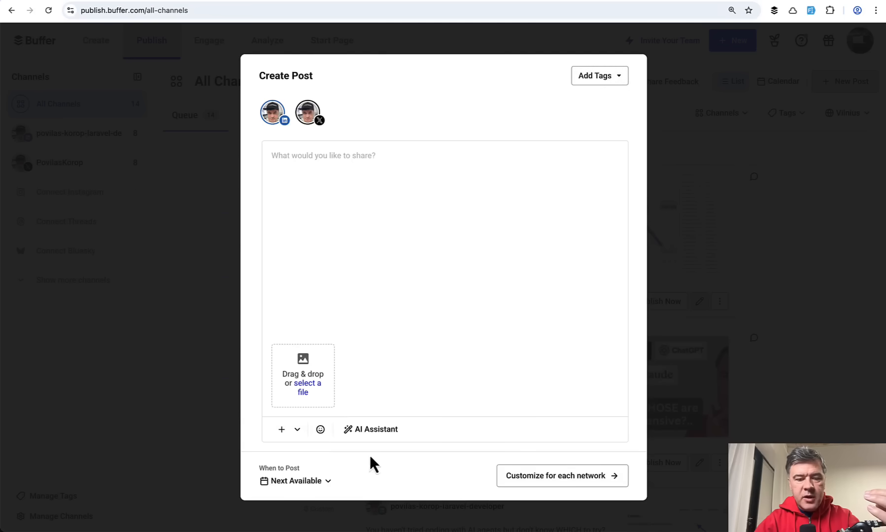
pyautogui.click(295, 481)
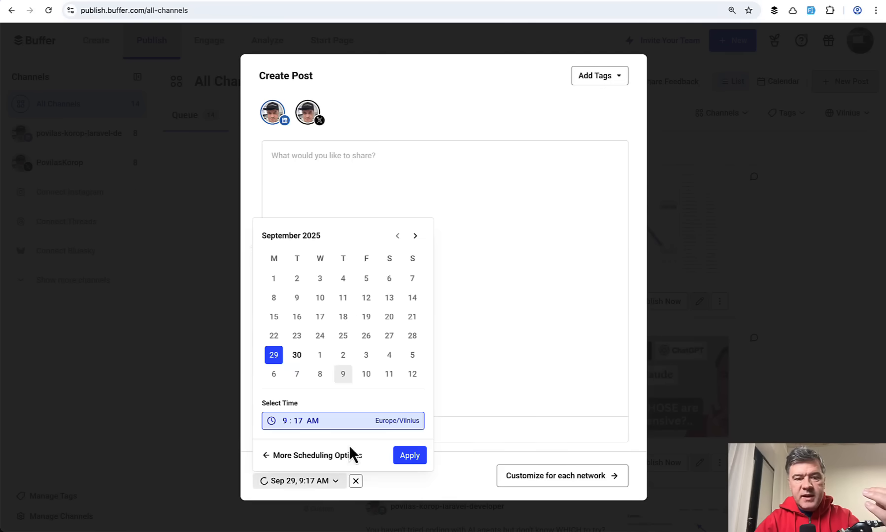
pyautogui.click(309, 421)
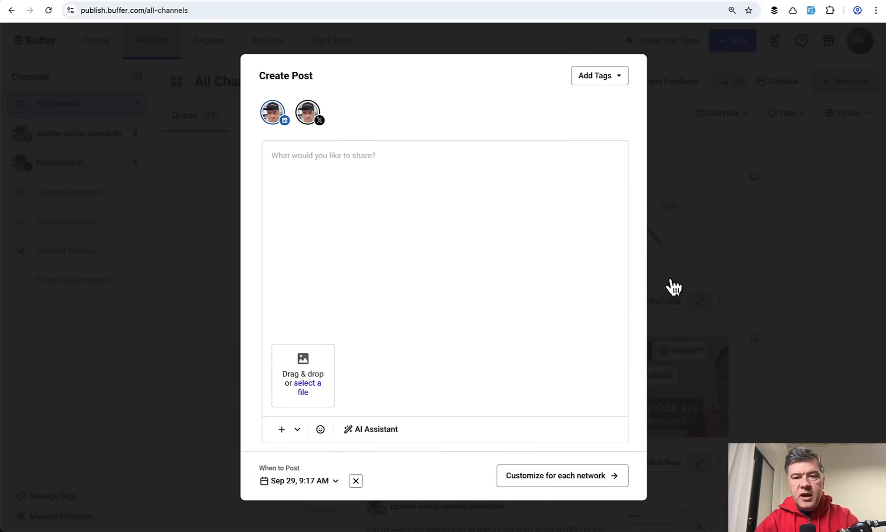
pyautogui.click(370, 204)
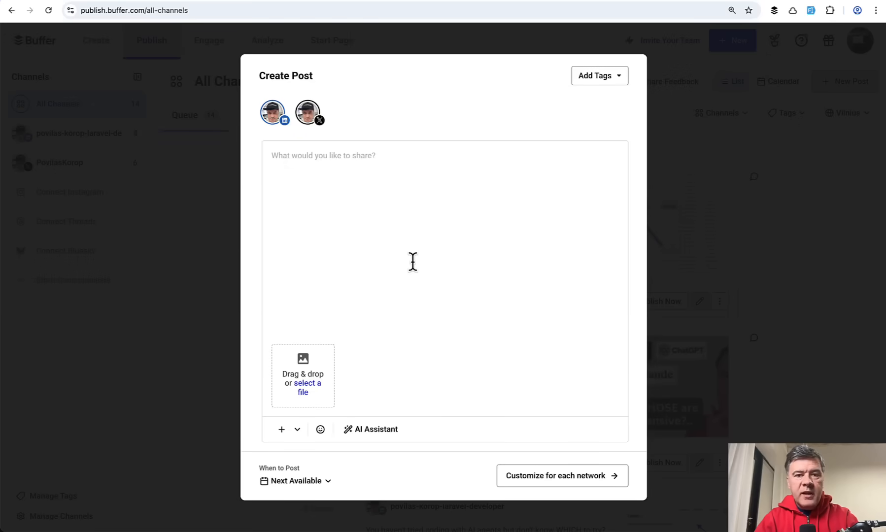
pyautogui.moveTo(433, 140)
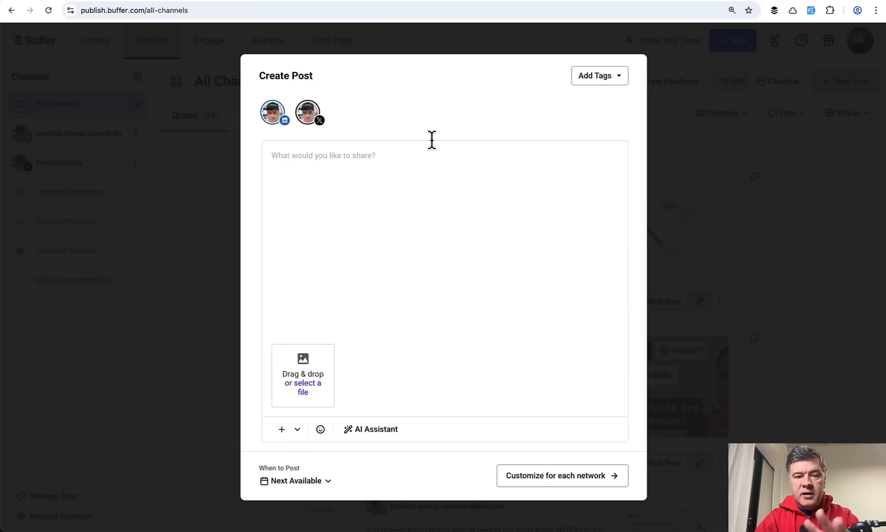
pyautogui.moveTo(568, 347)
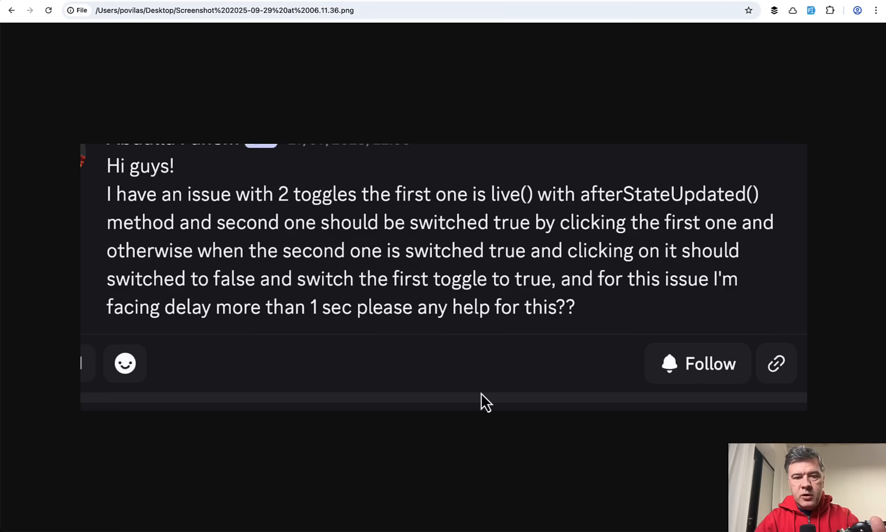
pyautogui.moveTo(329, 201)
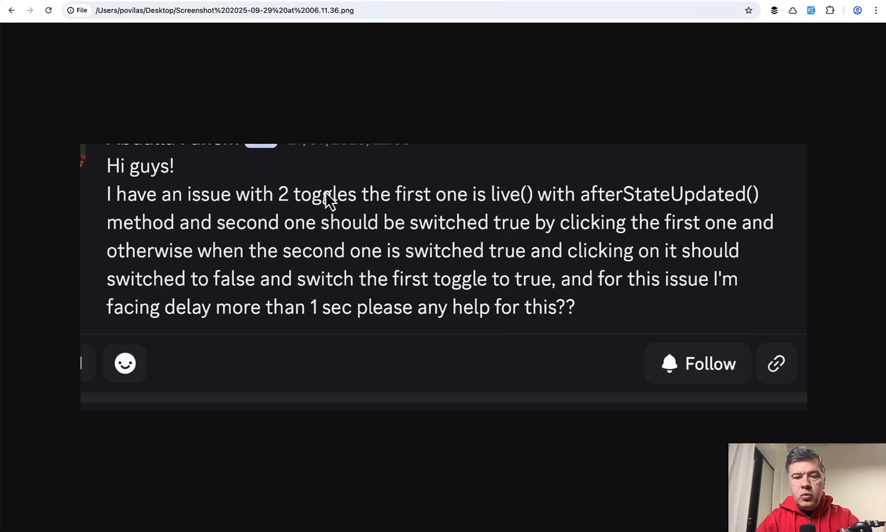
pyautogui.moveTo(488, 356)
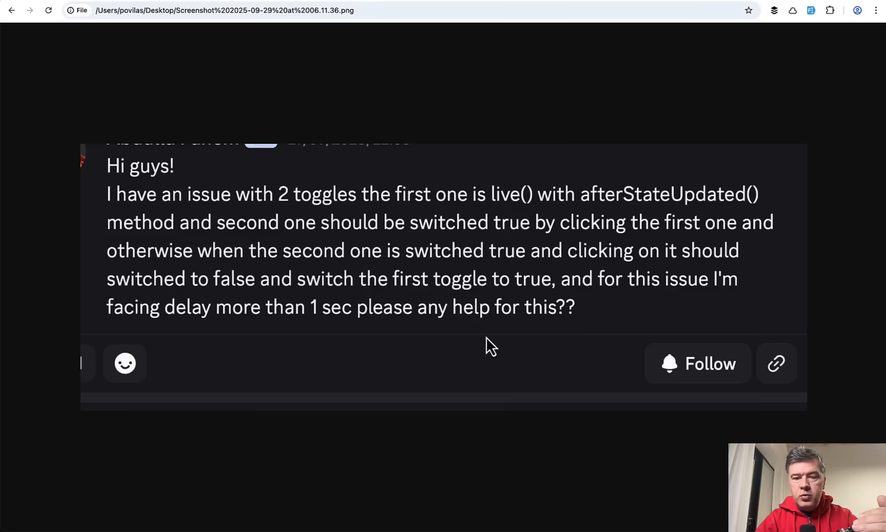
pyautogui.moveTo(427, 387)
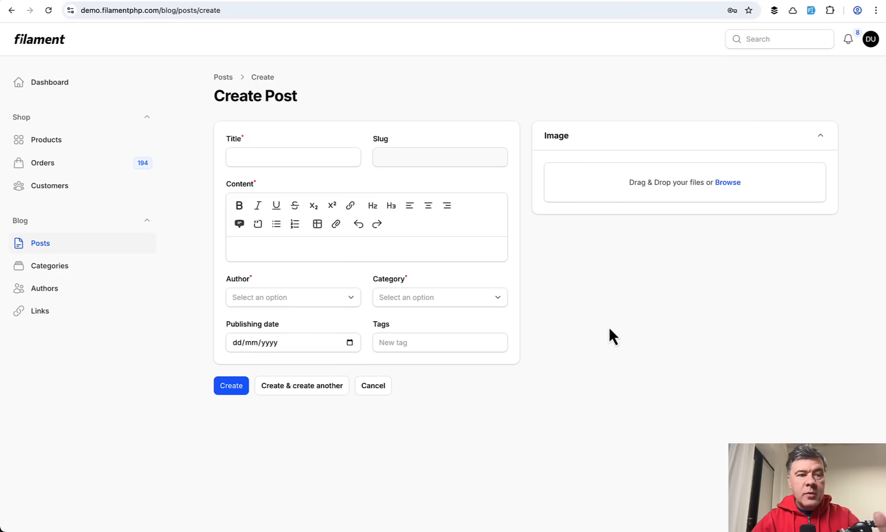
pyautogui.moveTo(565, 336)
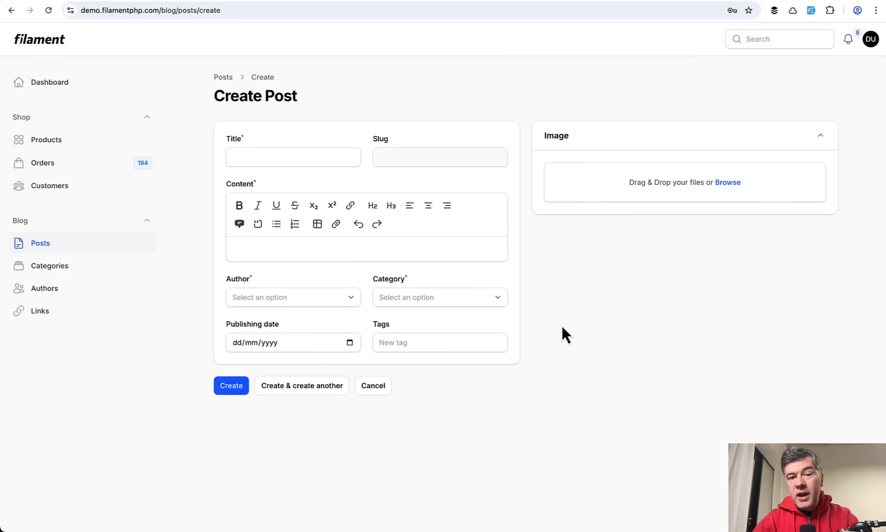
pyautogui.moveTo(597, 439)
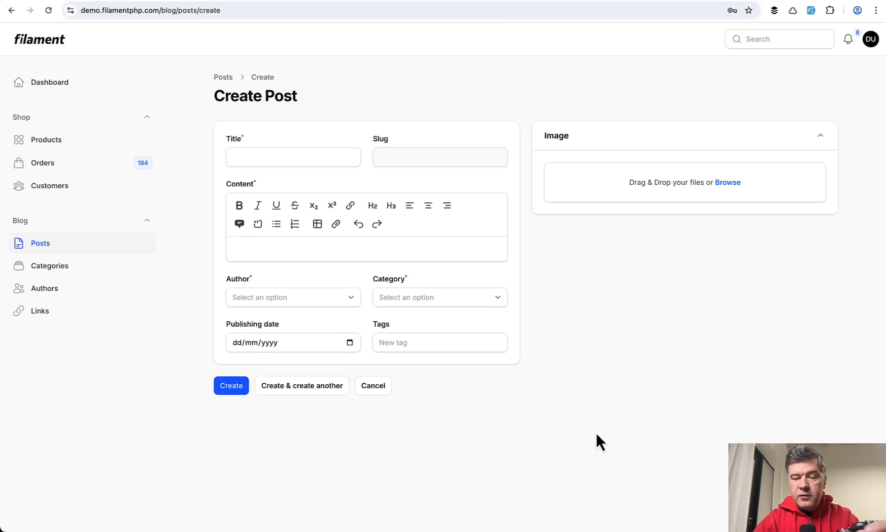
pyautogui.moveTo(616, 394)
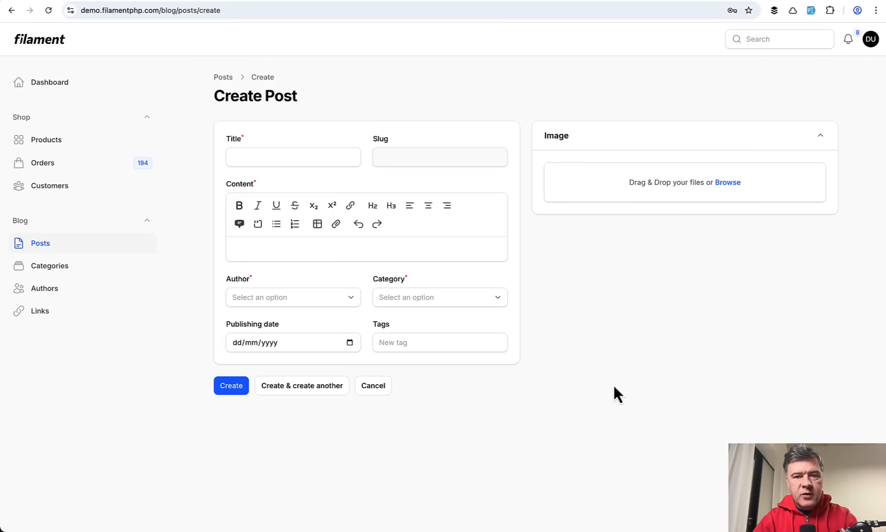
pyautogui.moveTo(608, 410)
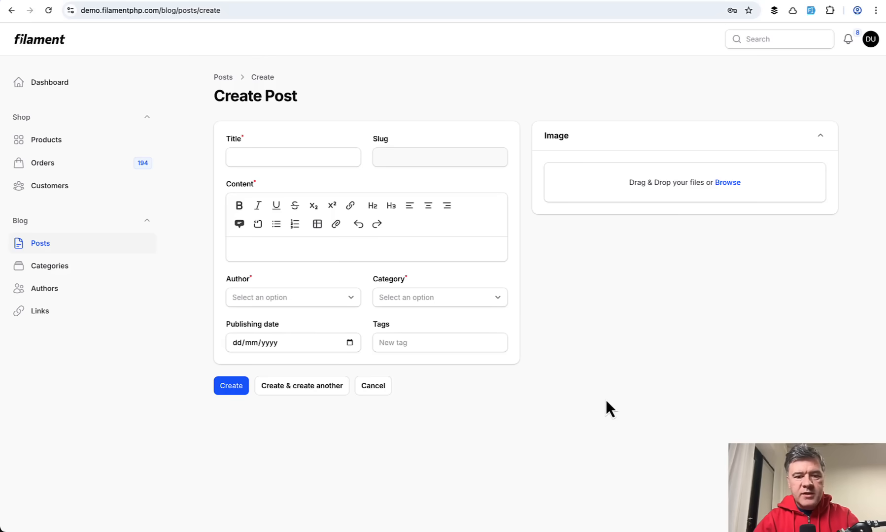
# Click on the blank Create Post form and open developer tools with F12
pyautogui.click(439, 297)
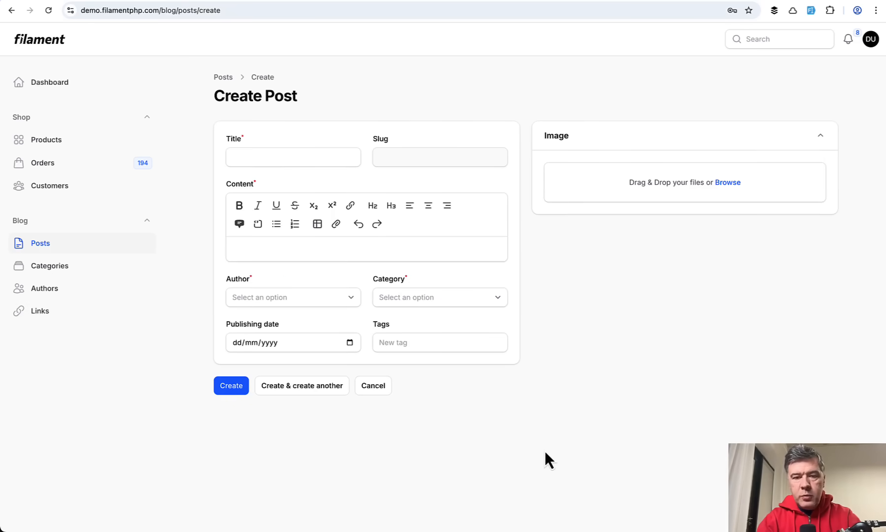
pyautogui.press('F12')
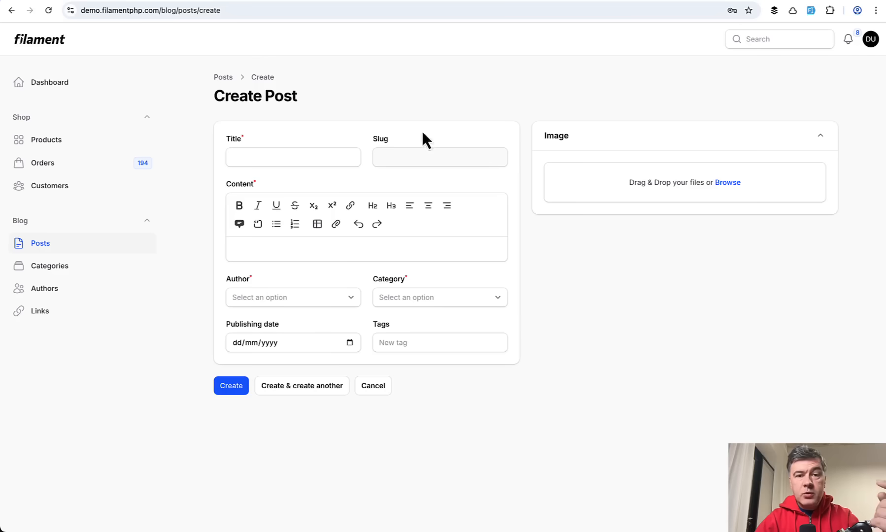
pyautogui.moveTo(582, 425)
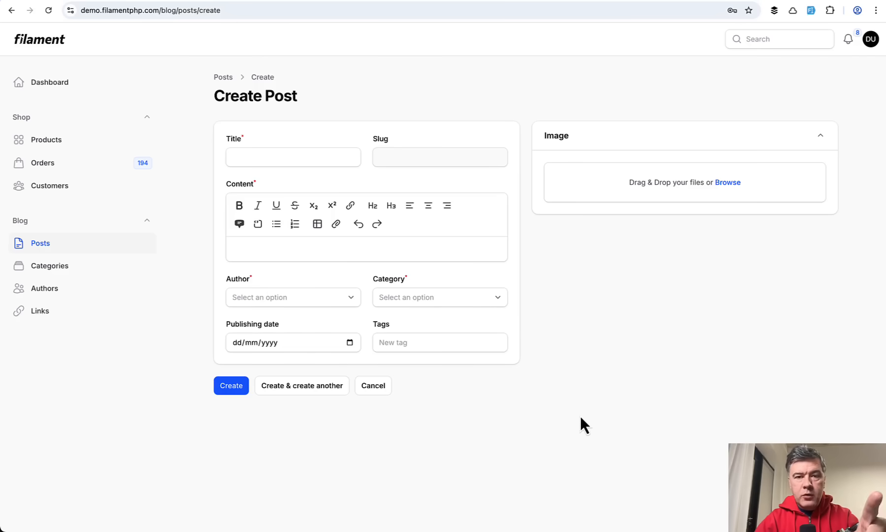
pyautogui.moveTo(354, 117)
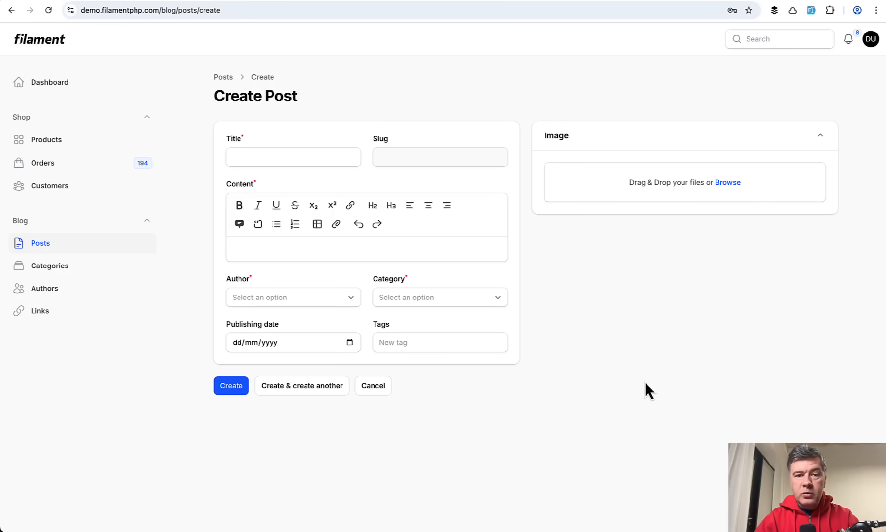
pyautogui.moveTo(703, 371)
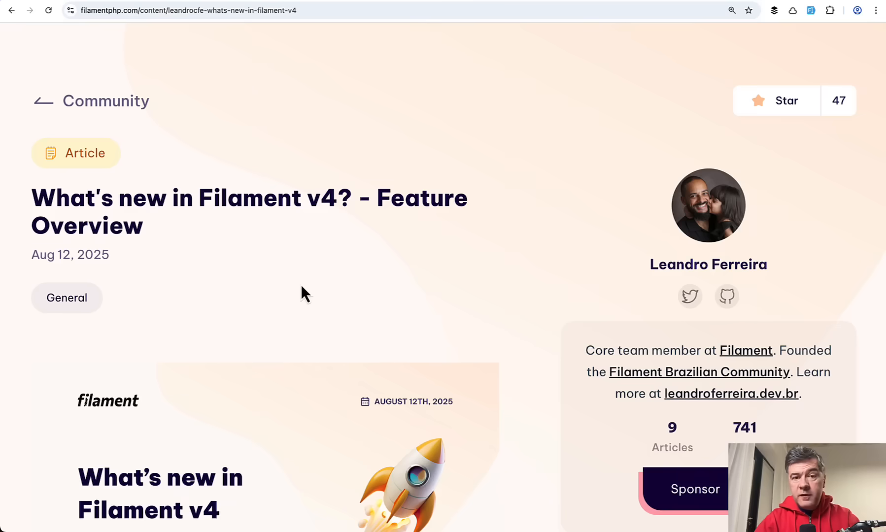
pyautogui.scroll(-3)
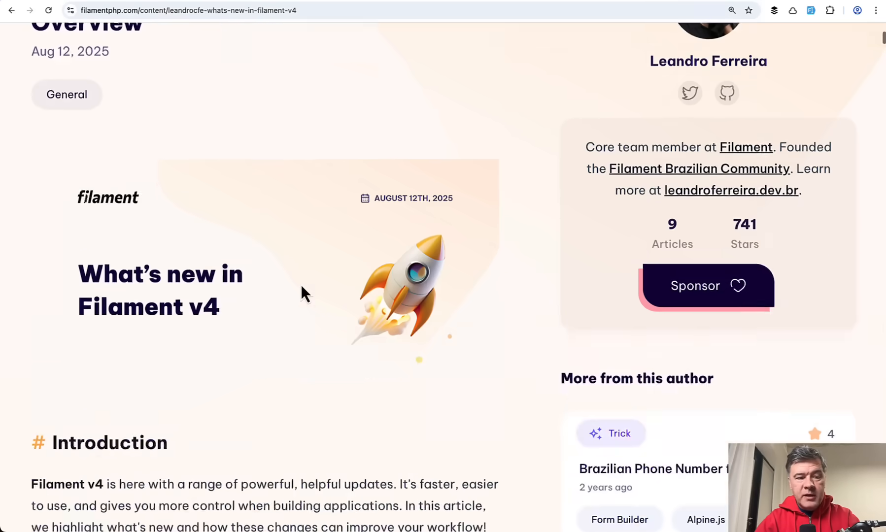
pyautogui.scroll(-3)
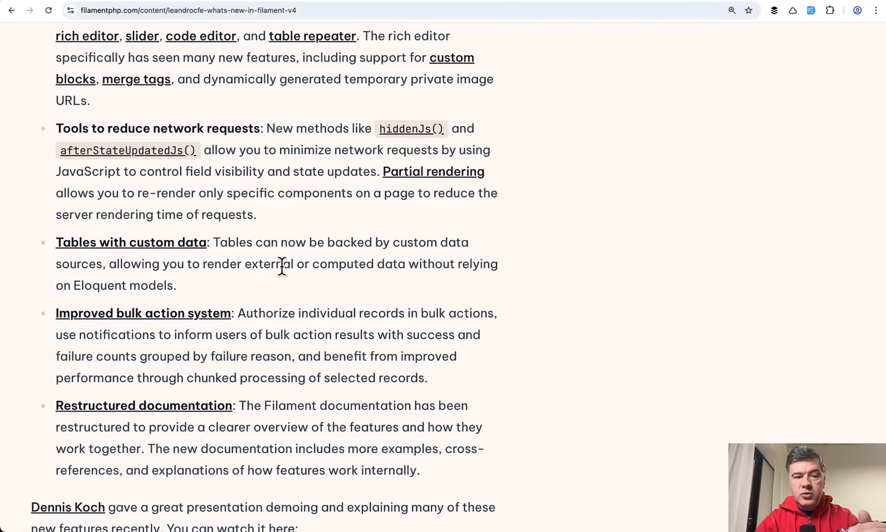
pyautogui.moveTo(422, 72)
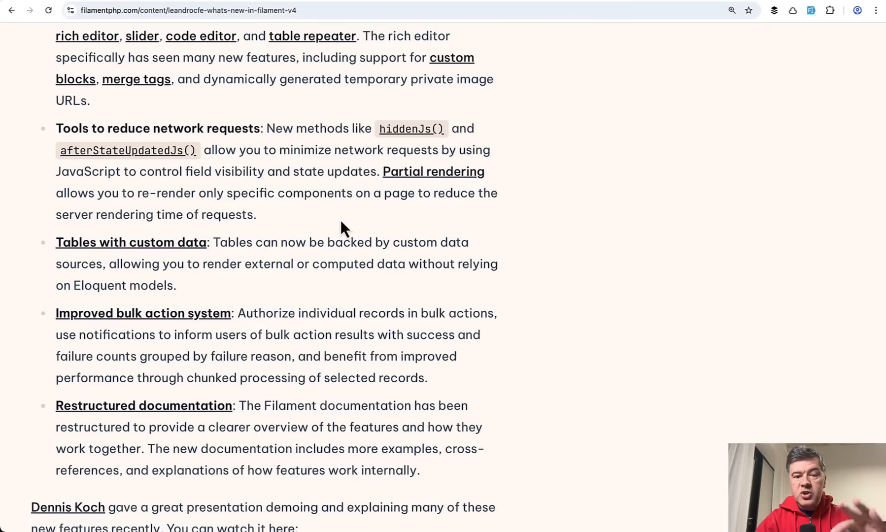
pyautogui.moveTo(418, 183)
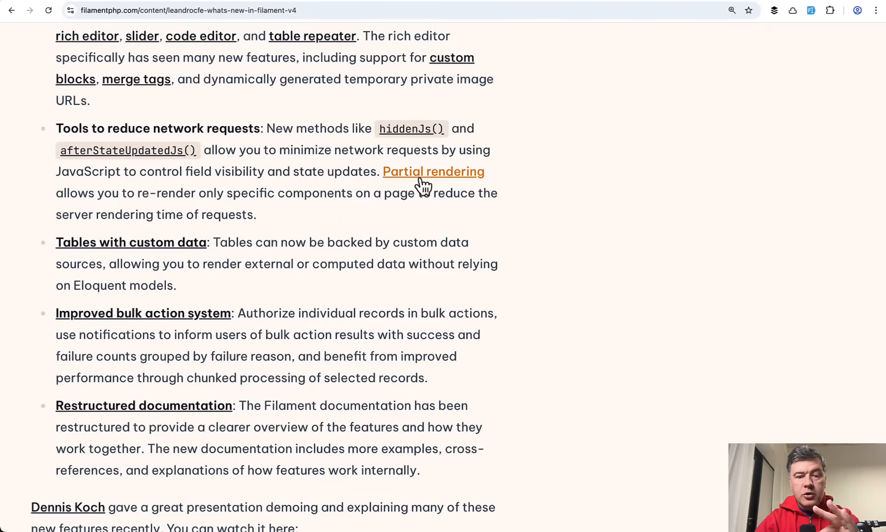
pyautogui.click(432, 172)
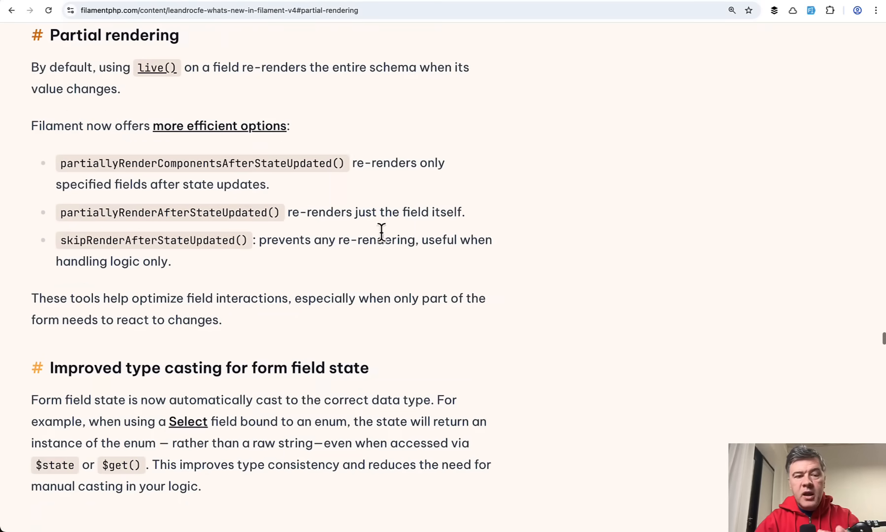
pyautogui.moveTo(391, 274)
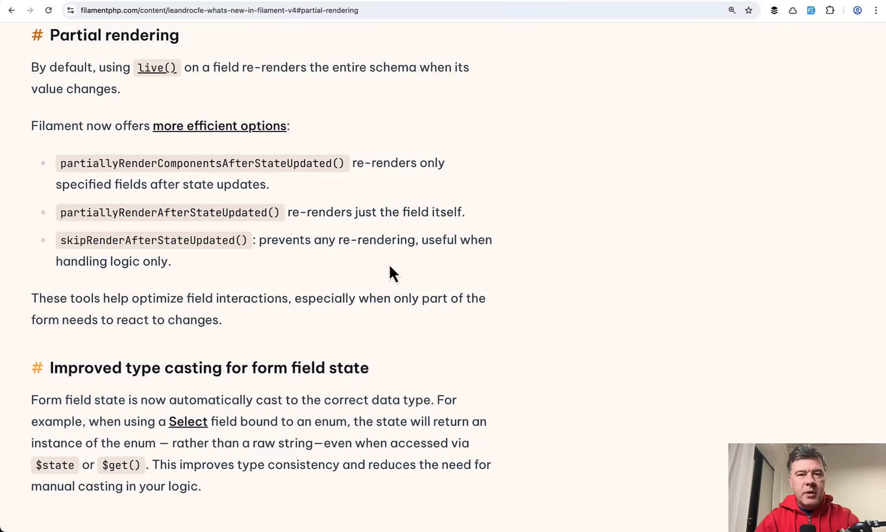
pyautogui.moveTo(118, 157)
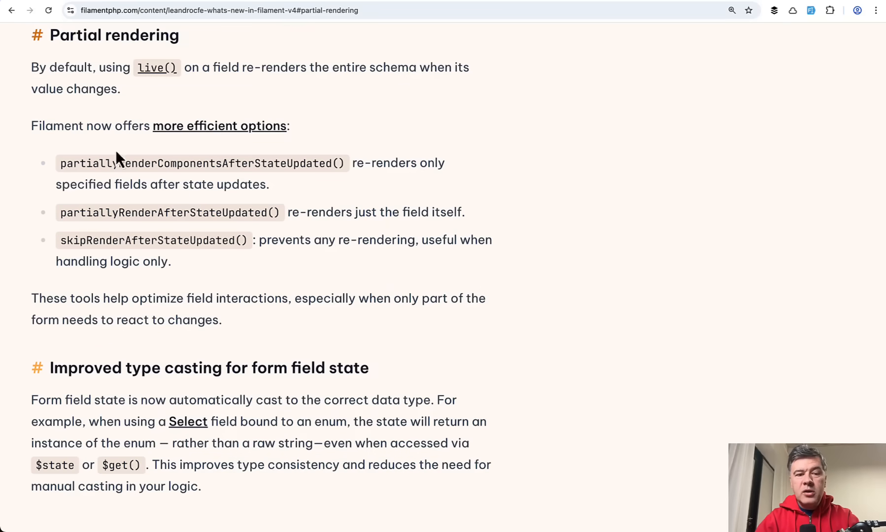
pyautogui.moveTo(425, 274)
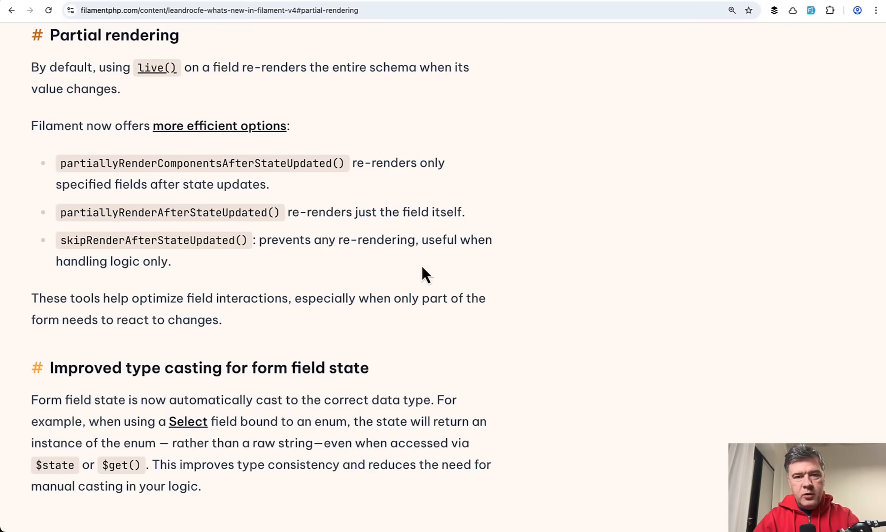
pyautogui.moveTo(664, 326)
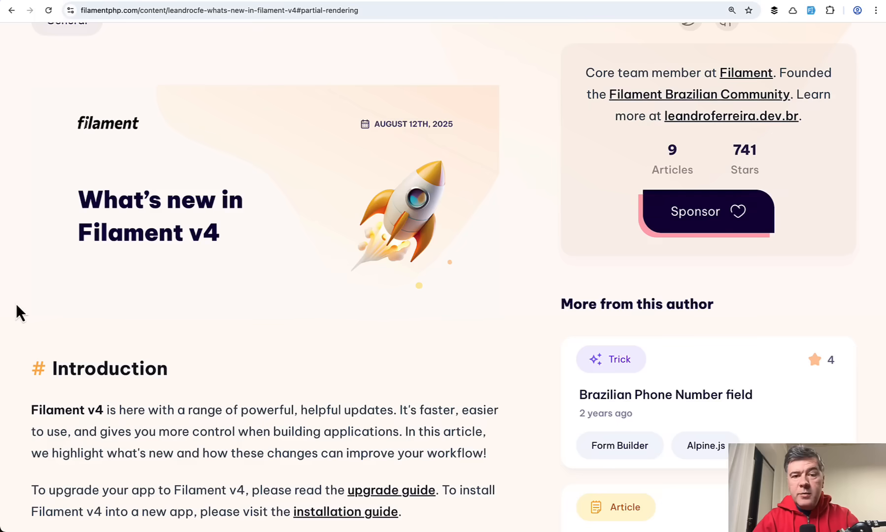
# Scroll the v4 article to Highlights and select the Improved performance point
pyautogui.scroll(-3)
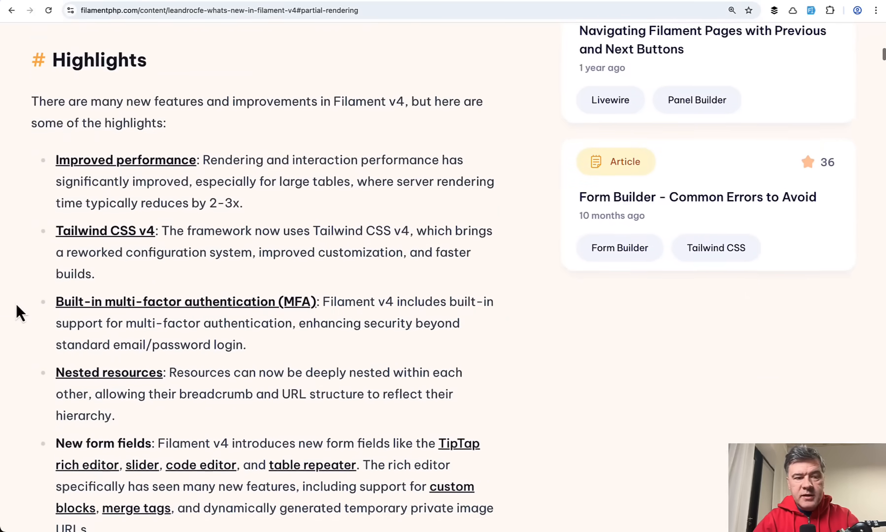
pyautogui.moveTo(55, 158); pyautogui.dragTo(243, 202)
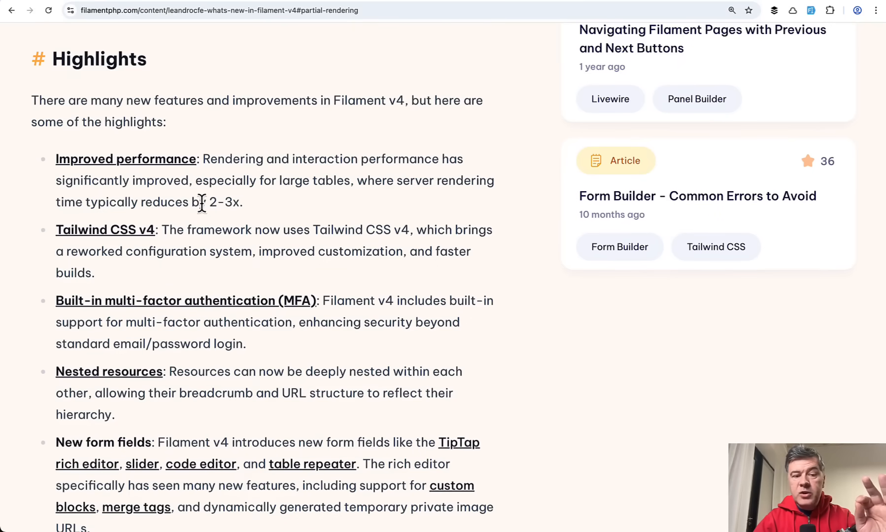
pyautogui.moveTo(323, 206)
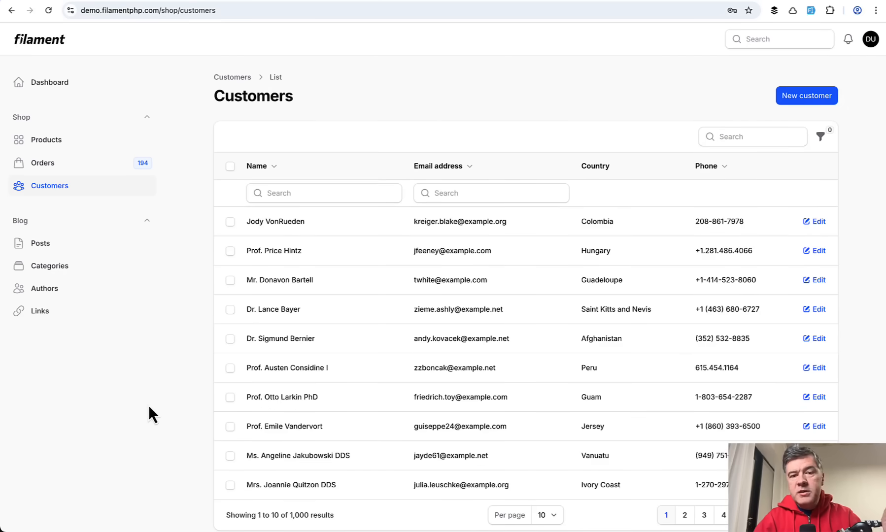
pyautogui.moveTo(51, 142)
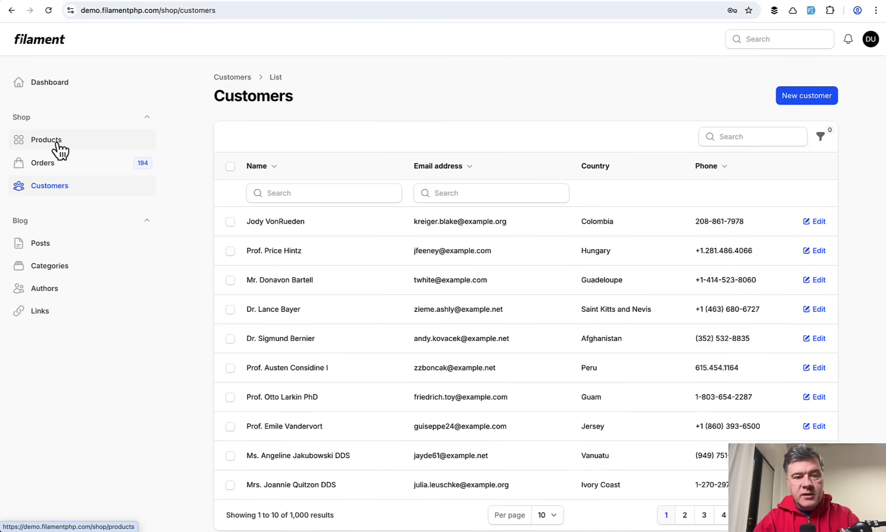
# Open Nehal Hasnayeen's Themes plugin page from the search results and scroll through it
pyautogui.click(46, 139)
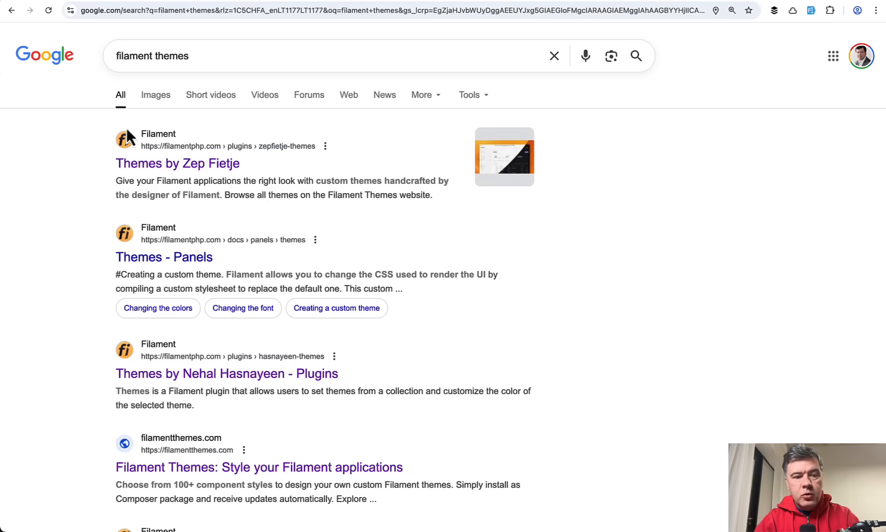
pyautogui.click(226, 373)
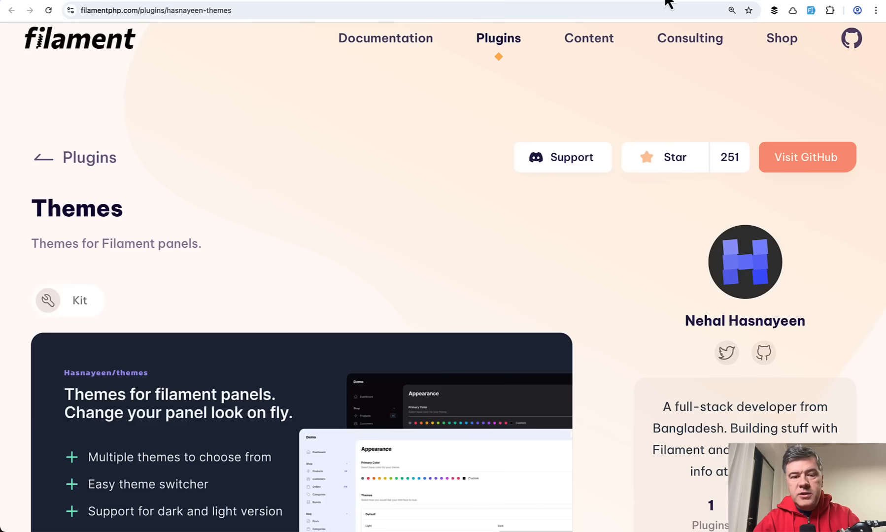
pyautogui.scroll(-3)
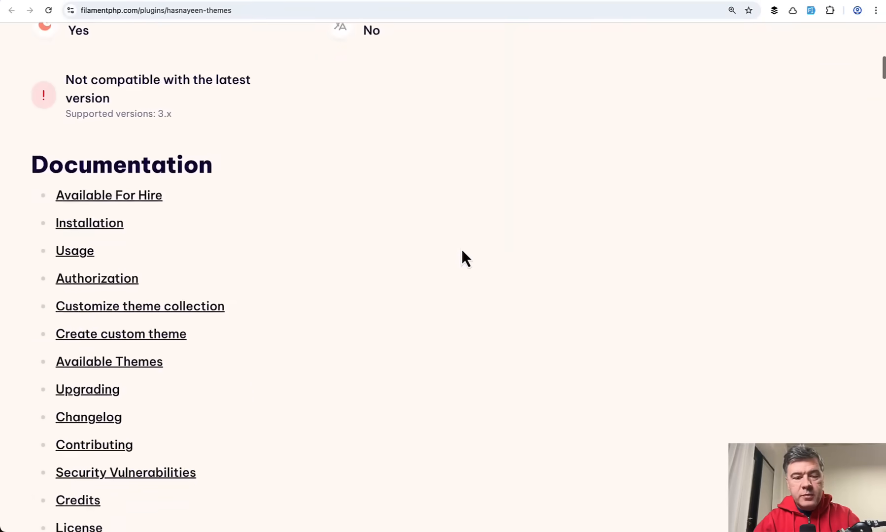
pyautogui.scroll(3)
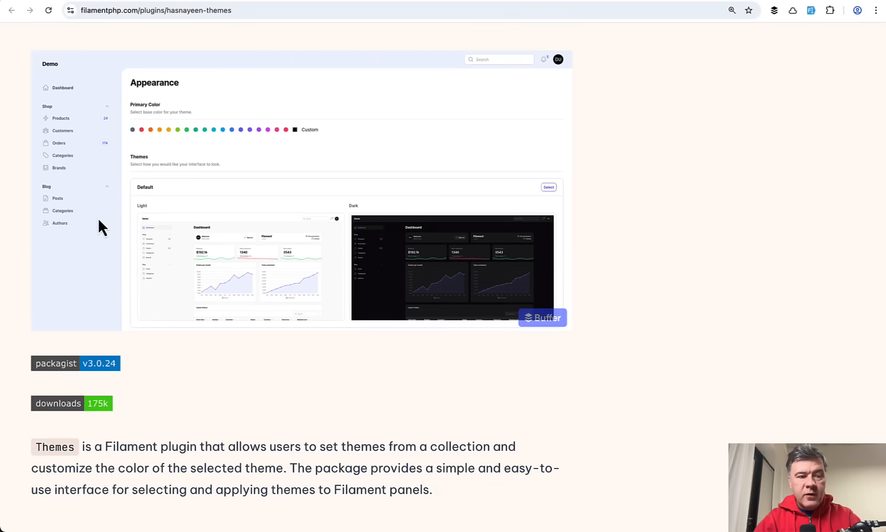
pyautogui.moveTo(602, 203)
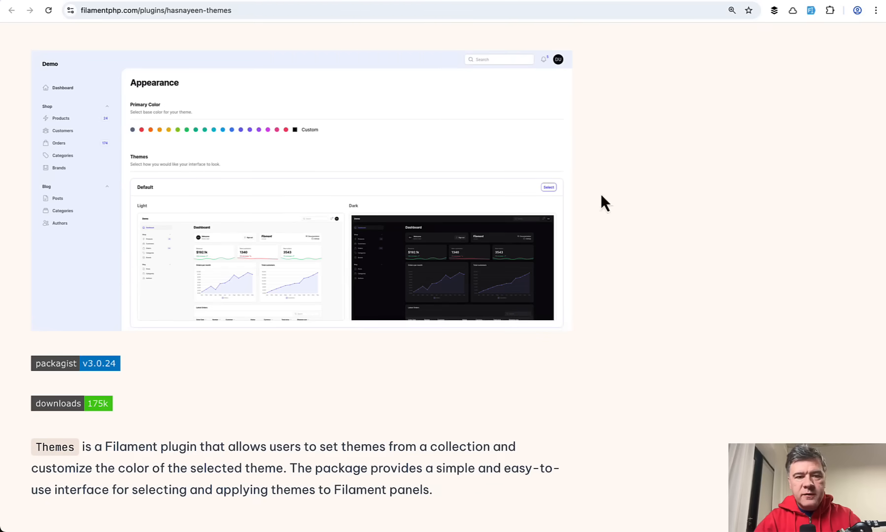
pyautogui.moveTo(645, 169)
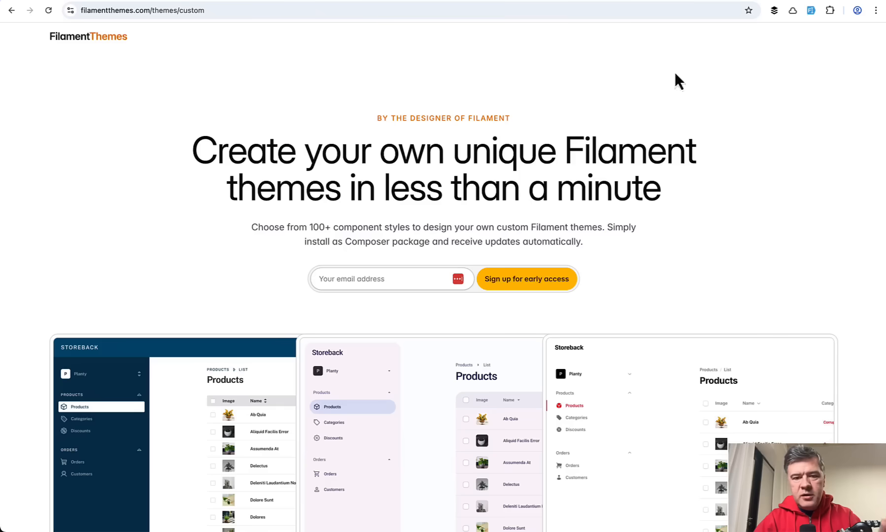
pyautogui.moveTo(524, 151)
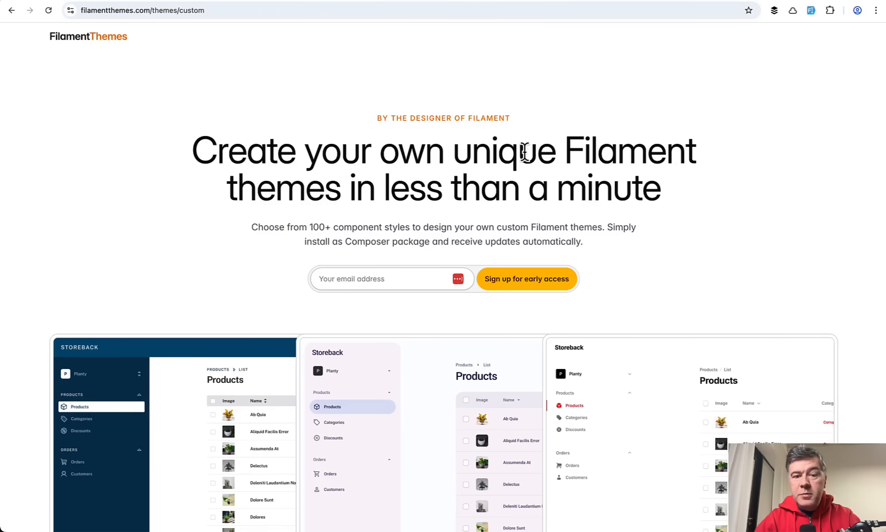
# Scroll filamentthemes.com down to the three Storeback product-list theme previews
pyautogui.scroll(-3)
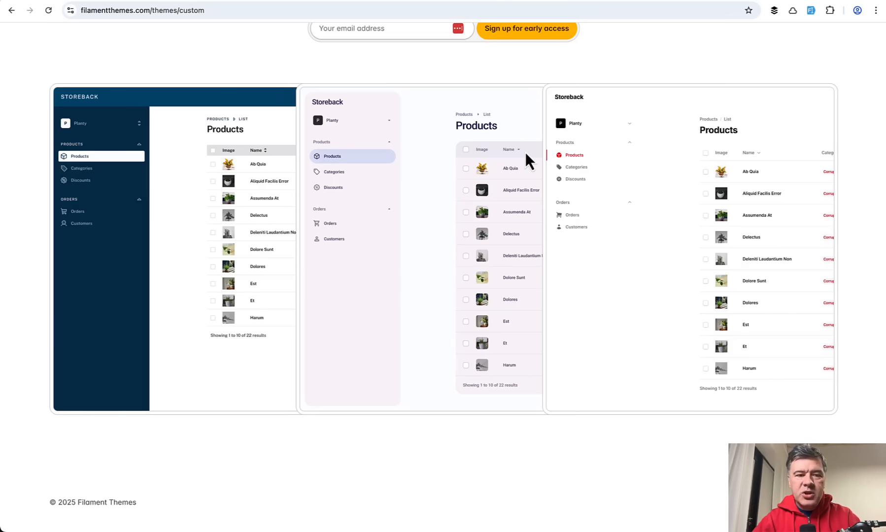
pyautogui.moveTo(208, 59)
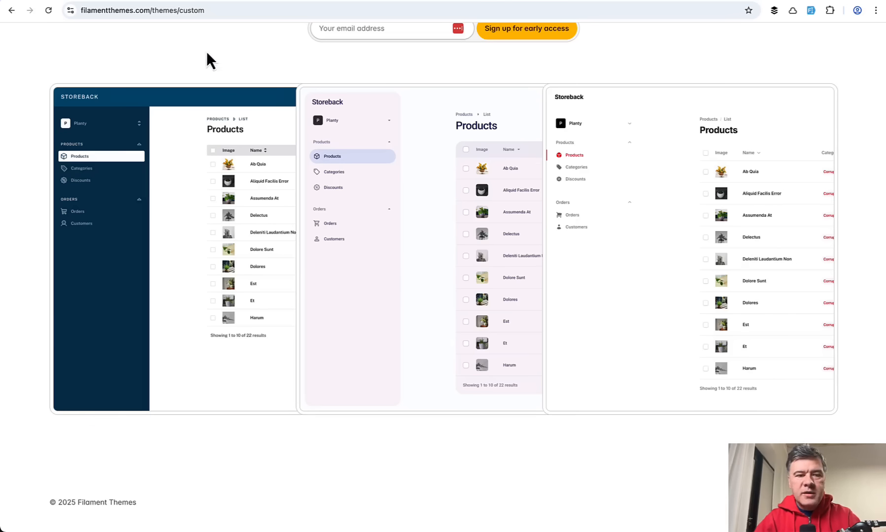
pyautogui.moveTo(60, 142)
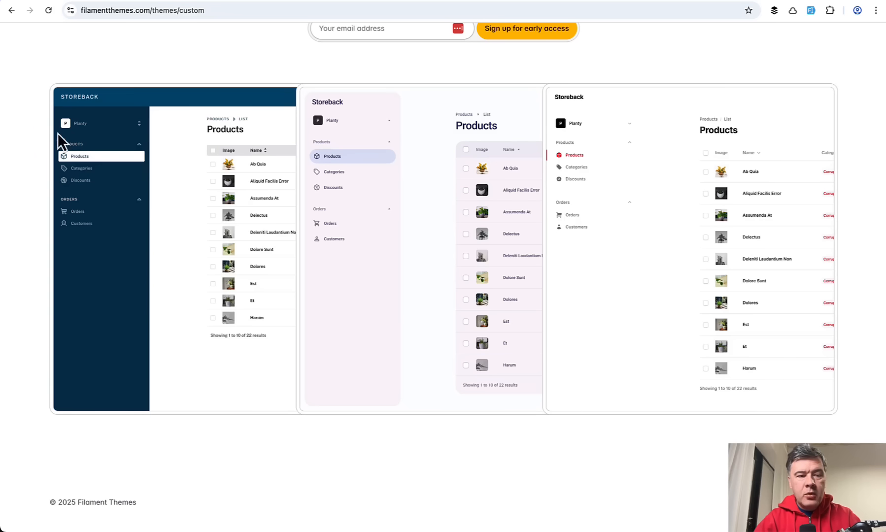
pyautogui.moveTo(129, 245)
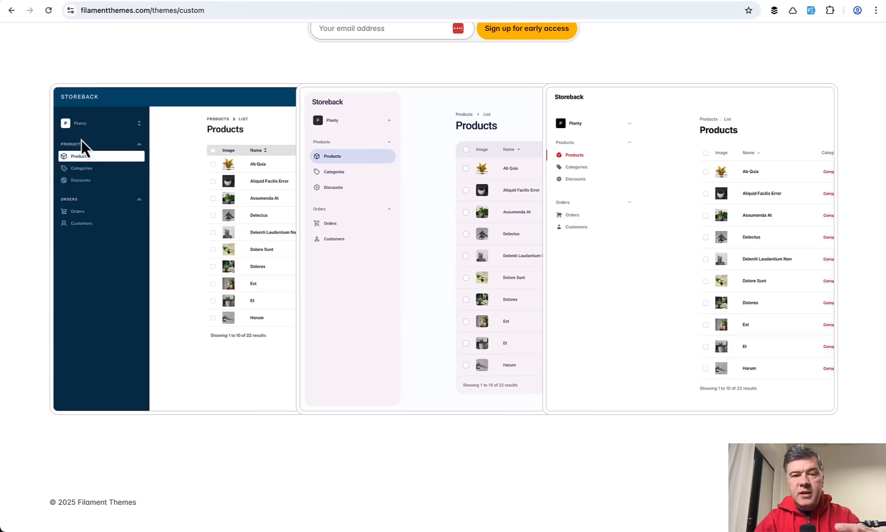
pyautogui.moveTo(172, 83)
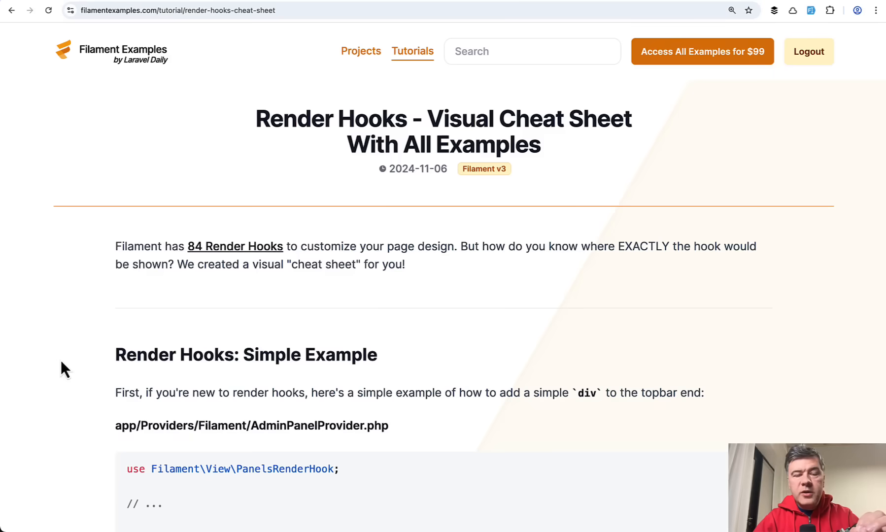
# Scroll the Render Hooks cheat sheet past the Blade render code to the full-page hooks diagram
pyautogui.scroll(-3)
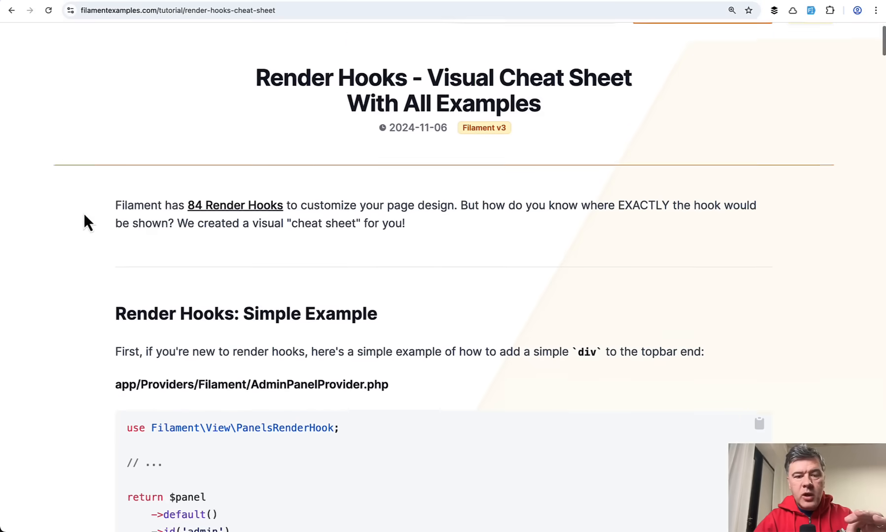
pyautogui.scroll(-3)
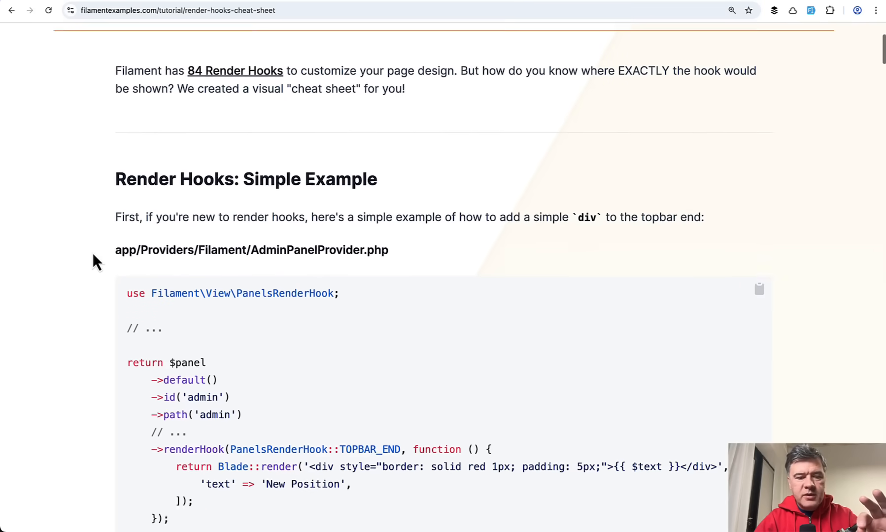
pyautogui.scroll(-3)
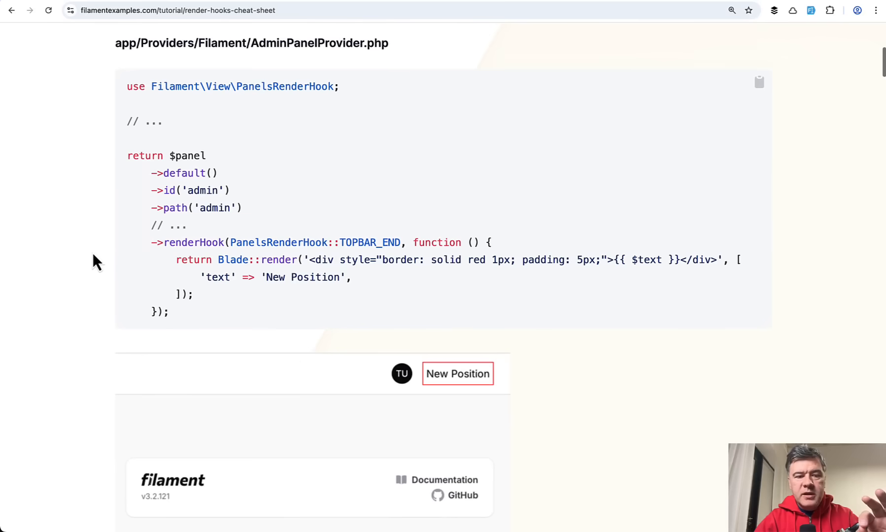
pyautogui.moveTo(176, 259); pyautogui.dragTo(159, 300)
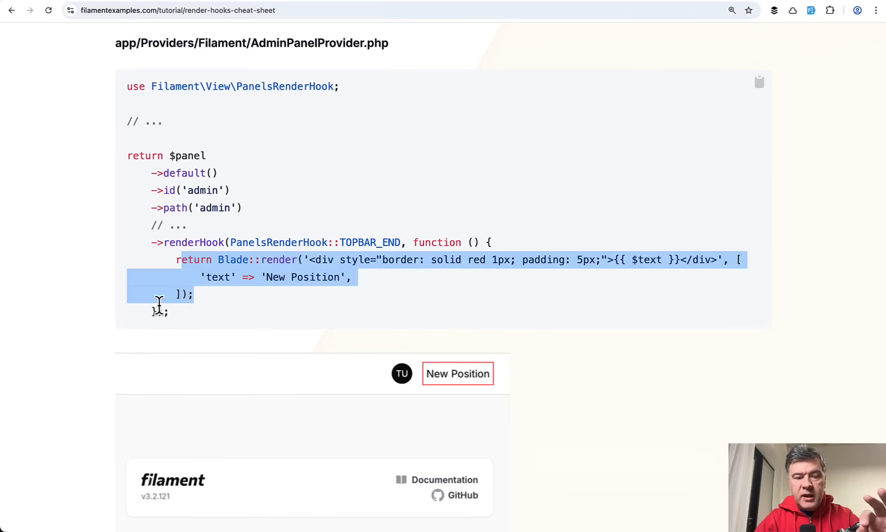
pyautogui.scroll(-3)
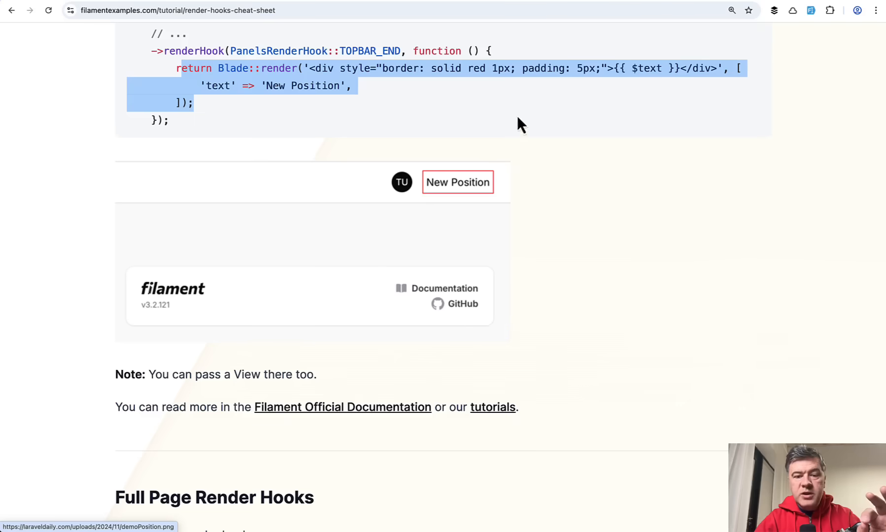
pyautogui.scroll(-3)
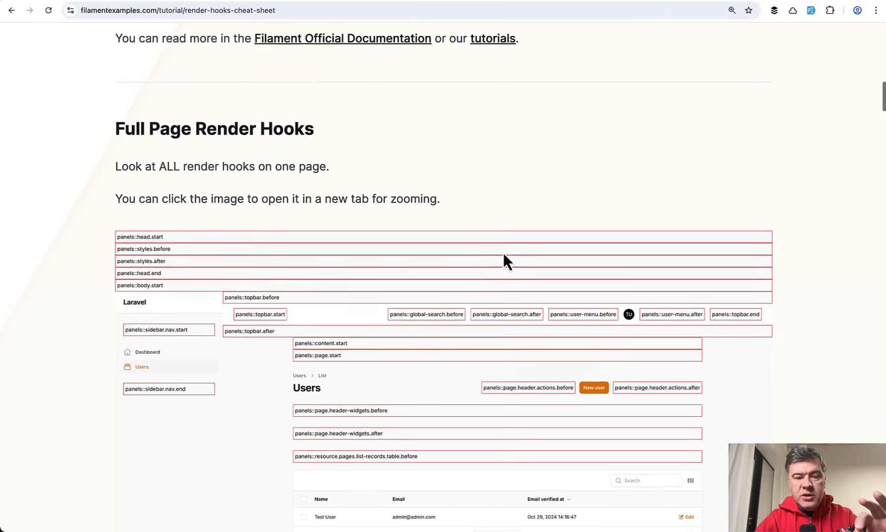
pyautogui.scroll(-3)
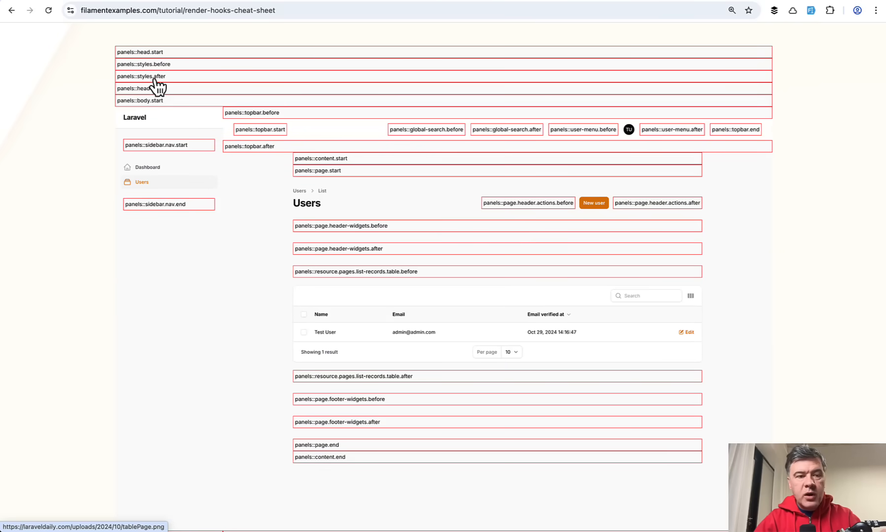
pyautogui.moveTo(344, 94)
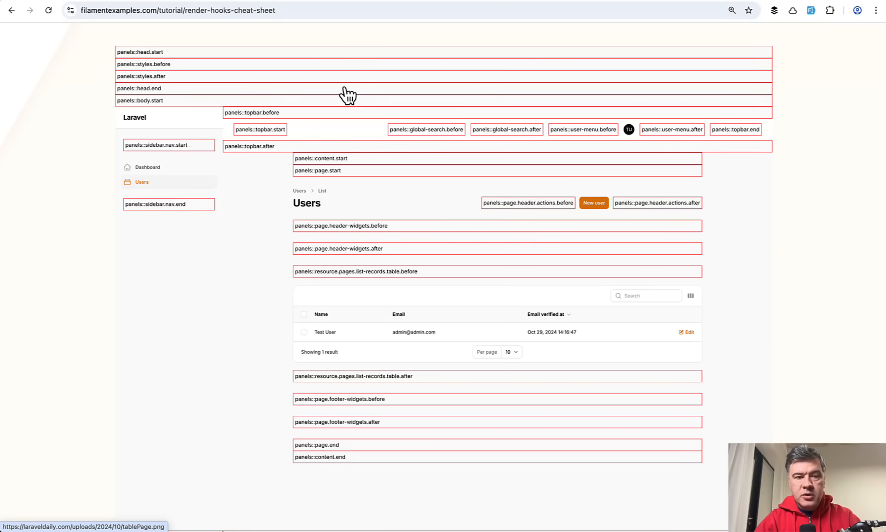
pyautogui.moveTo(183, 71)
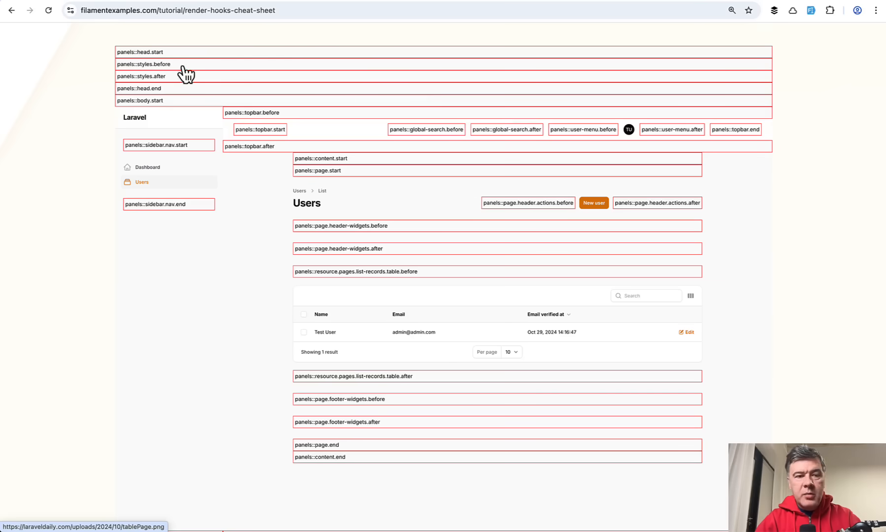
pyautogui.moveTo(137, 294)
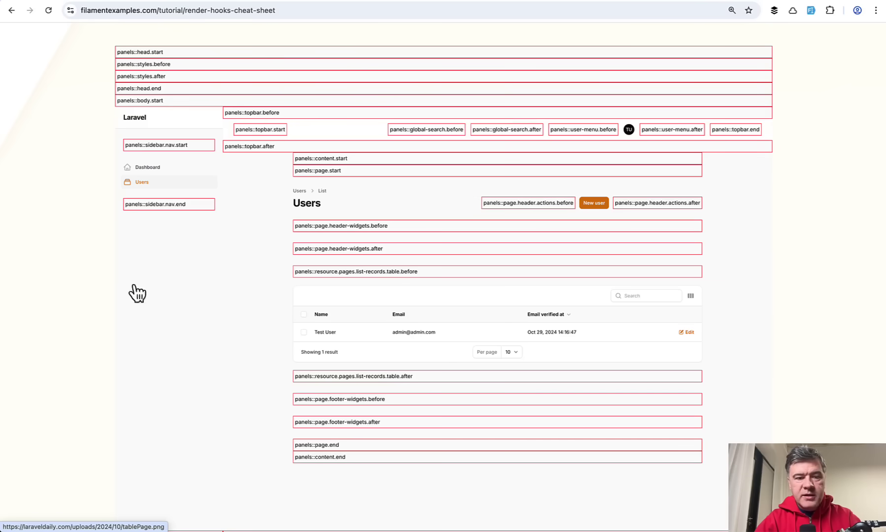
pyautogui.moveTo(190, 337)
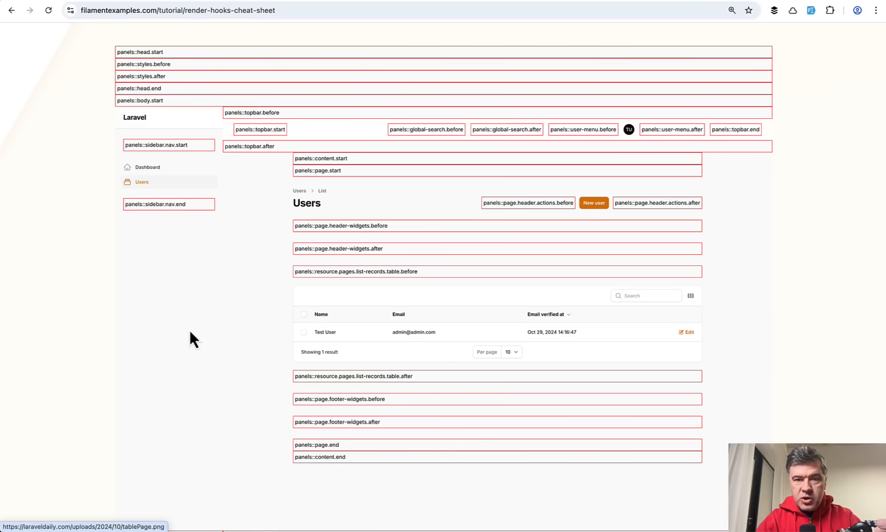
pyautogui.moveTo(84, 375)
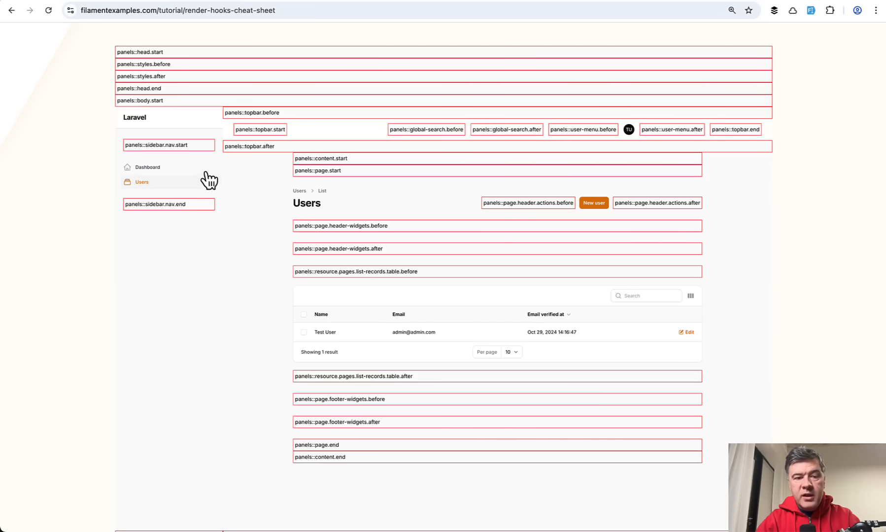
pyautogui.moveTo(126, 348)
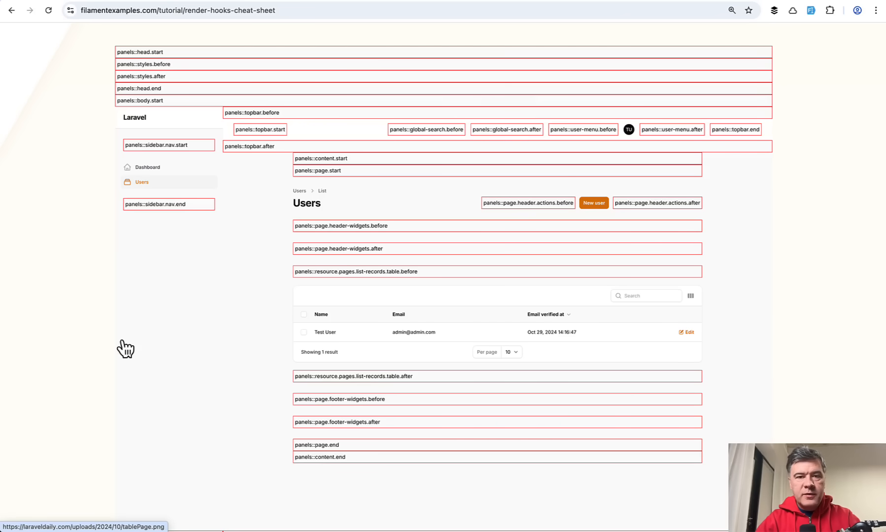
pyautogui.moveTo(125, 221)
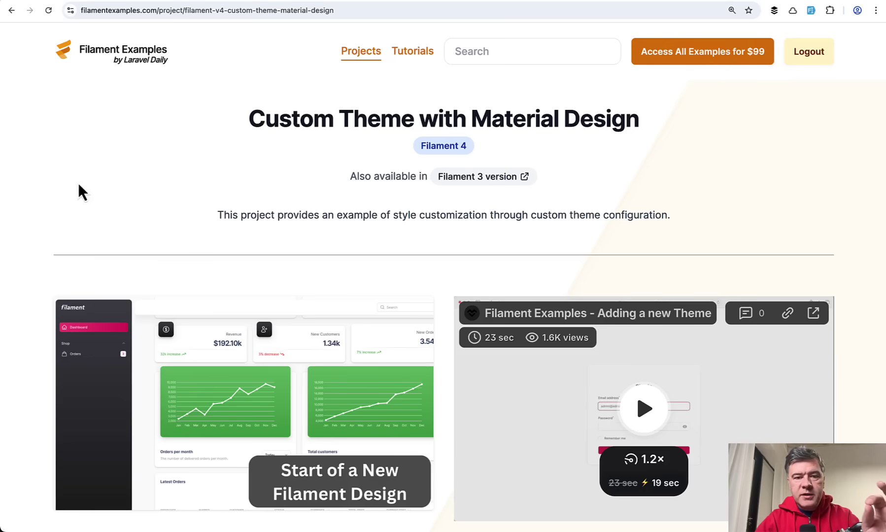
pyautogui.moveTo(180, 194)
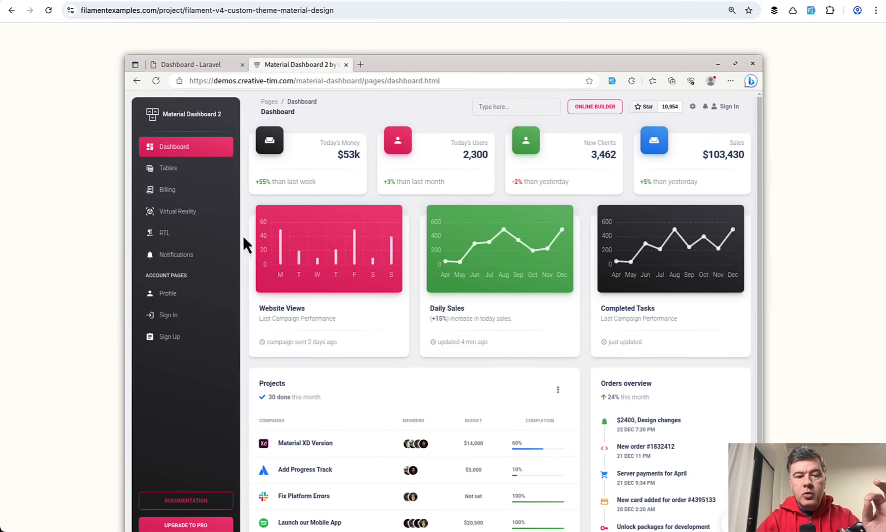
pyautogui.moveTo(69, 305)
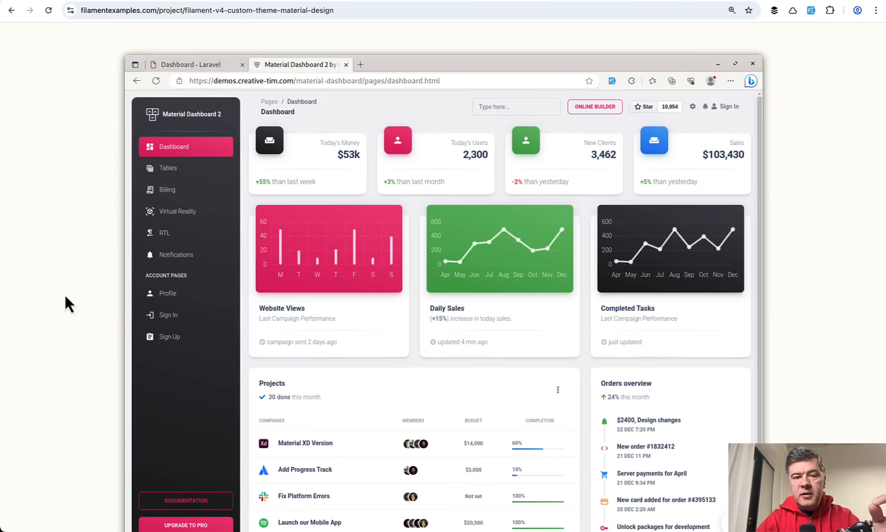
pyautogui.moveTo(336, 284)
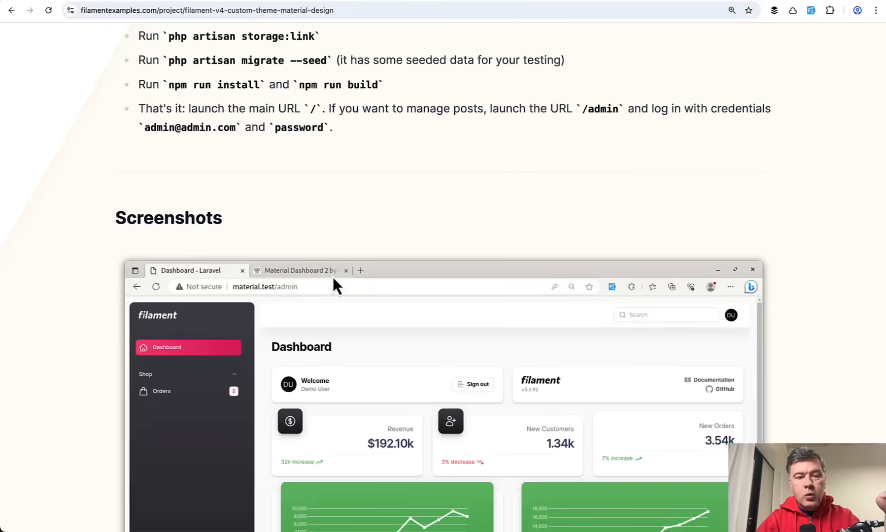
# Scroll through the Material Design custom theme tutorial's theme.css code
pyautogui.scroll(-3)
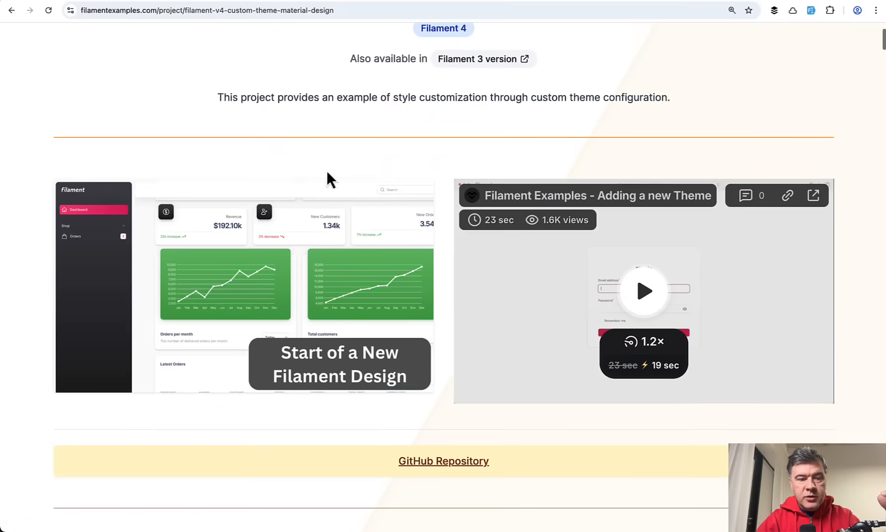
pyautogui.moveTo(372, 446)
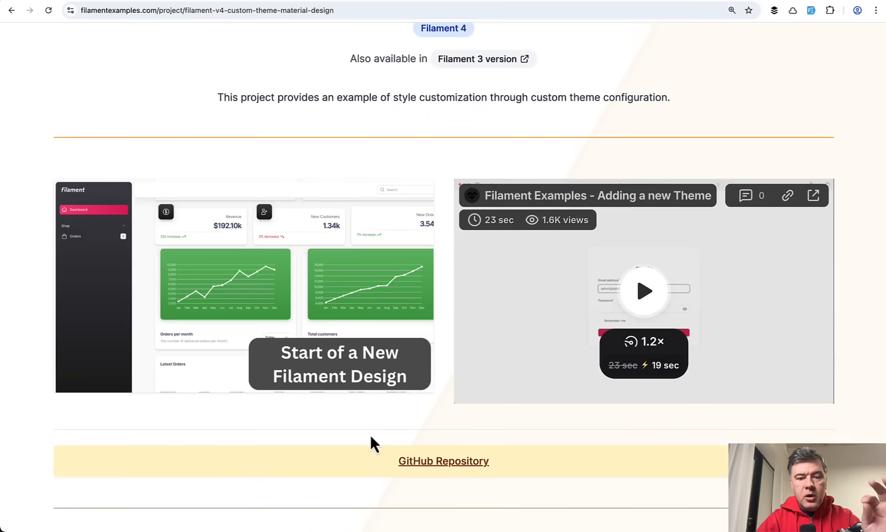
pyautogui.scroll(-3)
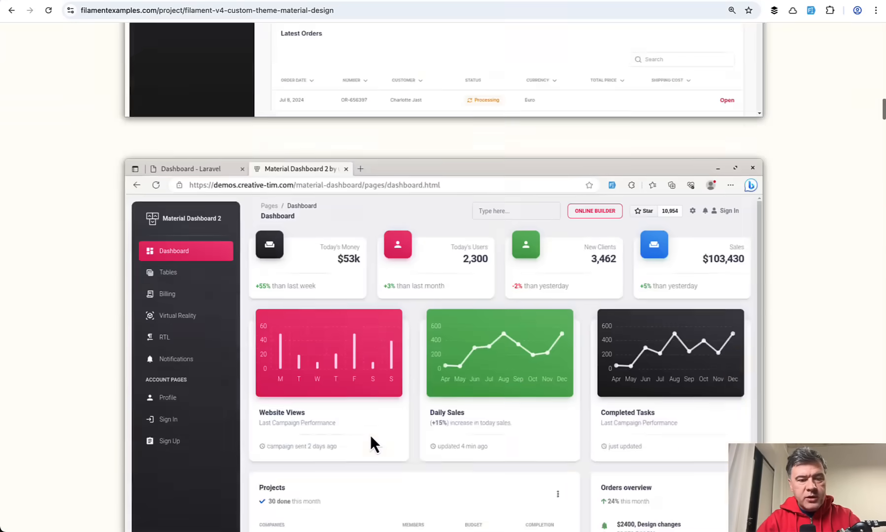
pyautogui.scroll(-3)
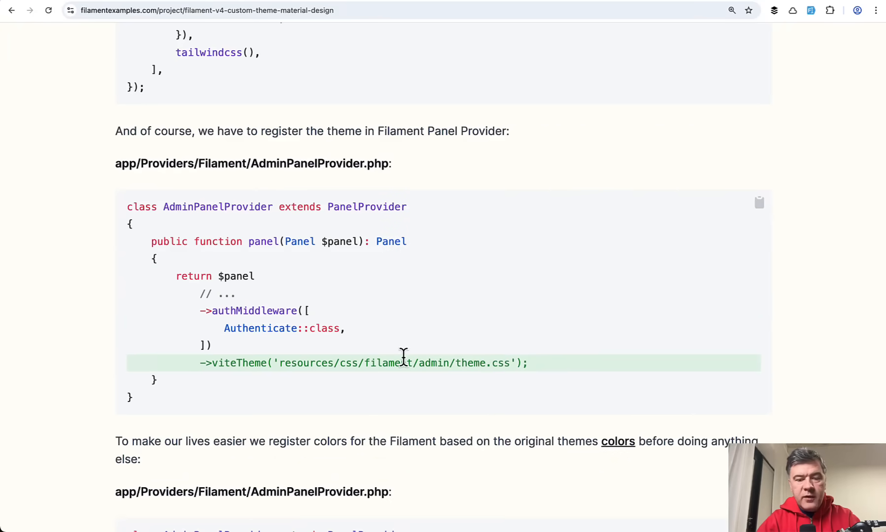
pyautogui.scroll(-3)
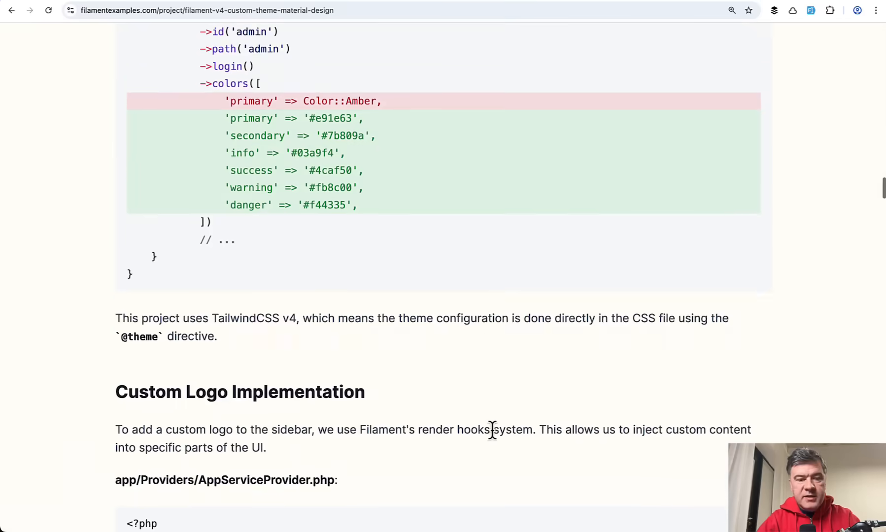
pyautogui.scroll(-3)
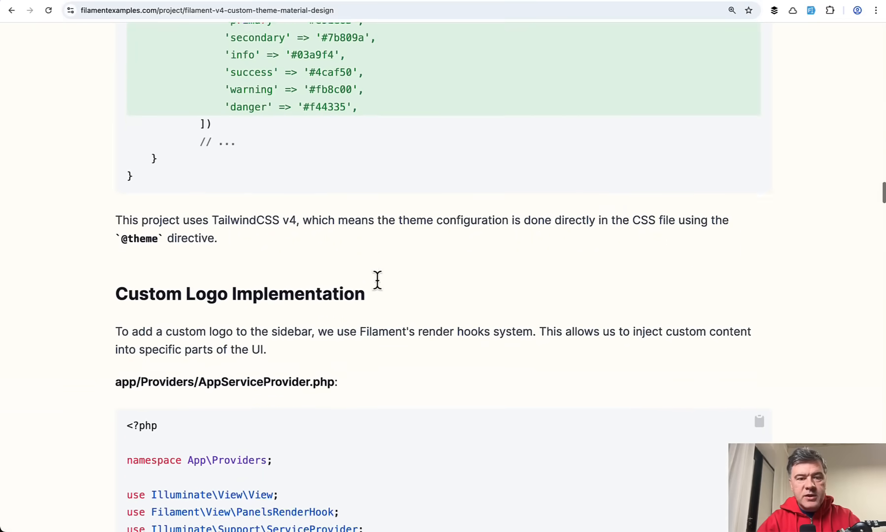
pyautogui.scroll(-3)
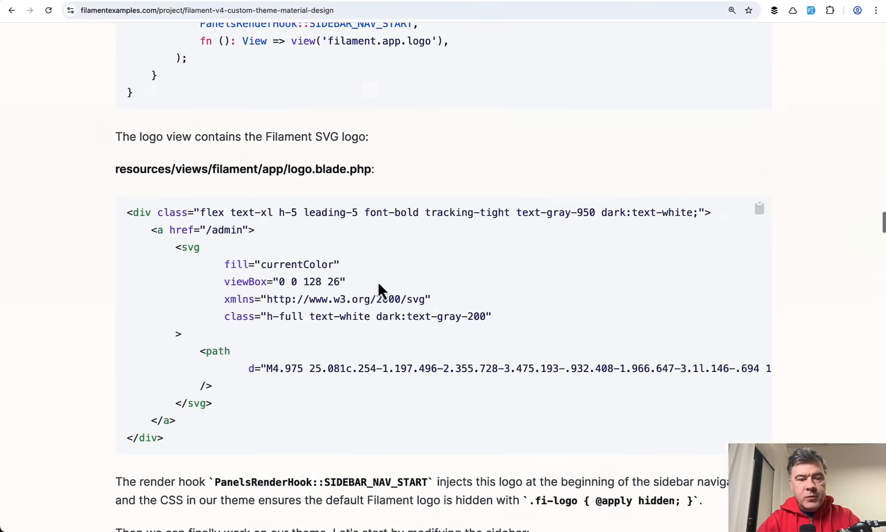
pyautogui.scroll(-3)
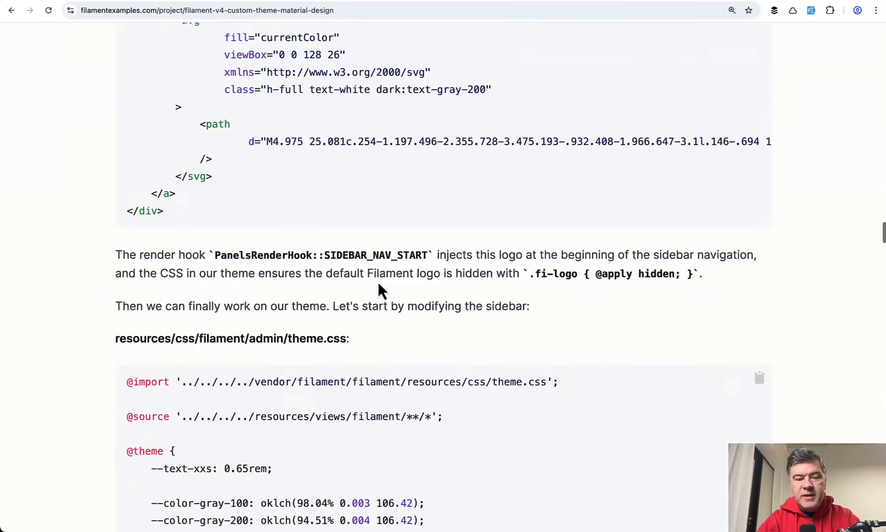
# Continue down to the stats overview styling code, deselect it, and scroll back up
pyautogui.scroll(-3)
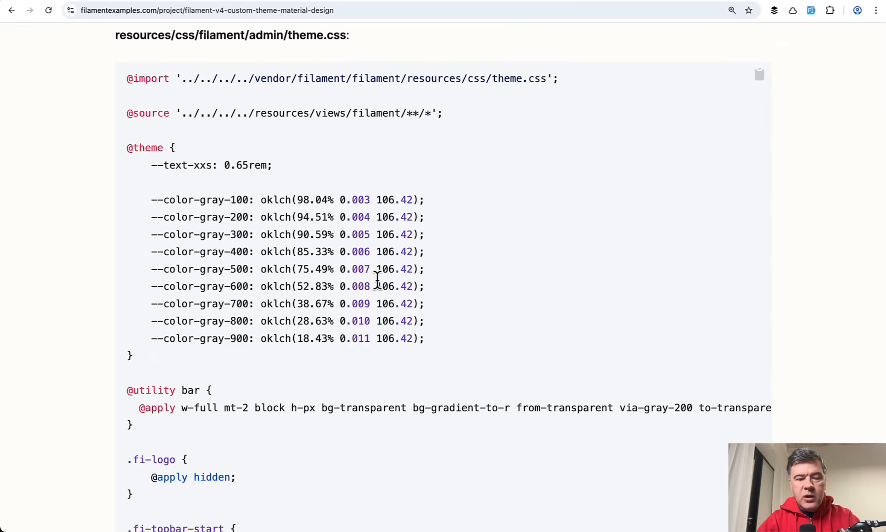
pyautogui.scroll(-3)
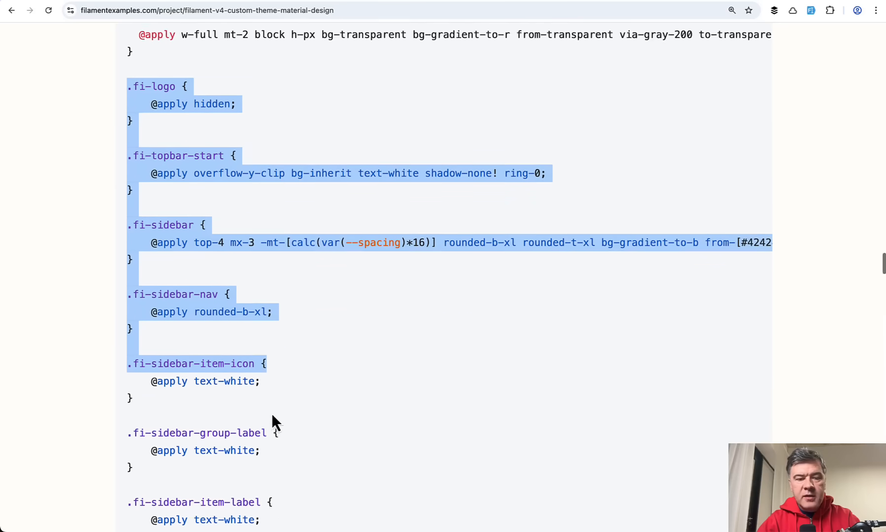
pyautogui.scroll(-3)
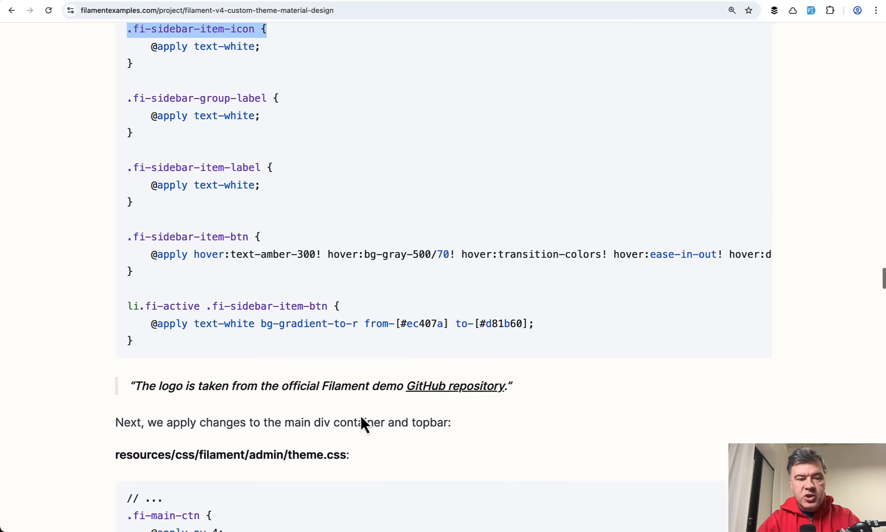
pyautogui.scroll(-3)
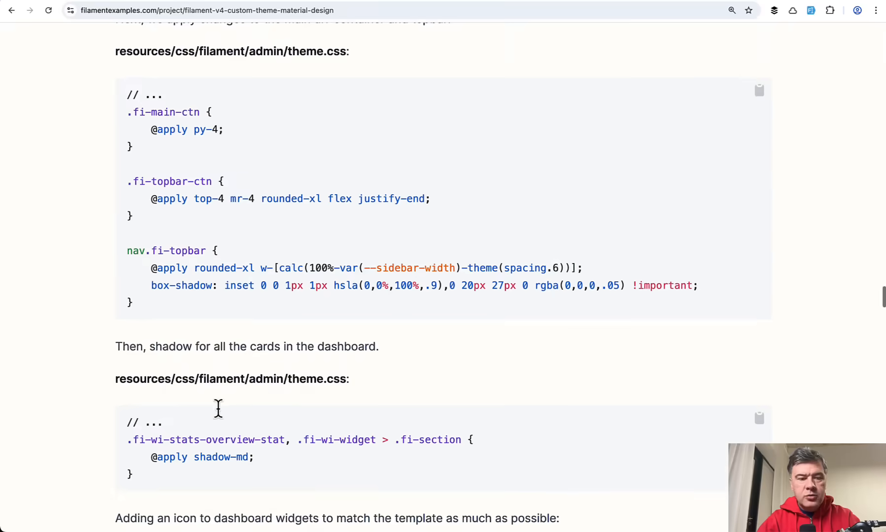
pyautogui.scroll(-3)
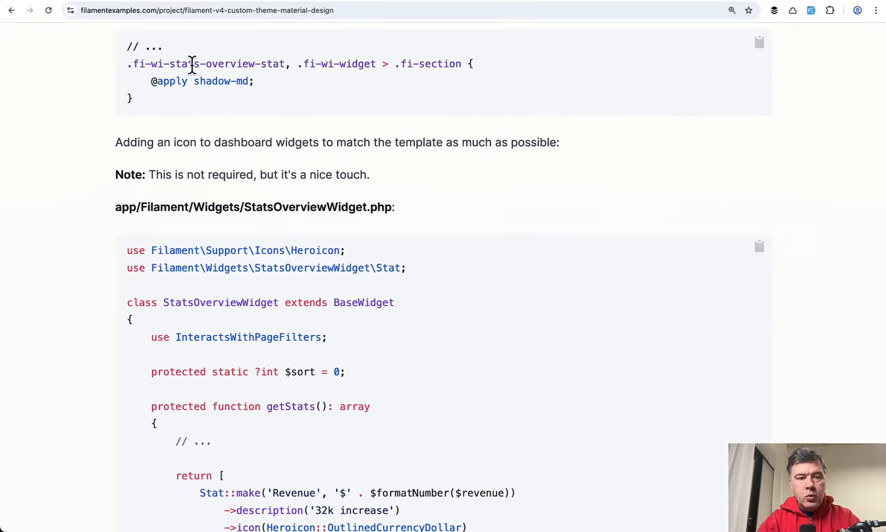
pyautogui.scroll(-3)
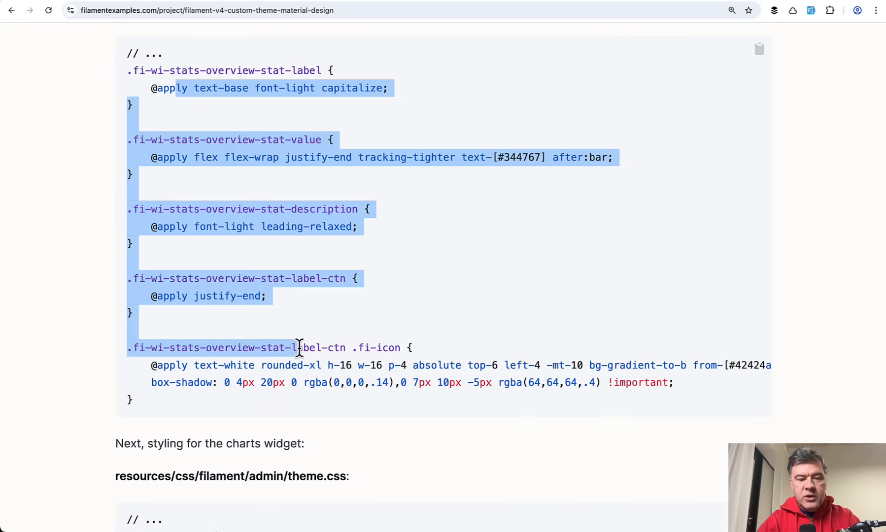
pyautogui.click(355, 316)
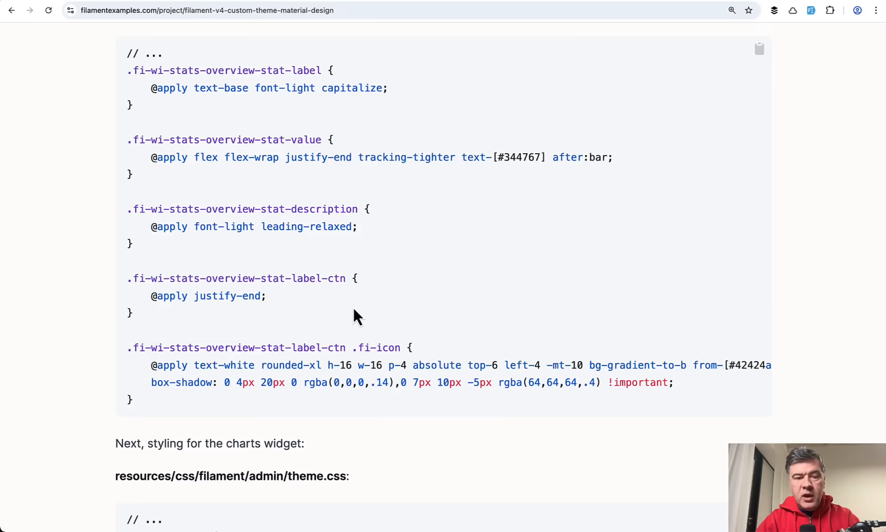
pyautogui.scroll(3)
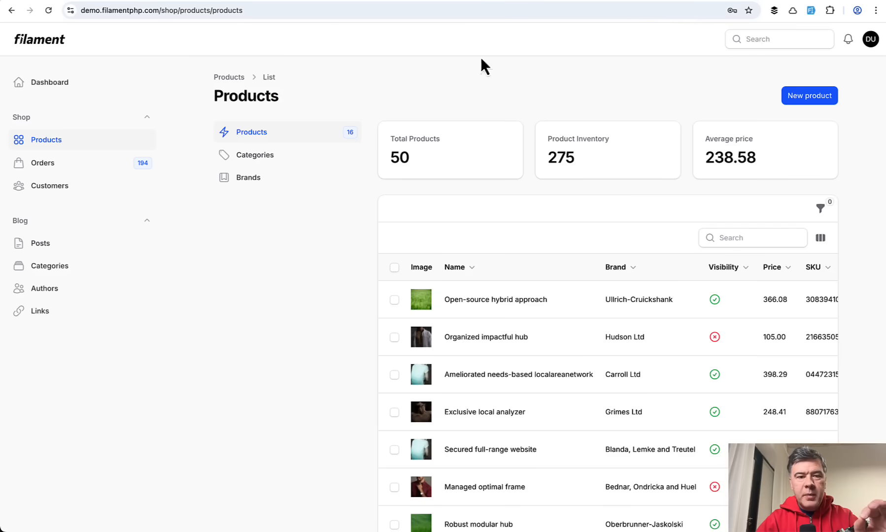
pyautogui.moveTo(222, 362)
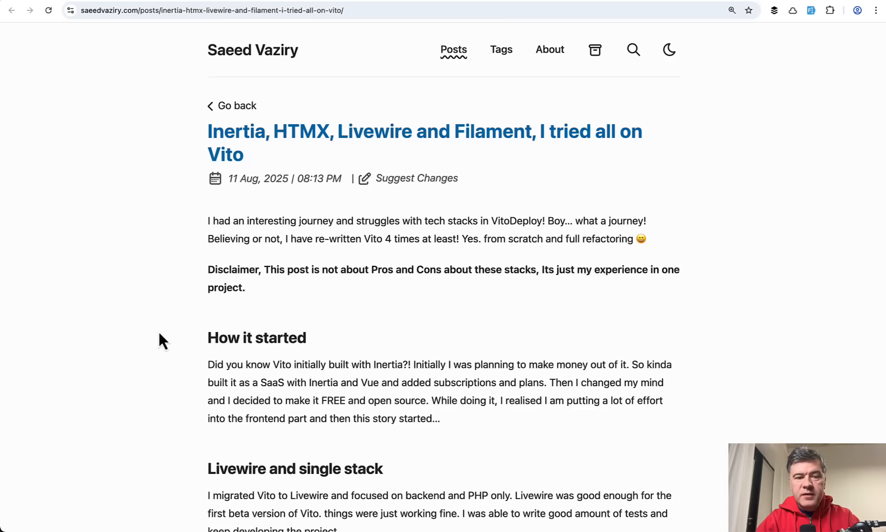
# Scroll down the saeedvaziry.com post toward its 'FilamentPHP and Good Bye frontend' section
pyautogui.scroll(-3)
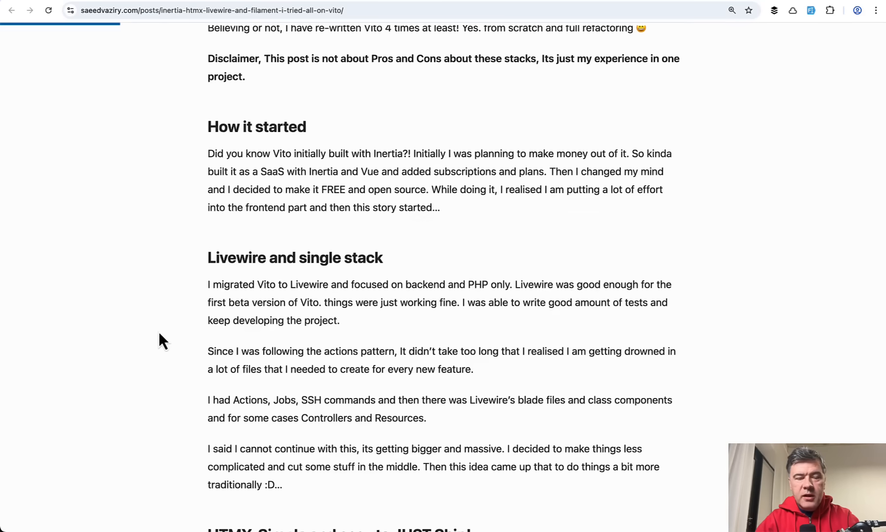
pyautogui.scroll(-3)
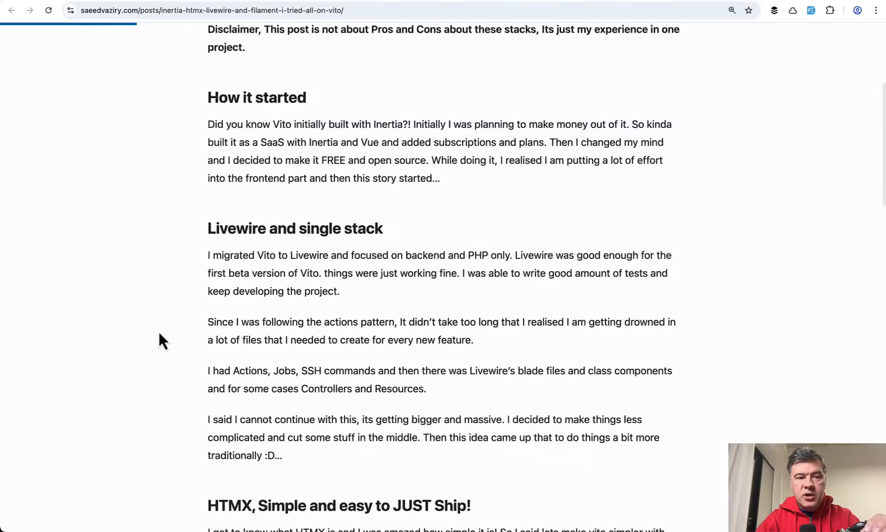
pyautogui.scroll(3)
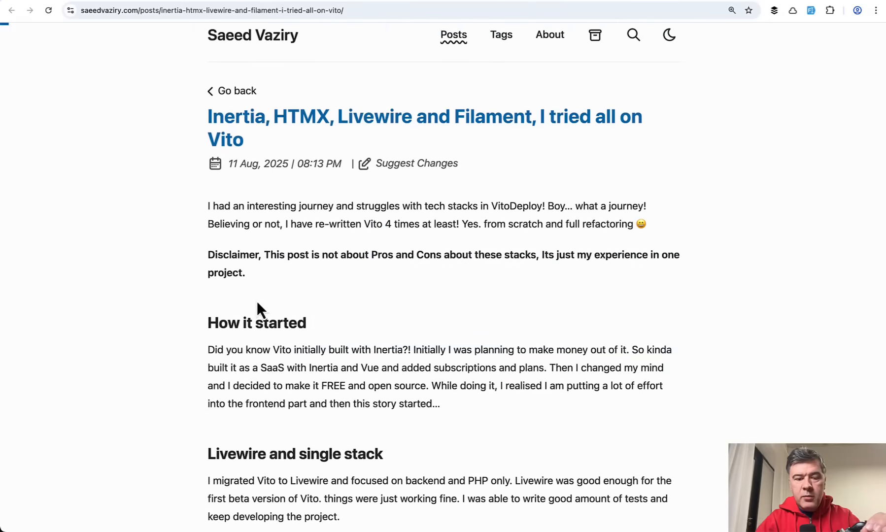
pyautogui.scroll(-3)
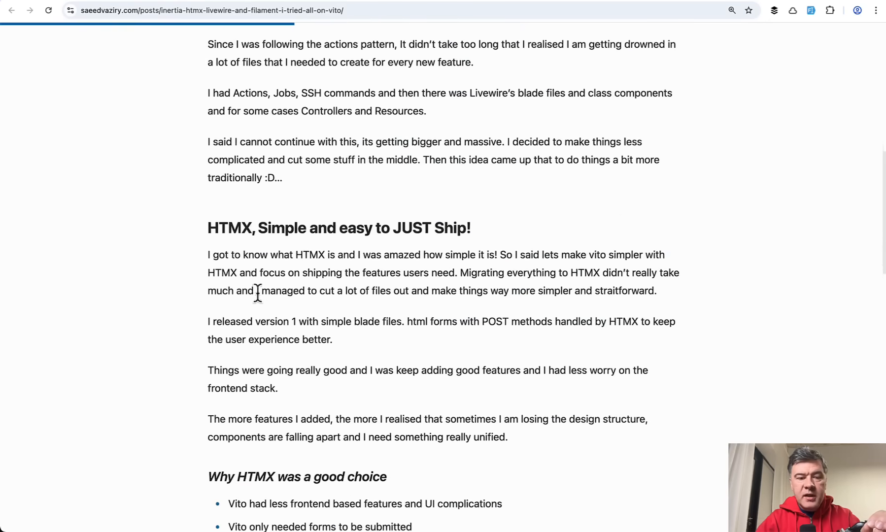
pyautogui.scroll(-3)
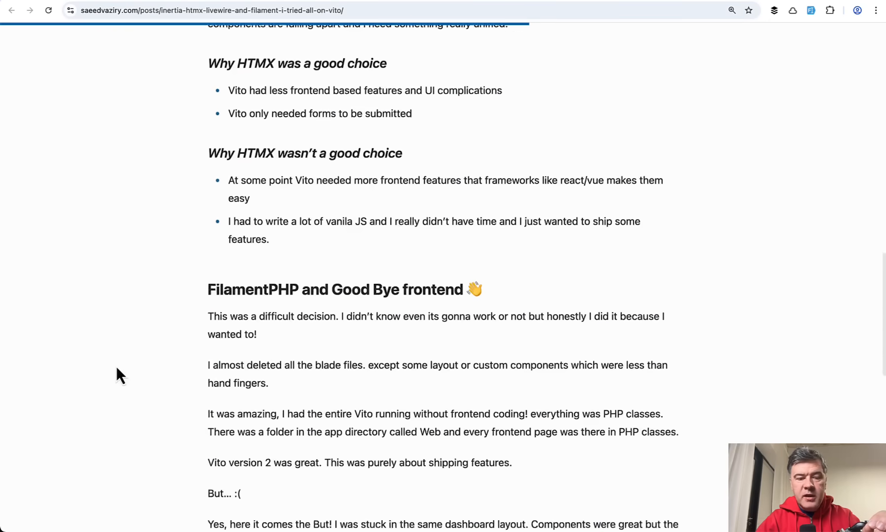
pyautogui.scroll(-3)
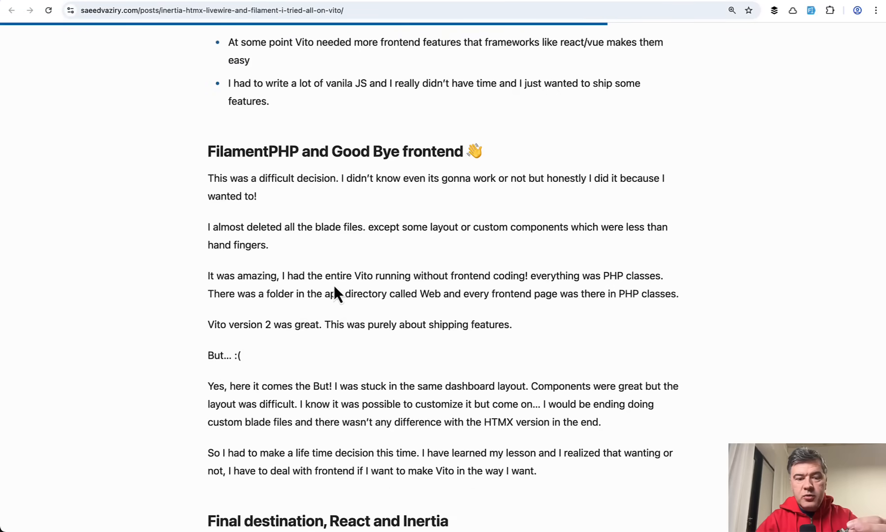
pyautogui.scroll(-3)
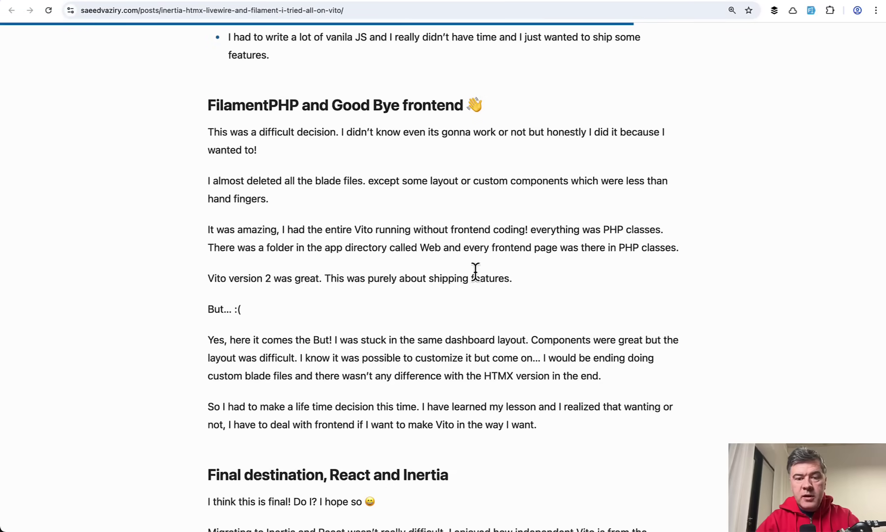
pyautogui.scroll(-3)
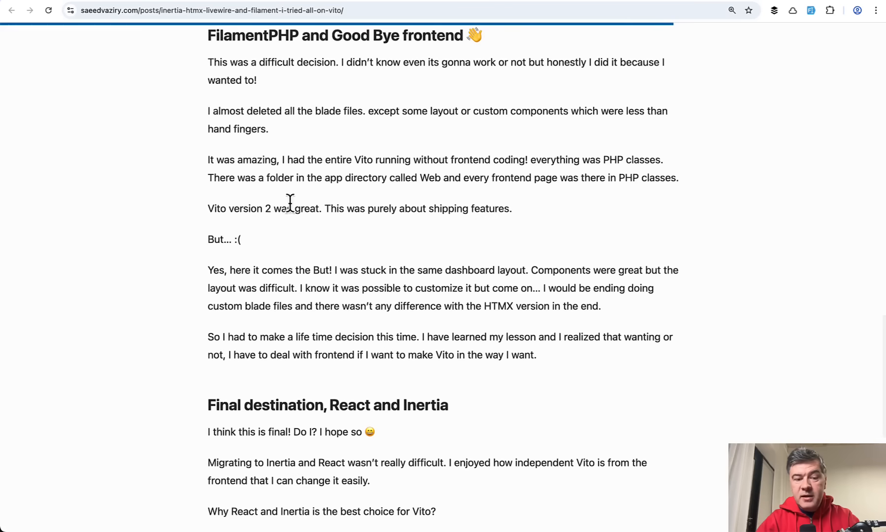
pyautogui.moveTo(530, 270)
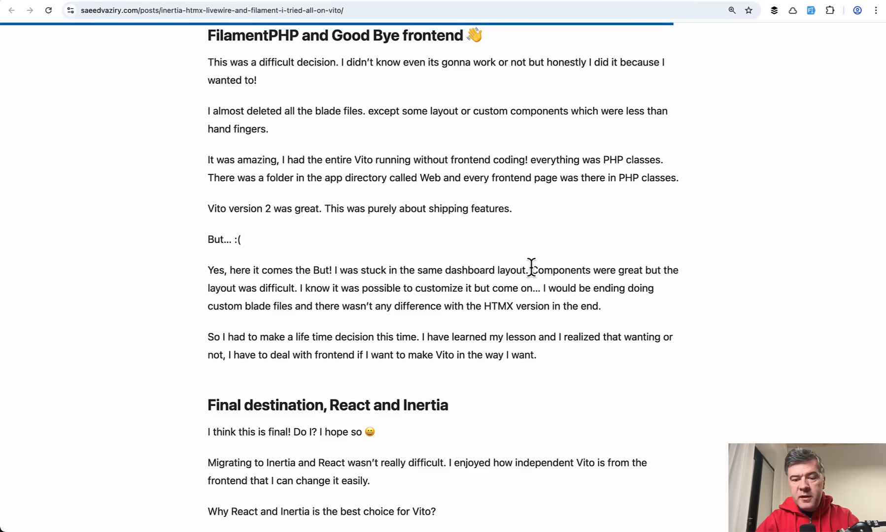
# Highlight the sentences about the difficult layout and custom Blade files
pyautogui.moveTo(531, 270); pyautogui.dragTo(297, 288)
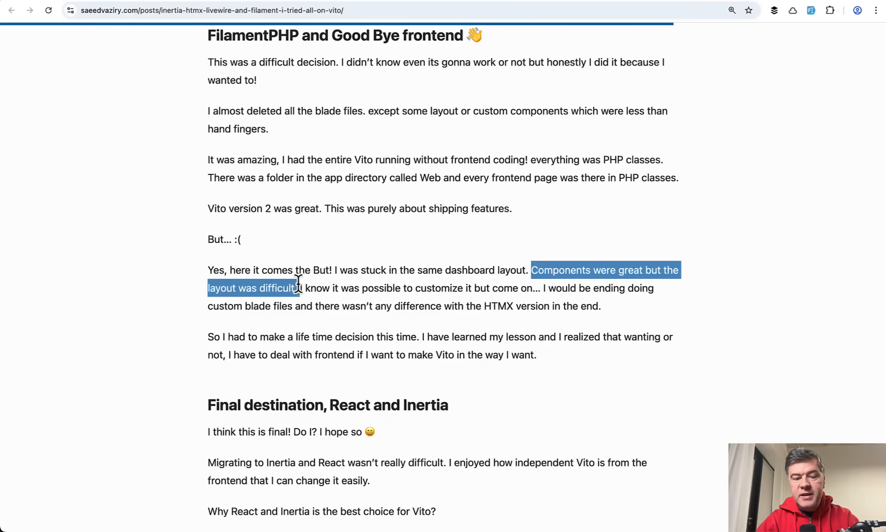
pyautogui.scroll(-3)
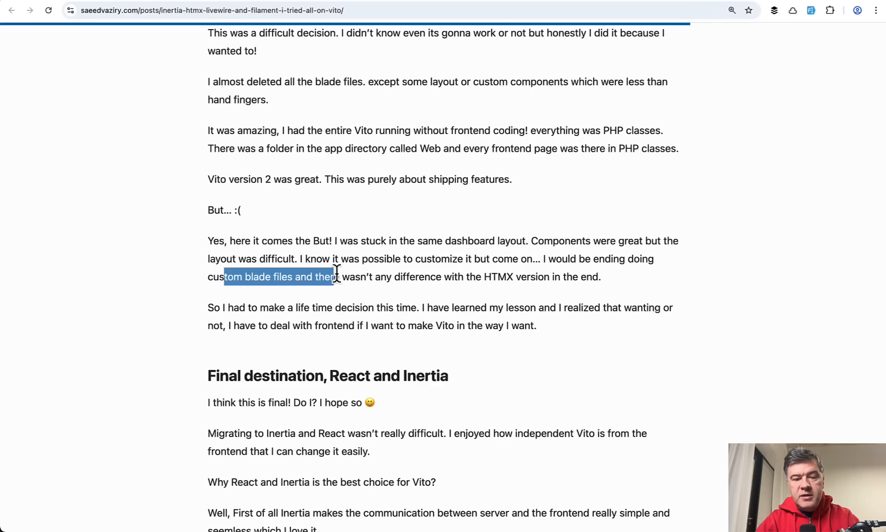
pyautogui.moveTo(336, 276); pyautogui.dragTo(440, 276)
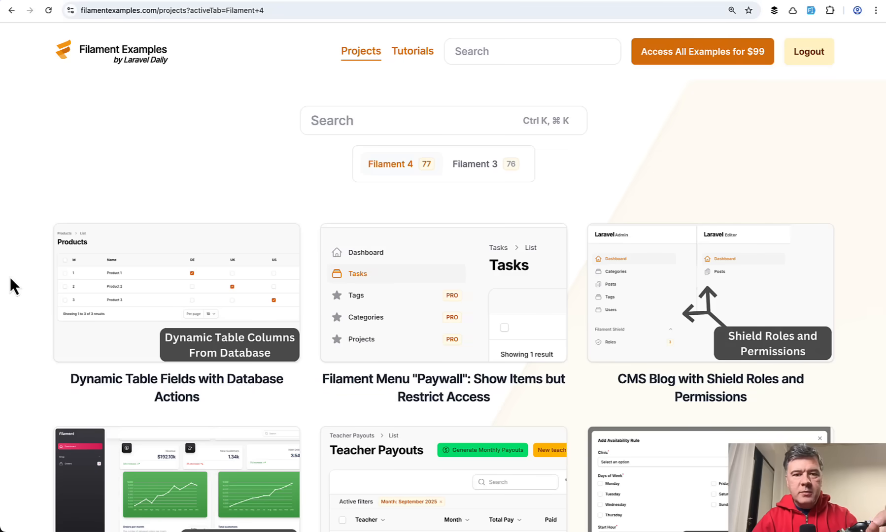
# Scroll the Filament 4 project cards from dynamic table columns to registration role selection
pyautogui.scroll(-3)
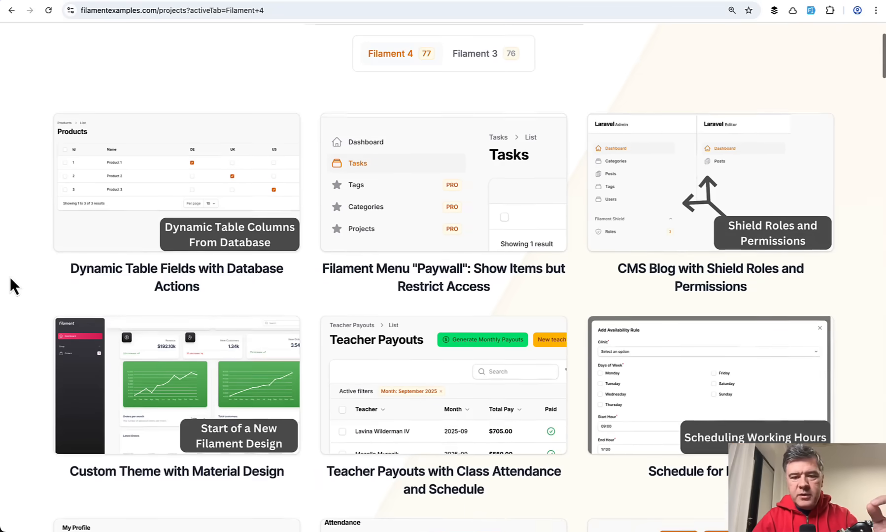
pyautogui.scroll(-3)
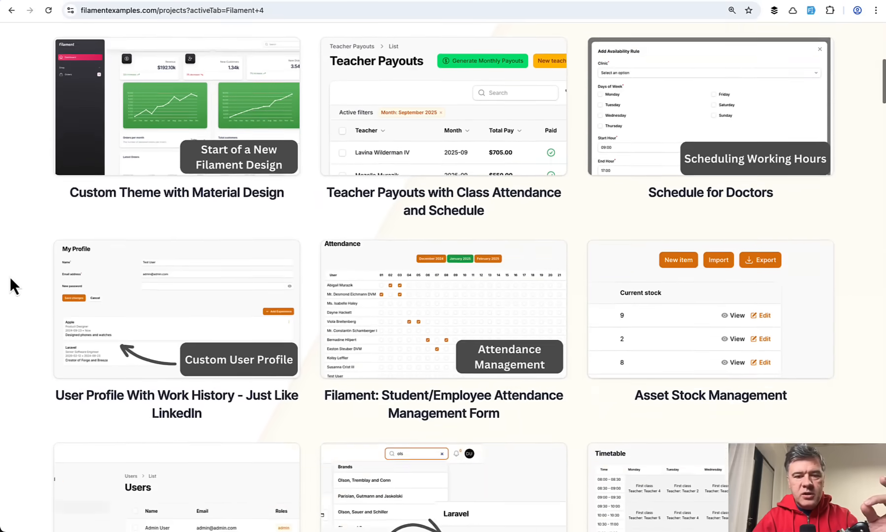
pyautogui.scroll(-3)
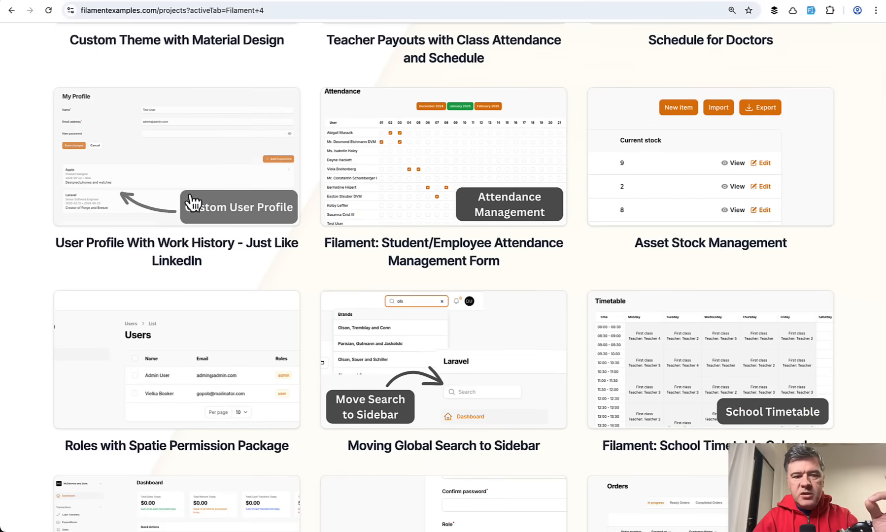
pyautogui.scroll(-3)
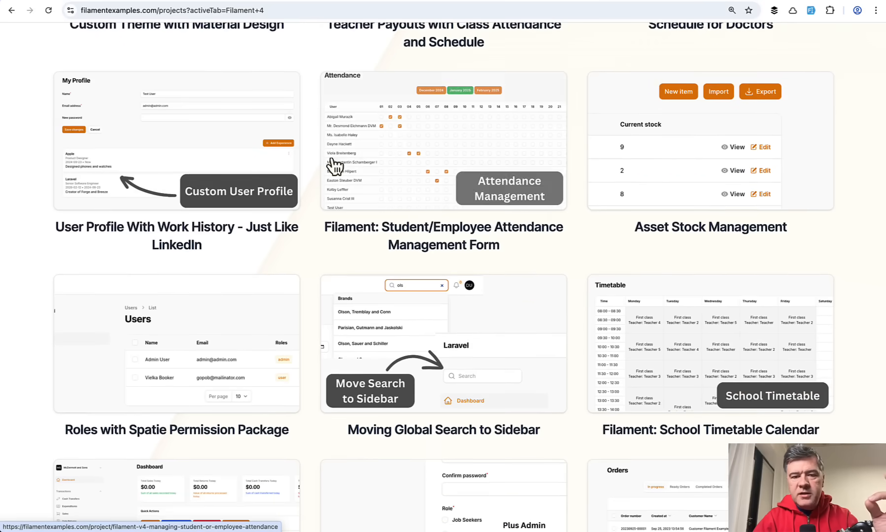
pyautogui.scroll(-3)
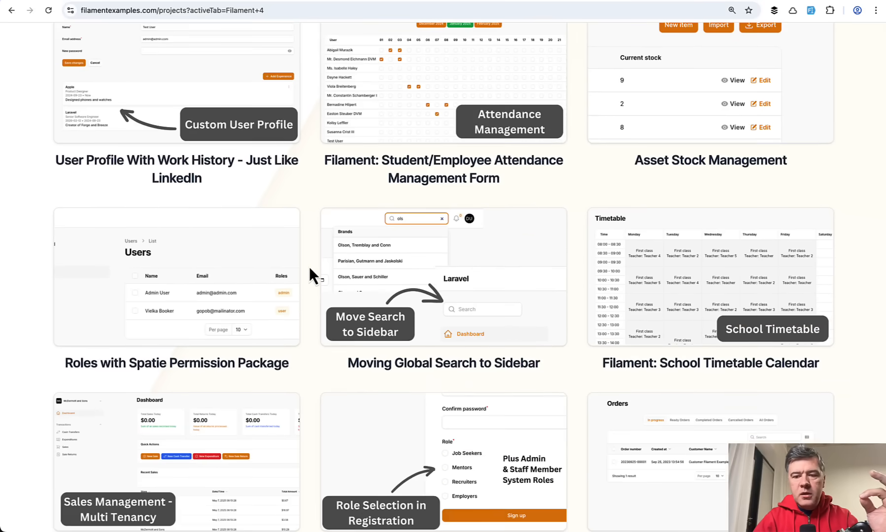
pyautogui.scroll(-3)
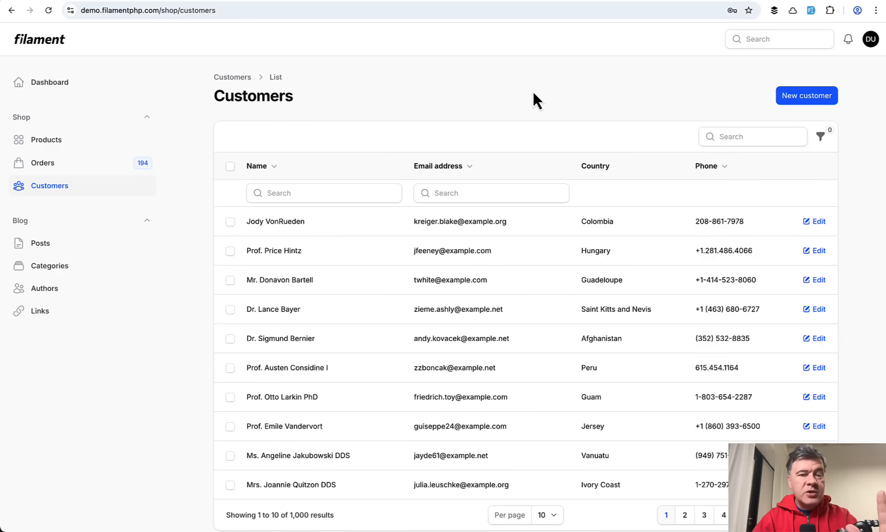
pyautogui.moveTo(169, 366)
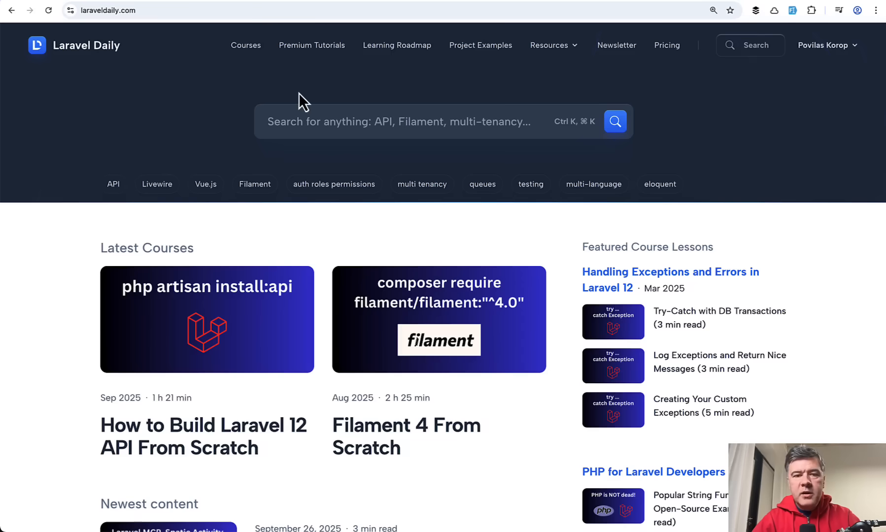
pyautogui.moveTo(397, 56)
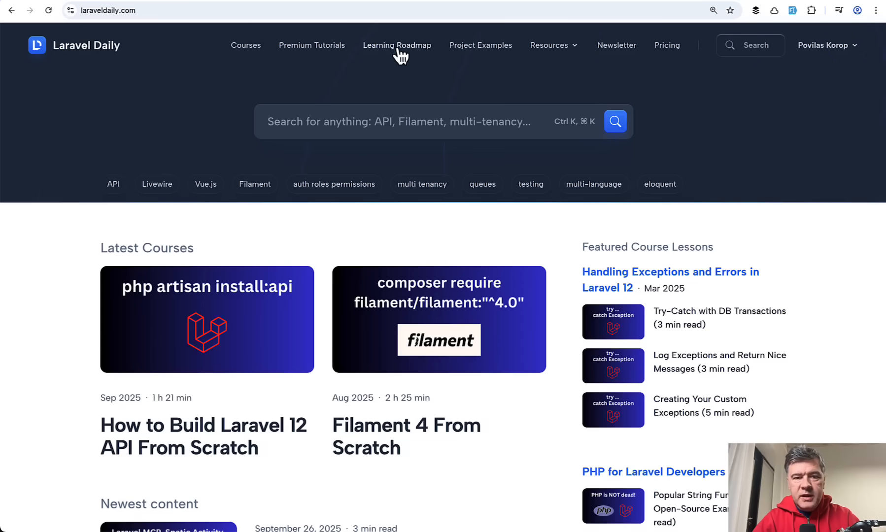
# Open Laravel Daily's Learning Roadmap and scroll its full-stack table to Filament 4 From Scratch
pyautogui.click(397, 45)
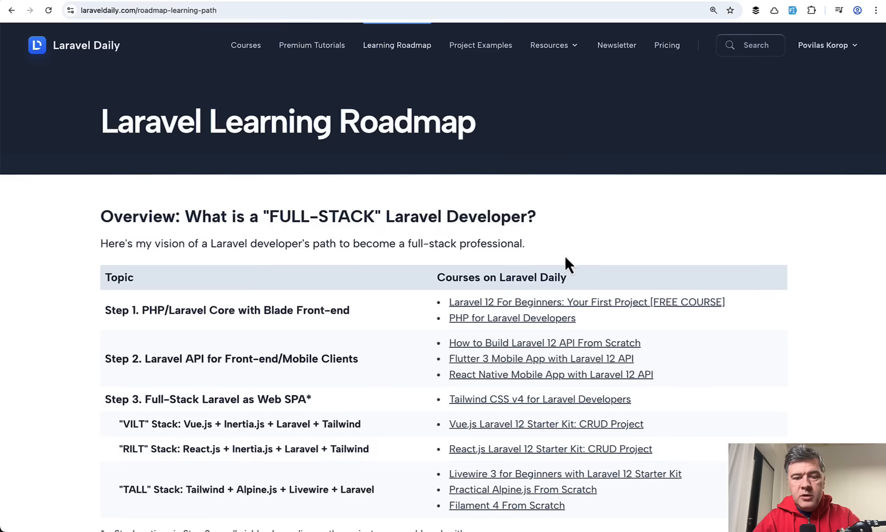
pyautogui.scroll(-3)
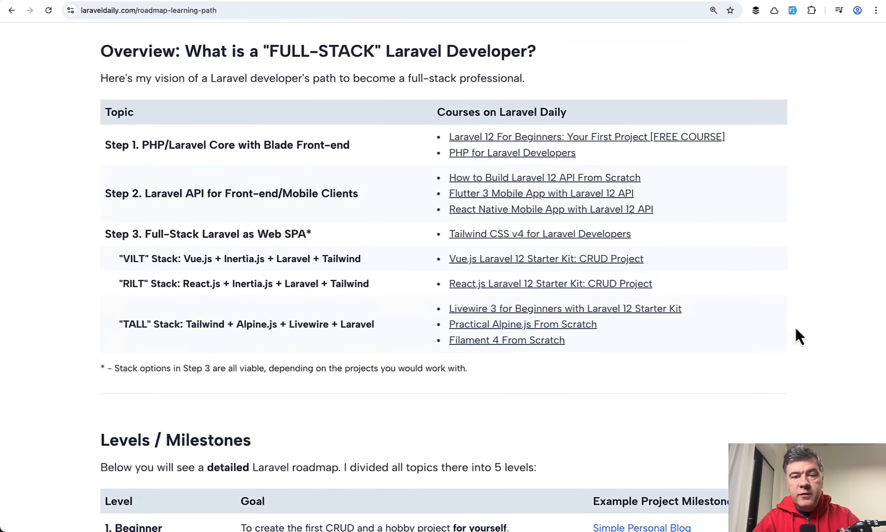
pyautogui.moveTo(834, 331)
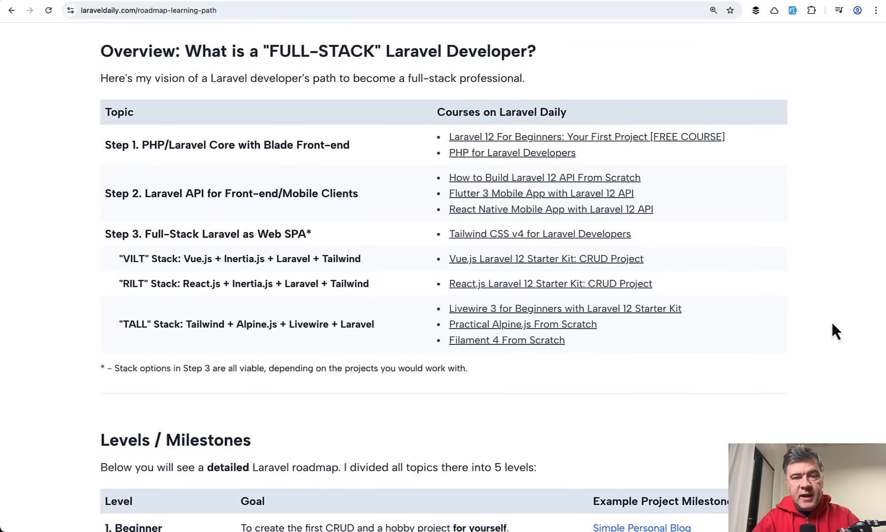
pyautogui.scroll(-3)
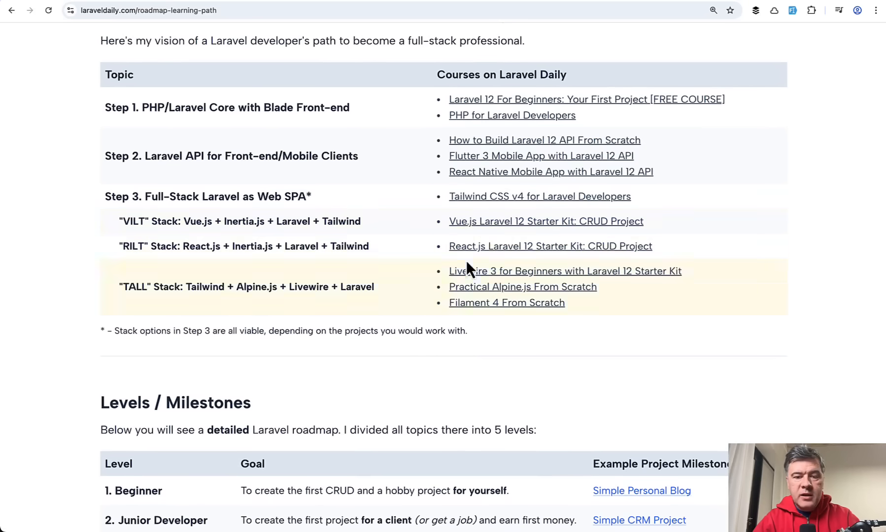
pyautogui.moveTo(808, 282)
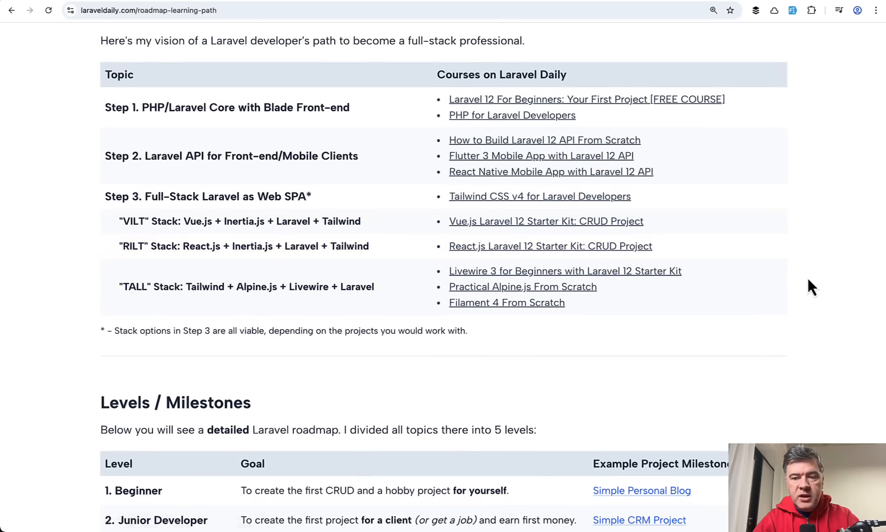
pyautogui.scroll(3)
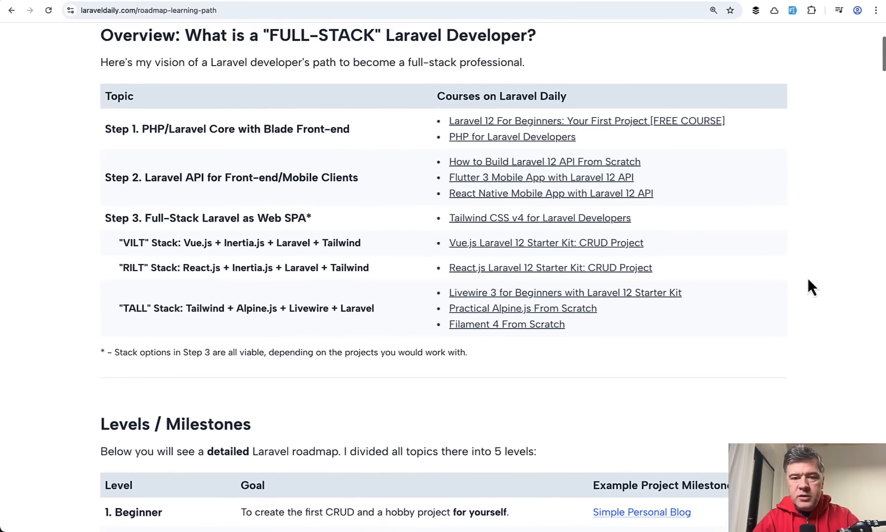
pyautogui.moveTo(677, 229)
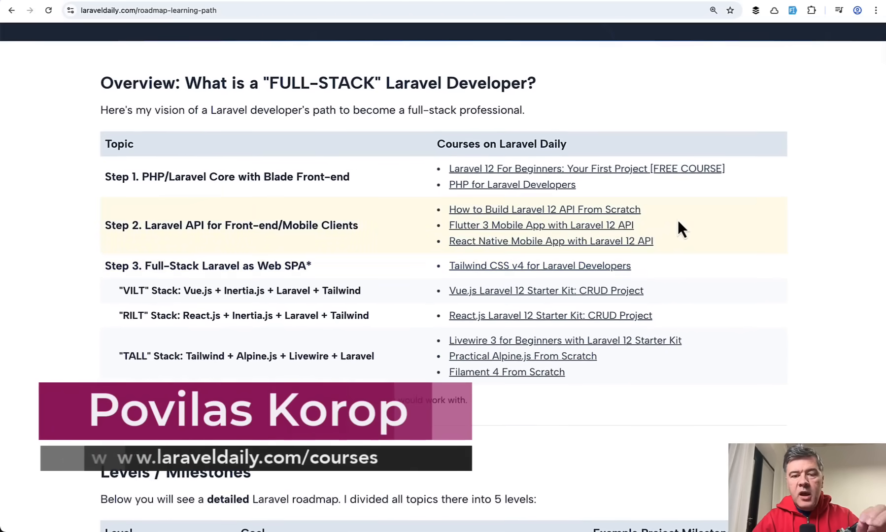
pyautogui.scroll(-3)
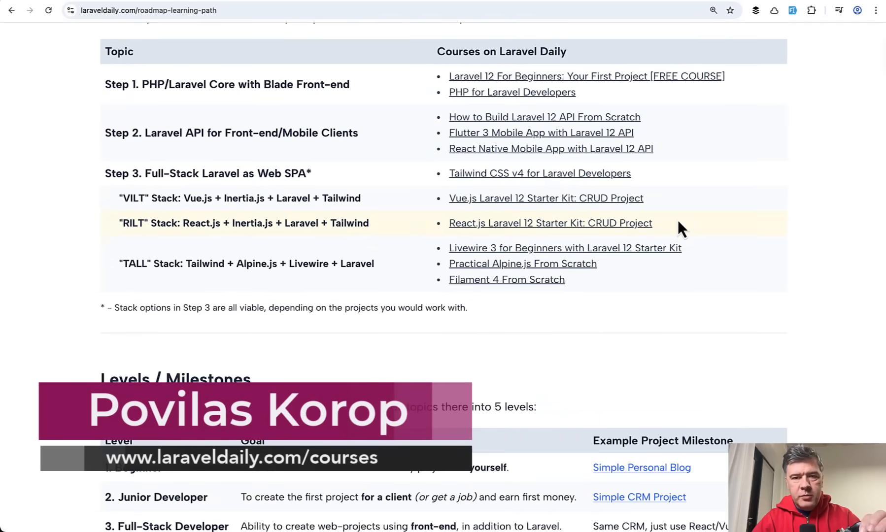